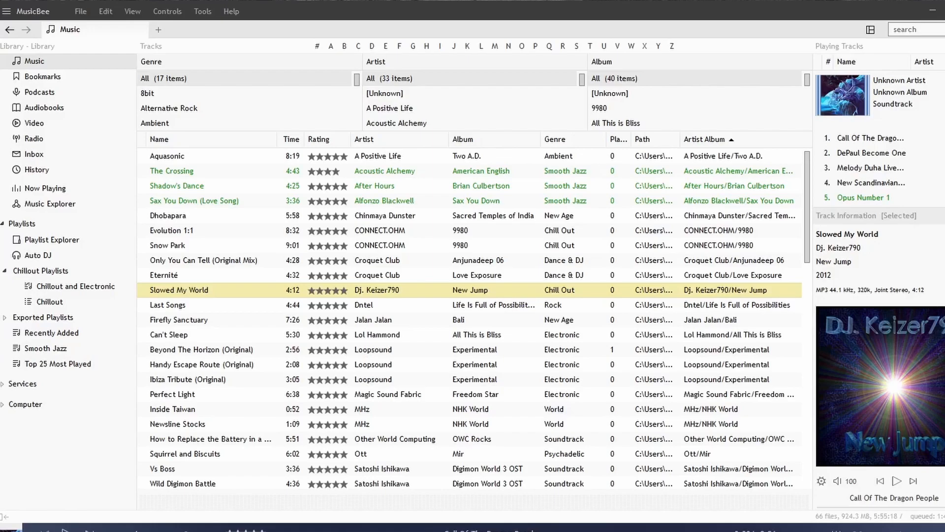
{"action": "mouse_move", "coordinate": [260, 12]}
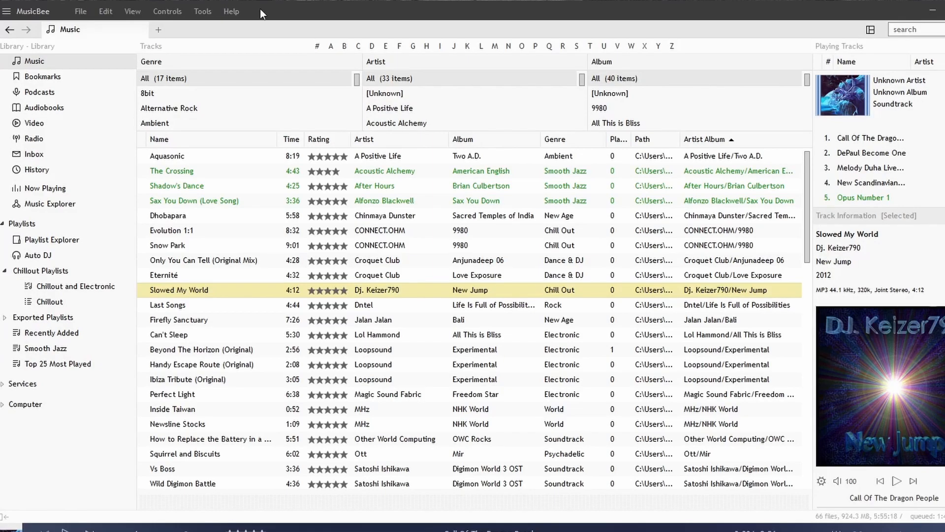
- Show the Tools menu with its tagging tools over the music library
{"action": "left_click", "coordinate": [203, 11]}
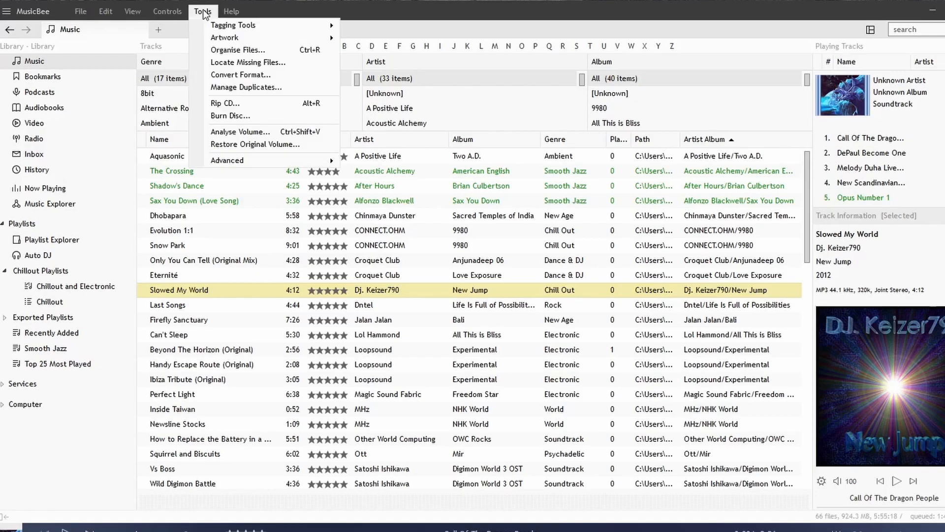
{"action": "mouse_move", "coordinate": [234, 25]}
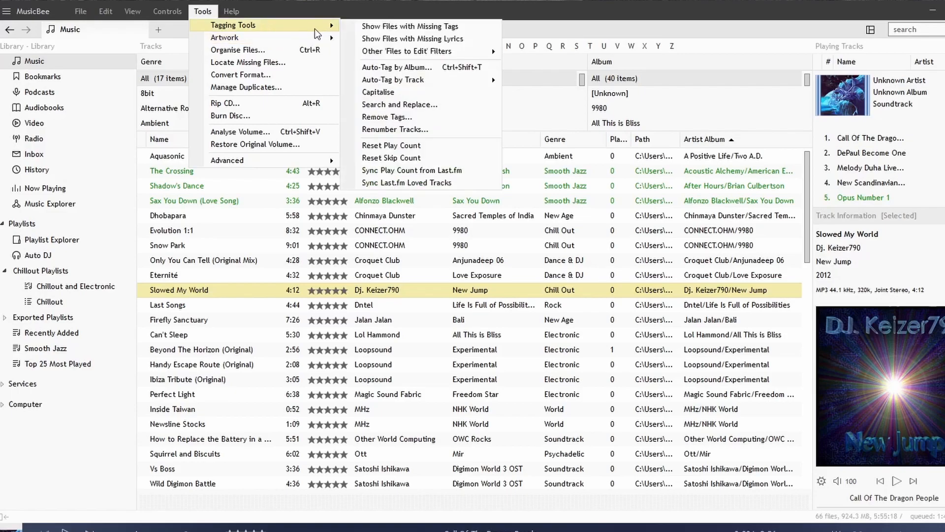
{"action": "mouse_move", "coordinate": [410, 25]}
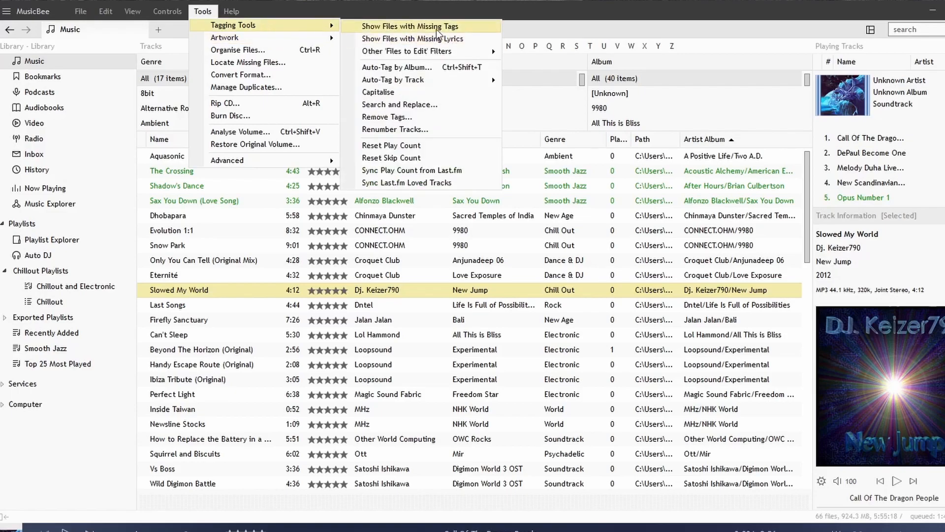
- Filter the library to the 26 files with missing tags and bring the tools list back up
{"action": "left_click", "coordinate": [410, 25]}
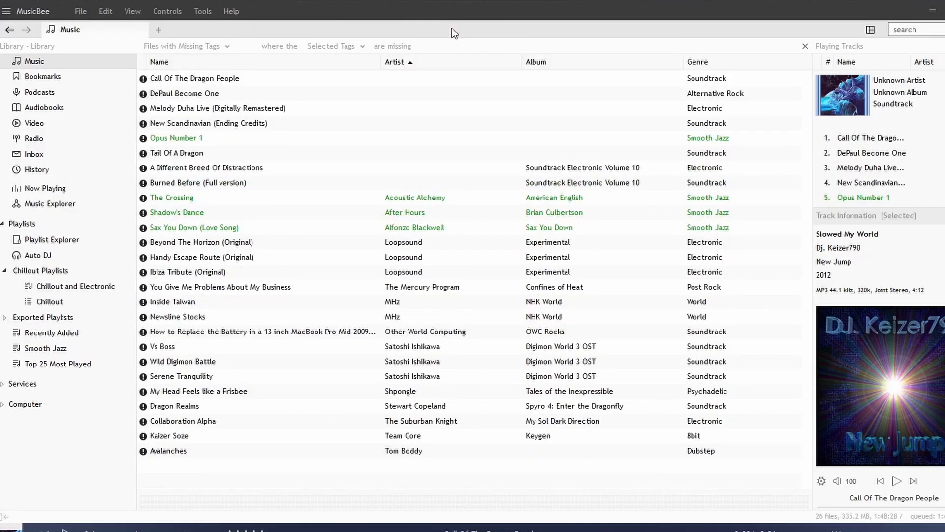
{"action": "mouse_move", "coordinate": [268, 423]}
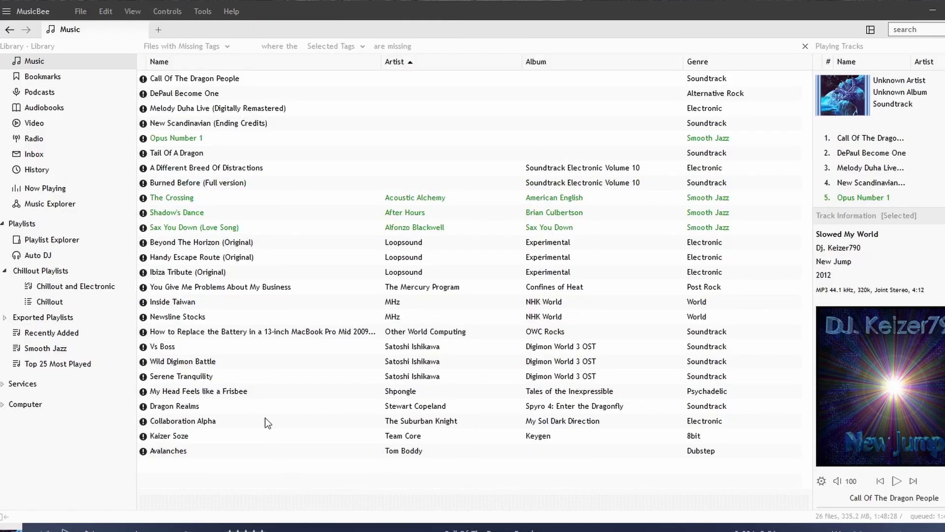
{"action": "mouse_move", "coordinate": [175, 187]}
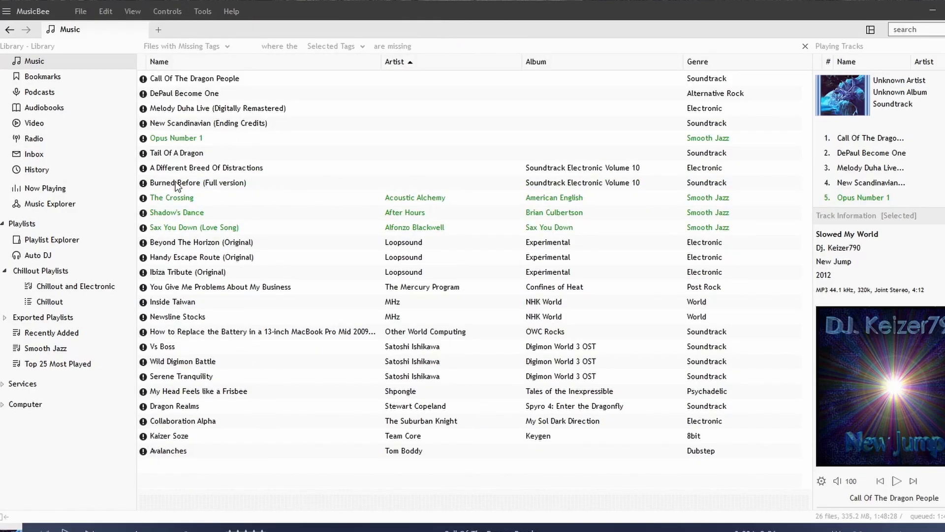
{"action": "mouse_move", "coordinate": [573, 120]}
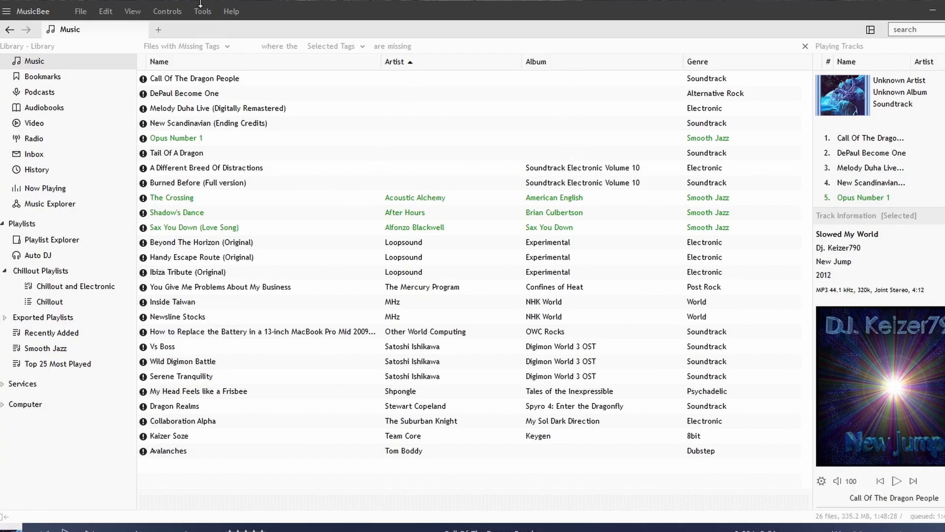
{"action": "left_click", "coordinate": [203, 11]}
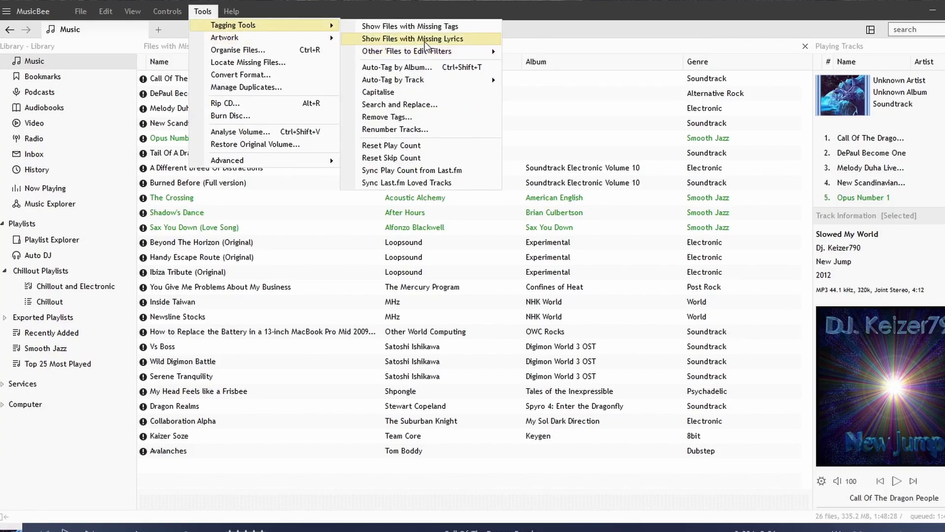
- Filter the library to the 62 files missing lyrics and scroll toward Kaizer Soze
{"action": "left_click", "coordinate": [412, 38]}
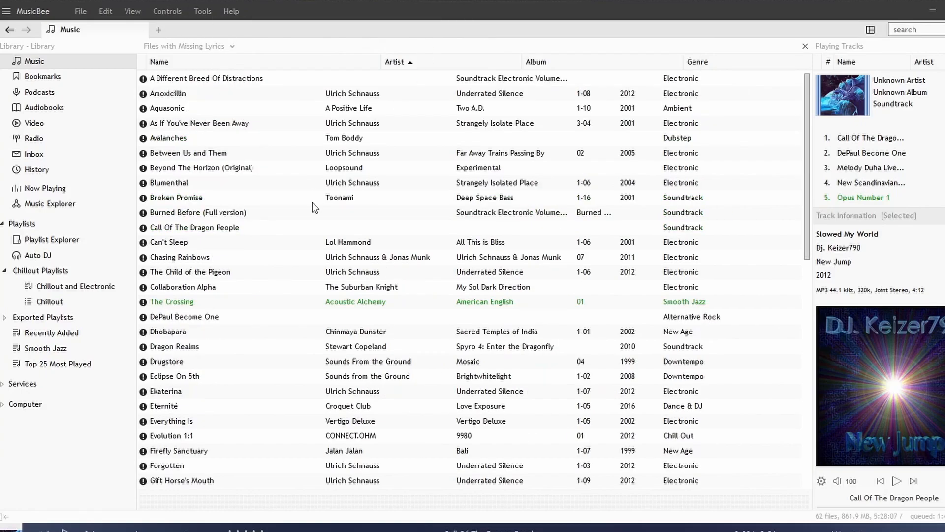
{"action": "scroll", "scroll_direction": "down", "scroll_amount": 3}
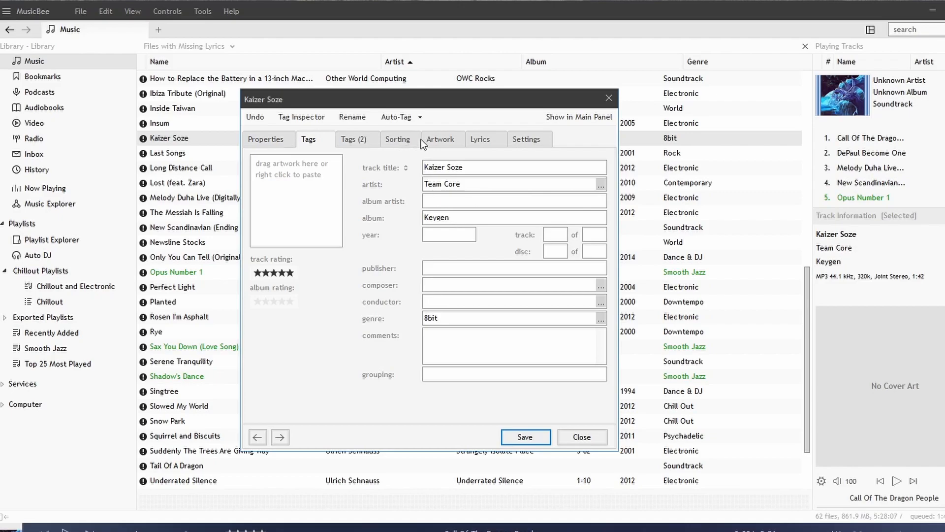
- View Kaizer Soze's empty lyrics, close its editor and bring up the tools list
{"action": "left_click", "coordinate": [480, 139]}
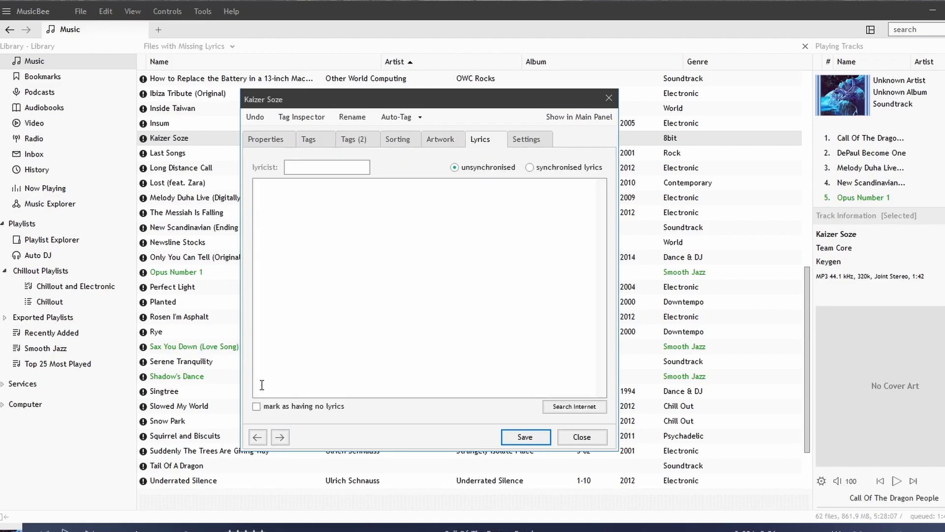
{"action": "mouse_move", "coordinate": [293, 184]}
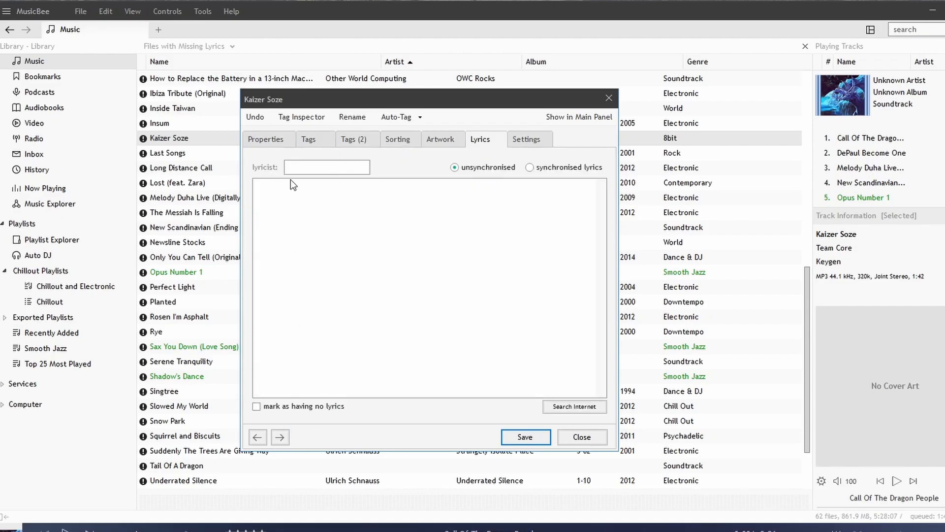
{"action": "mouse_move", "coordinate": [252, 408]}
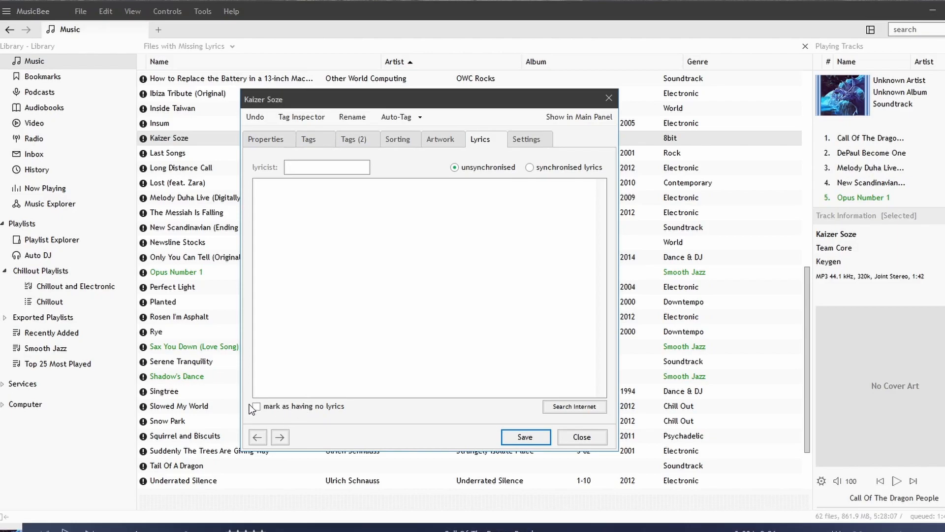
{"action": "mouse_move", "coordinate": [290, 421]}
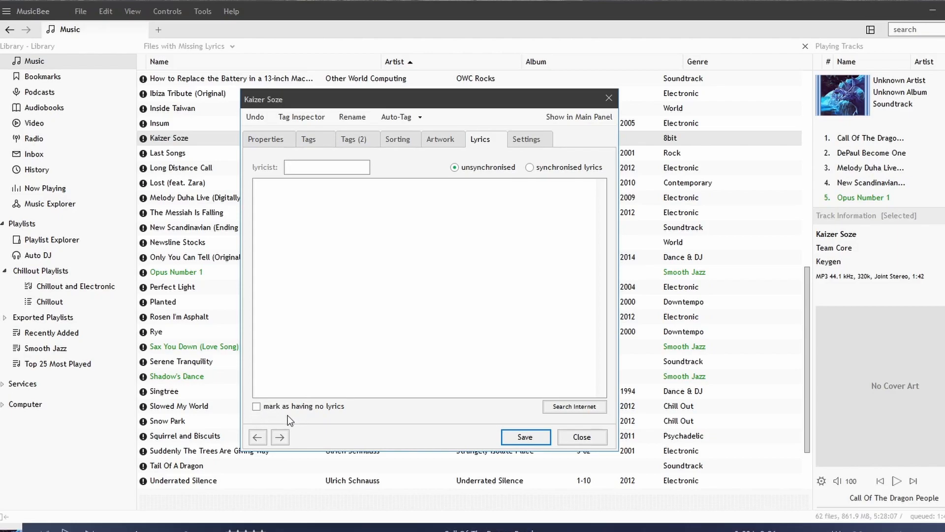
{"action": "left_click", "coordinate": [581, 437]}
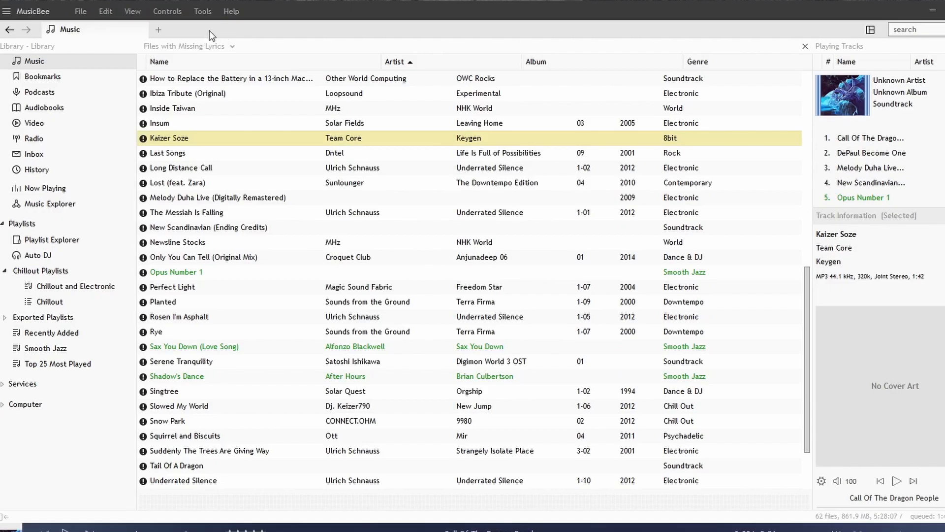
{"action": "left_click", "coordinate": [203, 10]}
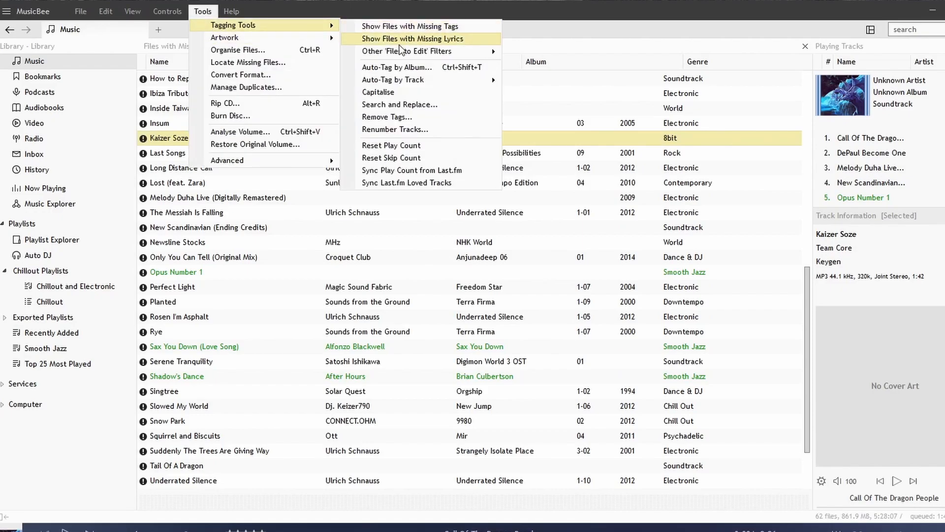
{"action": "mouse_move", "coordinate": [407, 50]}
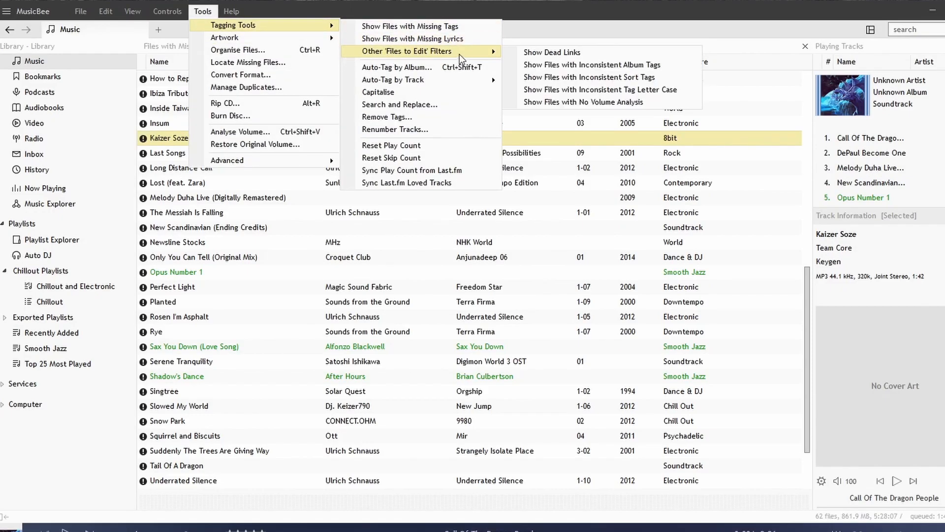
{"action": "mouse_move", "coordinate": [594, 65]}
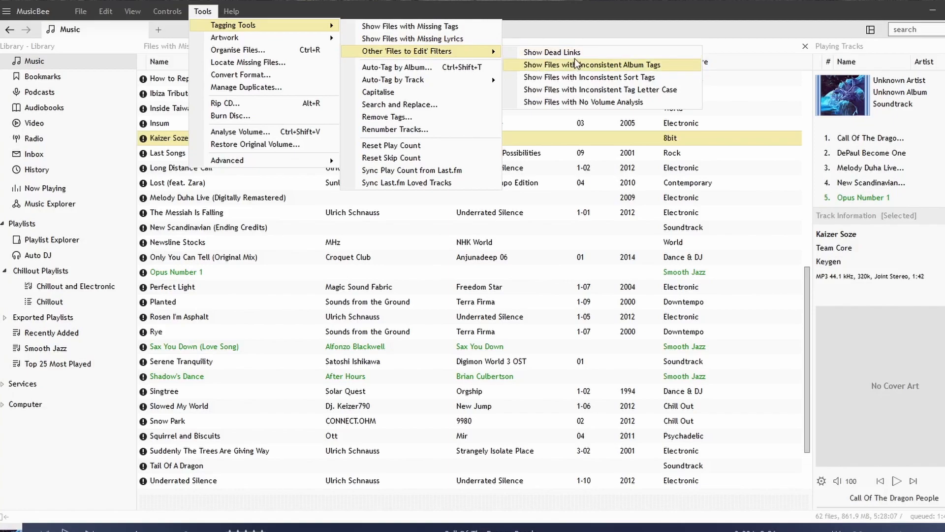
- Show the empty dead-links view, dismiss the tools list once and bring it back up
{"action": "left_click", "coordinate": [552, 52]}
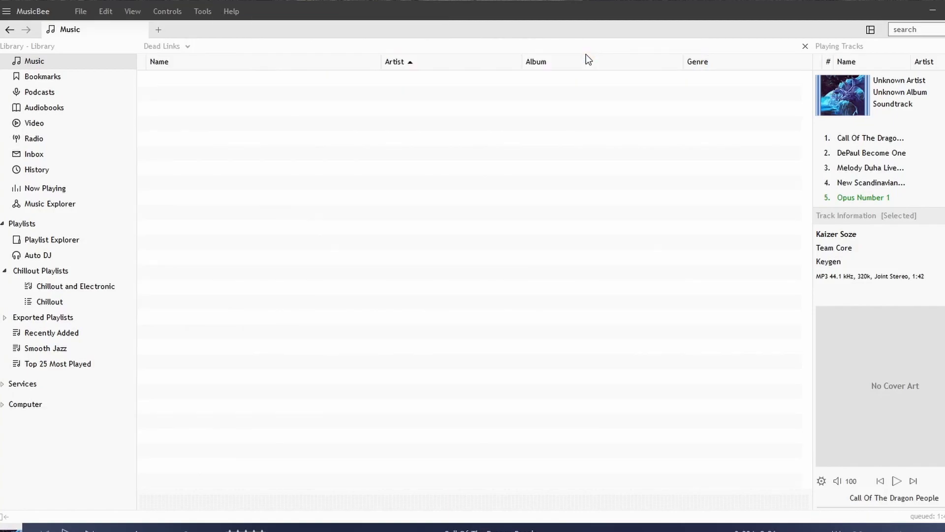
{"action": "mouse_move", "coordinate": [192, 90]}
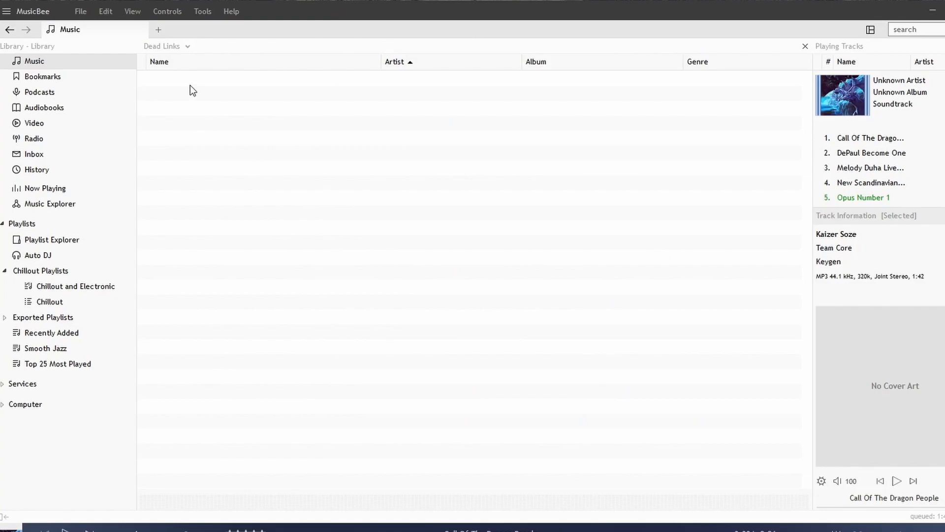
{"action": "left_click", "coordinate": [203, 10]}
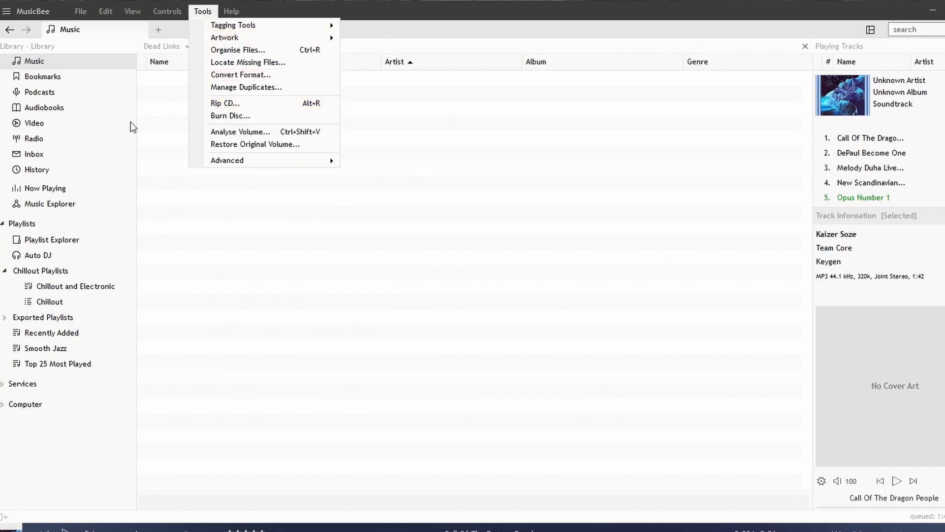
{"action": "left_click", "coordinate": [281, 190]}
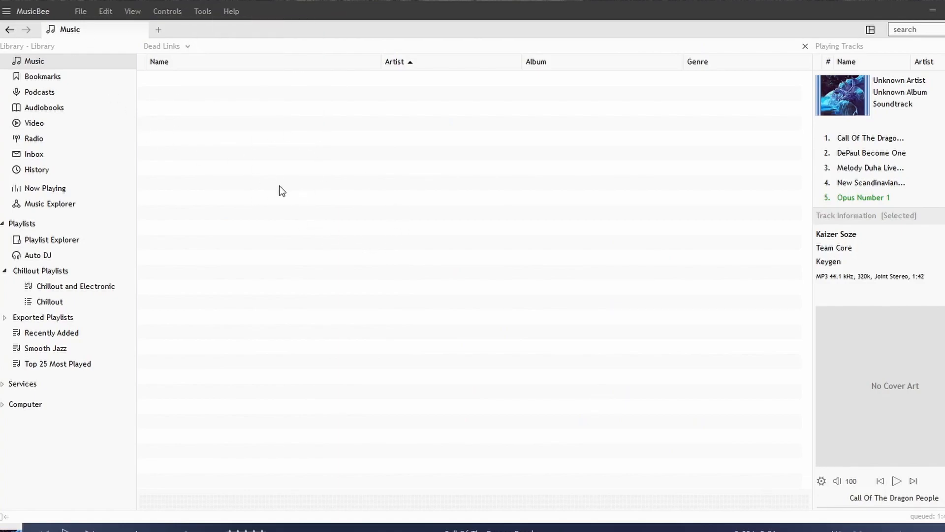
{"action": "mouse_move", "coordinate": [239, 84]}
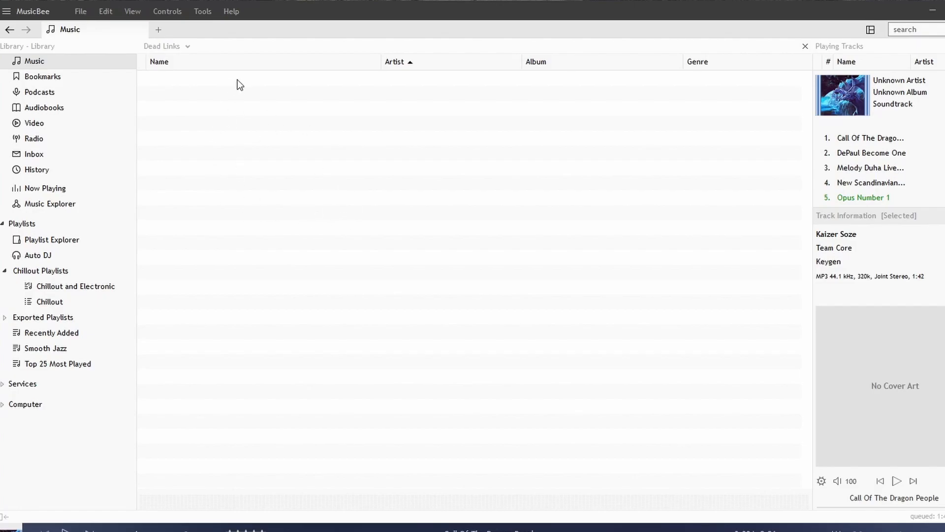
{"action": "mouse_move", "coordinate": [203, 11]}
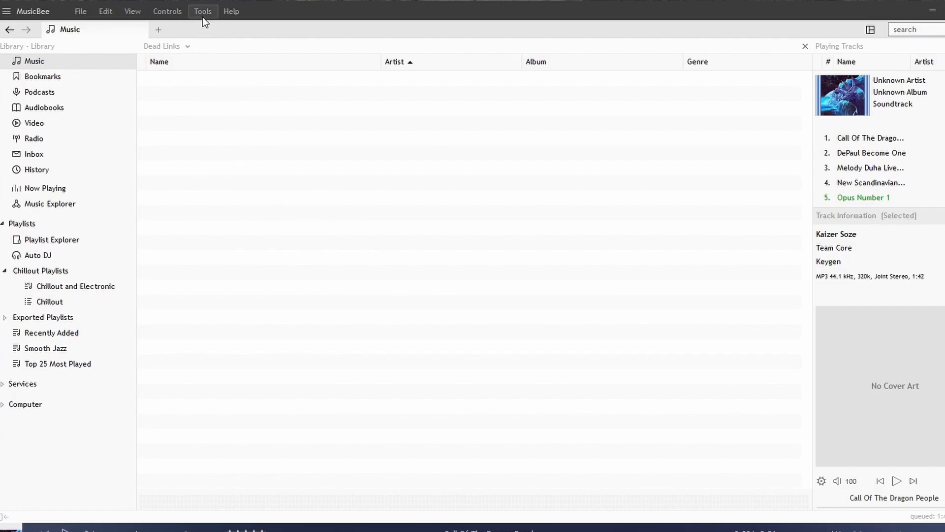
{"action": "left_click", "coordinate": [203, 11]}
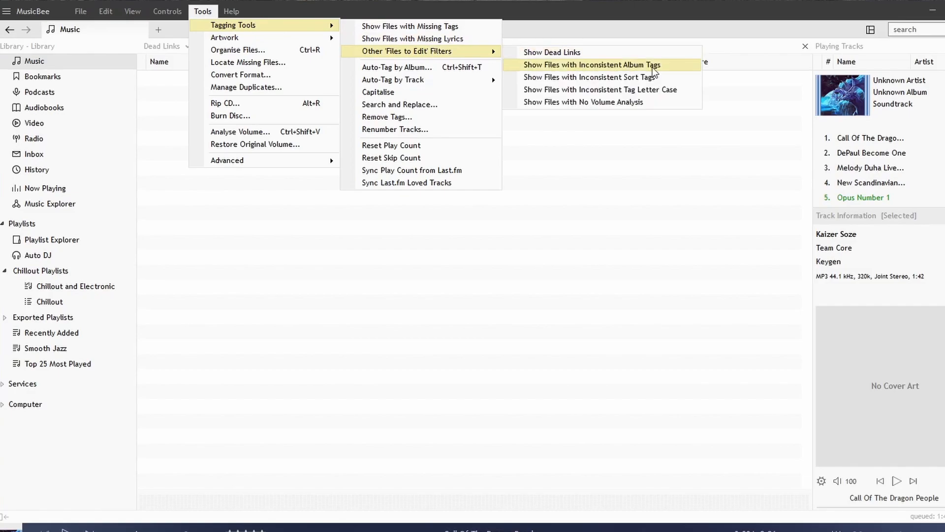
{"action": "mouse_move", "coordinate": [584, 71]}
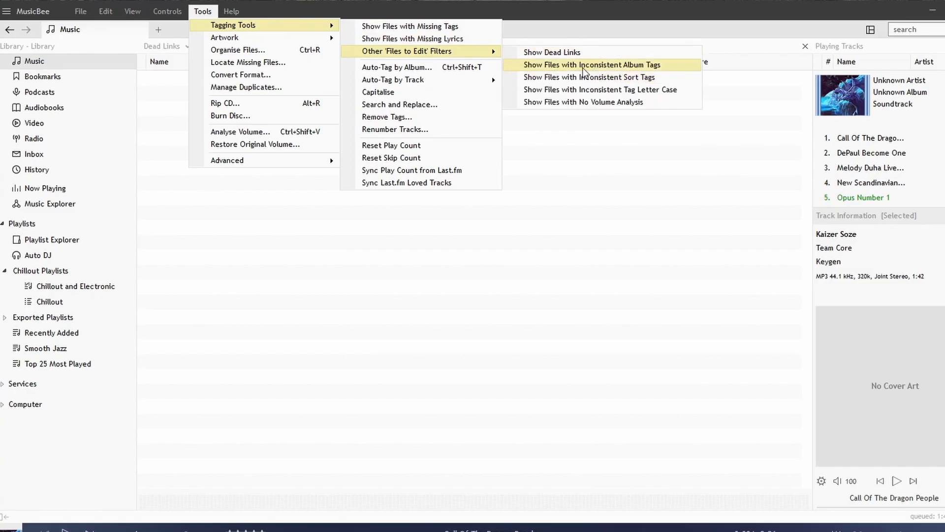
{"action": "mouse_move", "coordinate": [605, 71]}
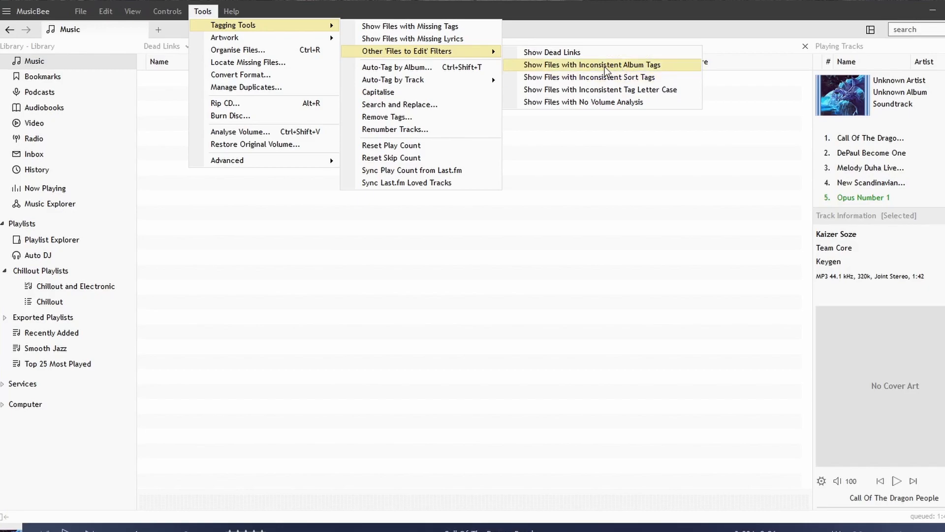
{"action": "left_click", "coordinate": [592, 65]}
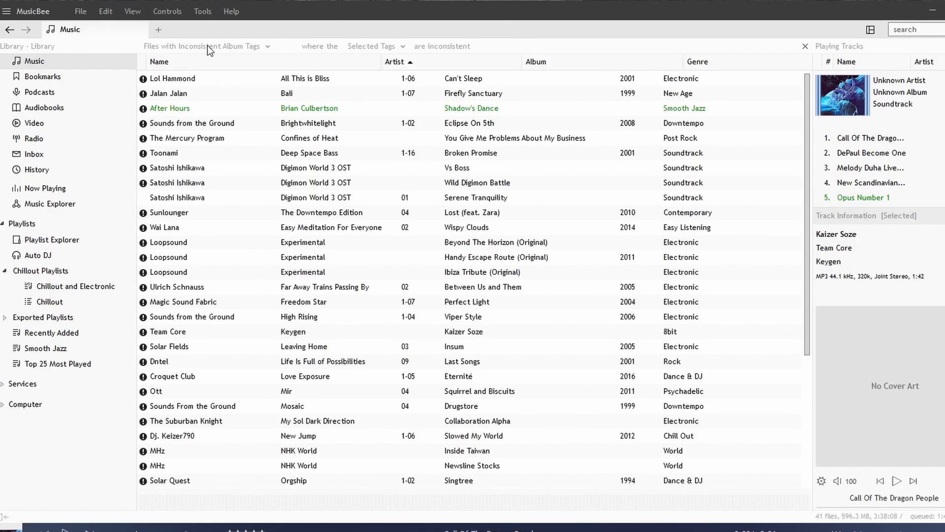
{"action": "left_click", "coordinate": [203, 11]}
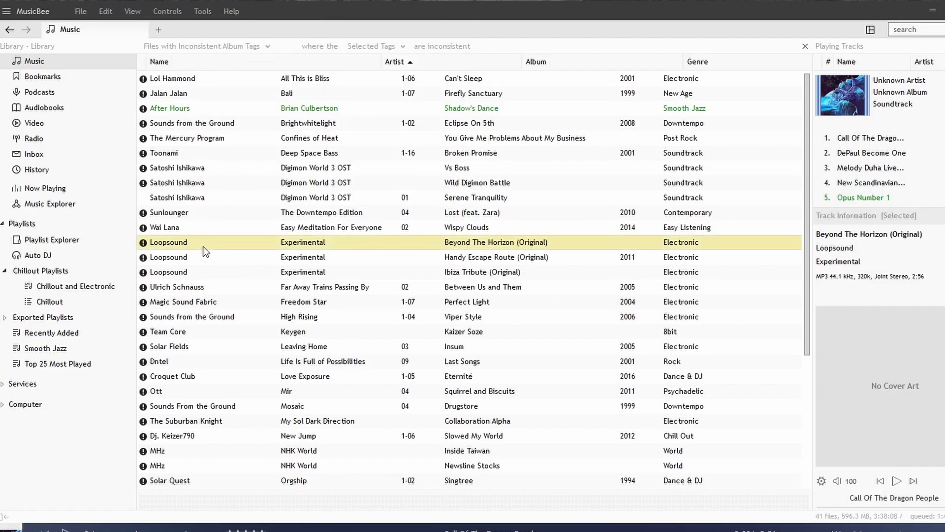
{"action": "scroll", "scroll_direction": "down", "scroll_amount": 3}
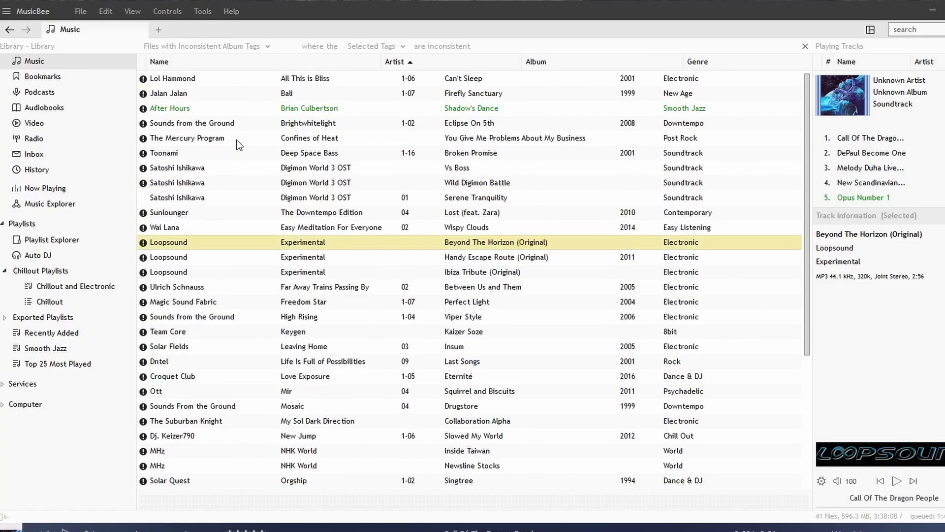
{"action": "scroll", "scroll_direction": "down", "scroll_amount": 3}
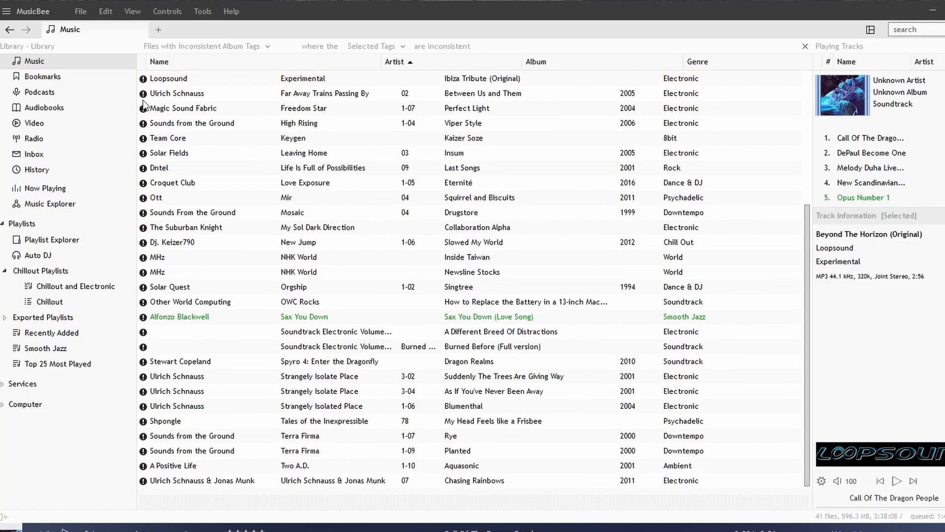
{"action": "left_click", "coordinate": [203, 10]}
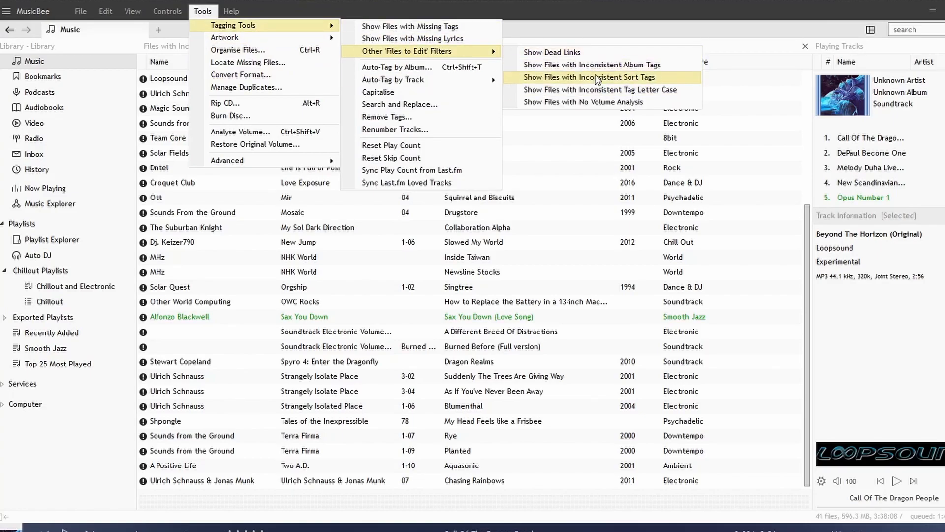
{"action": "mouse_move", "coordinate": [610, 81]}
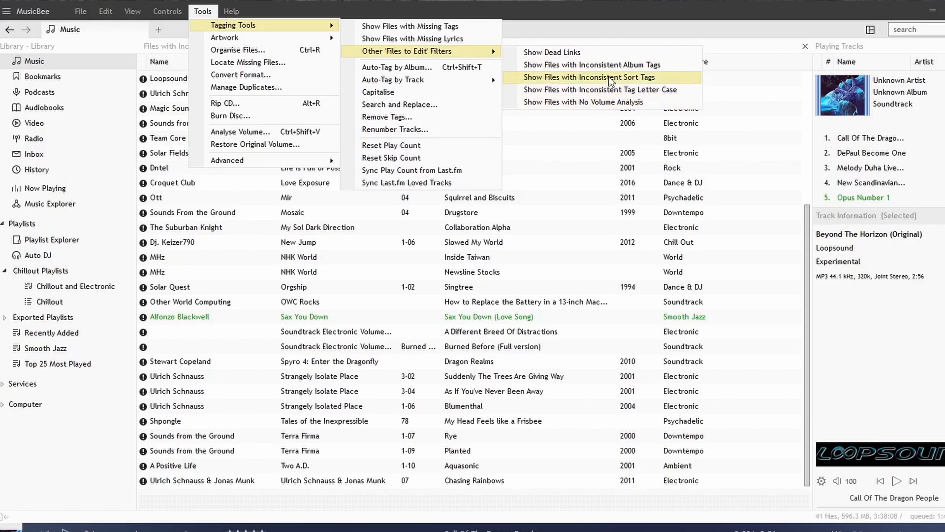
{"action": "mouse_move", "coordinate": [681, 84]}
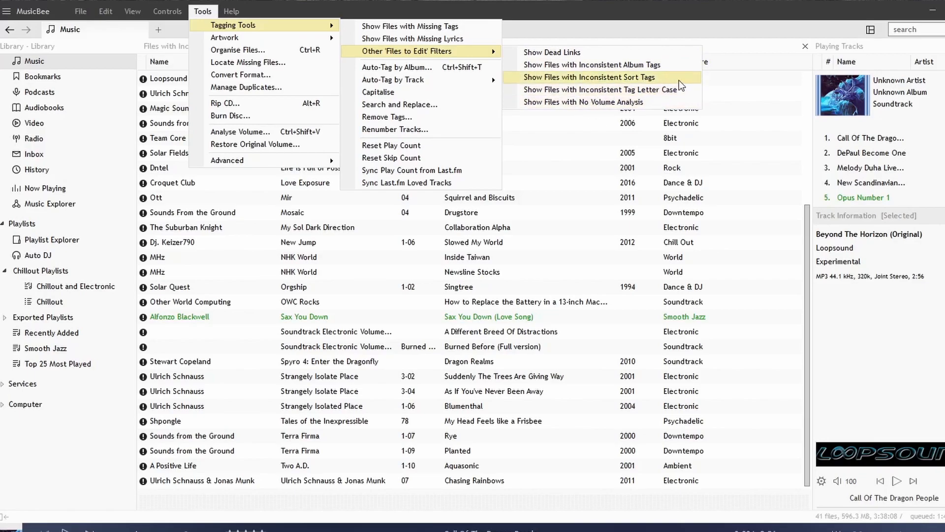
{"action": "mouse_move", "coordinate": [539, 101]}
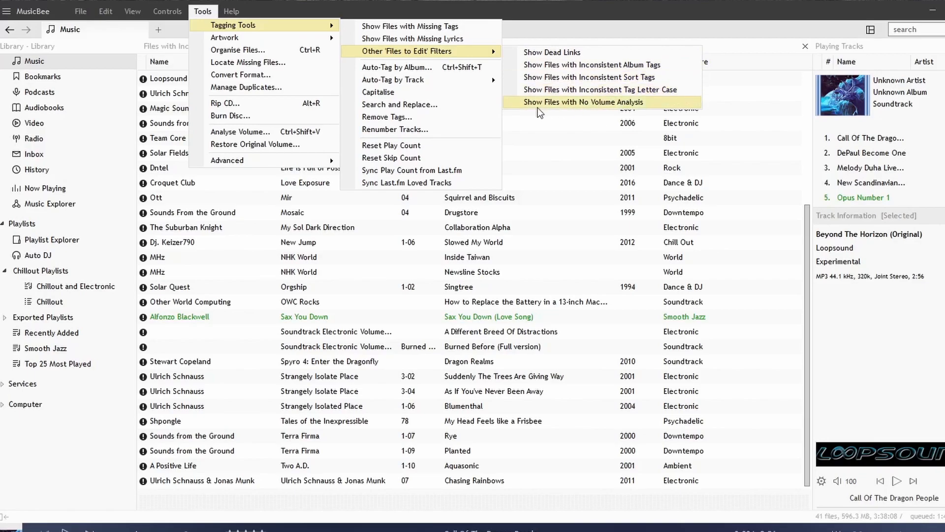
{"action": "mouse_move", "coordinate": [659, 110]}
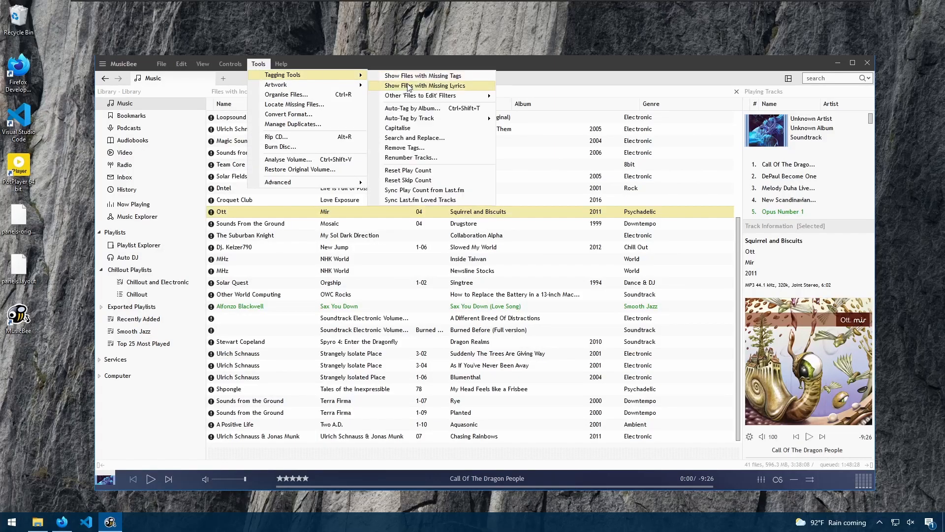
{"action": "mouse_move", "coordinate": [412, 108]}
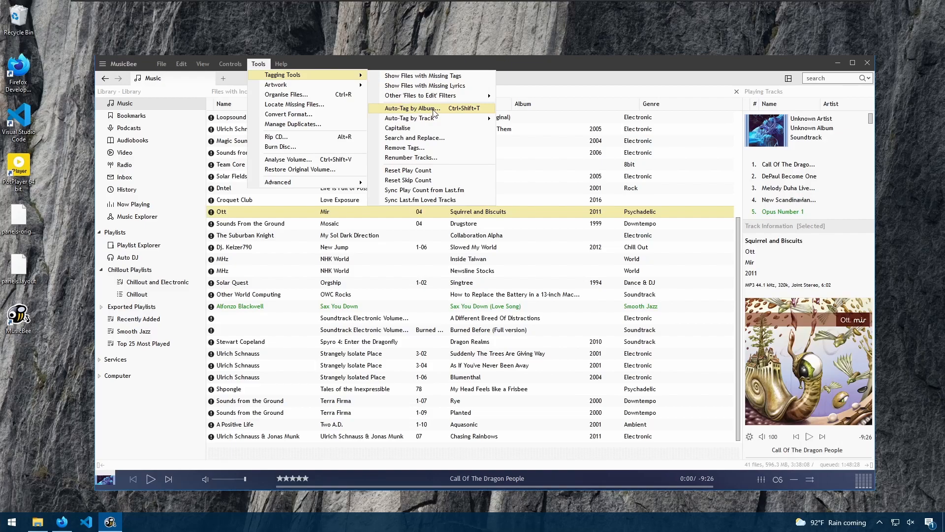
- Run Auto-Tag by Album on Ott's Squirrel and Biscuits and choose the Mir CD match
{"action": "left_click", "coordinate": [413, 108]}
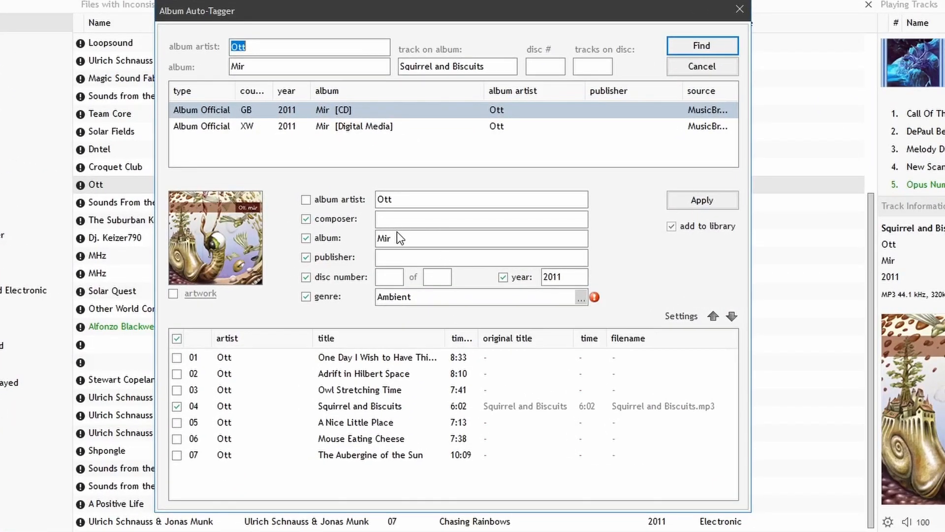
{"action": "mouse_move", "coordinate": [358, 133]}
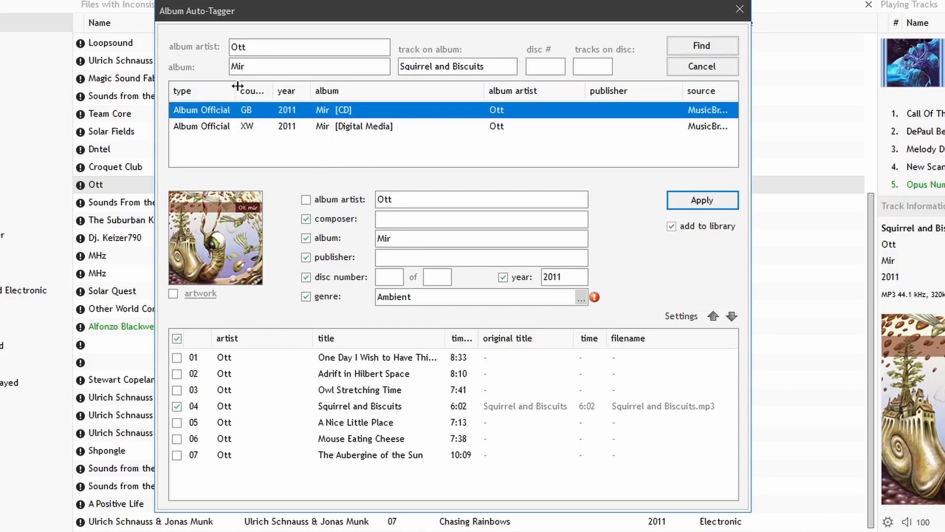
{"action": "left_click", "coordinate": [355, 126]}
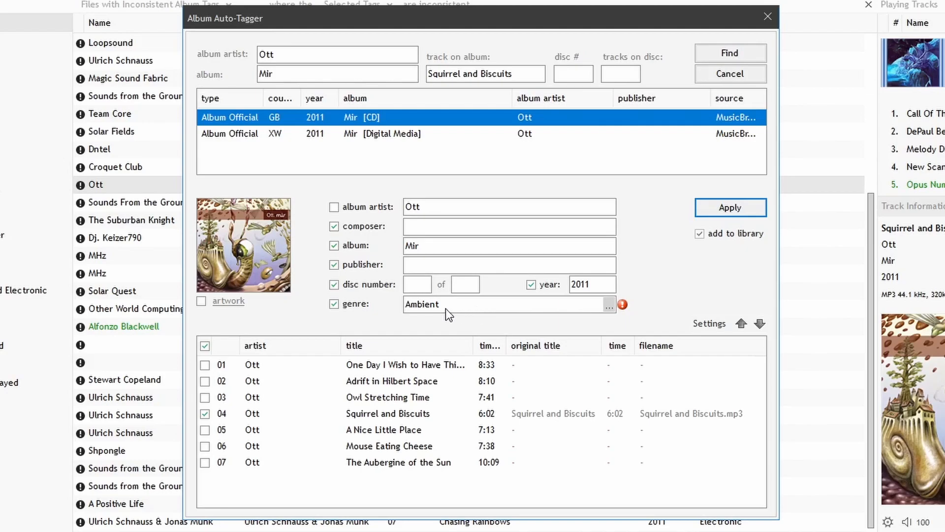
{"action": "mouse_move", "coordinate": [637, 315]}
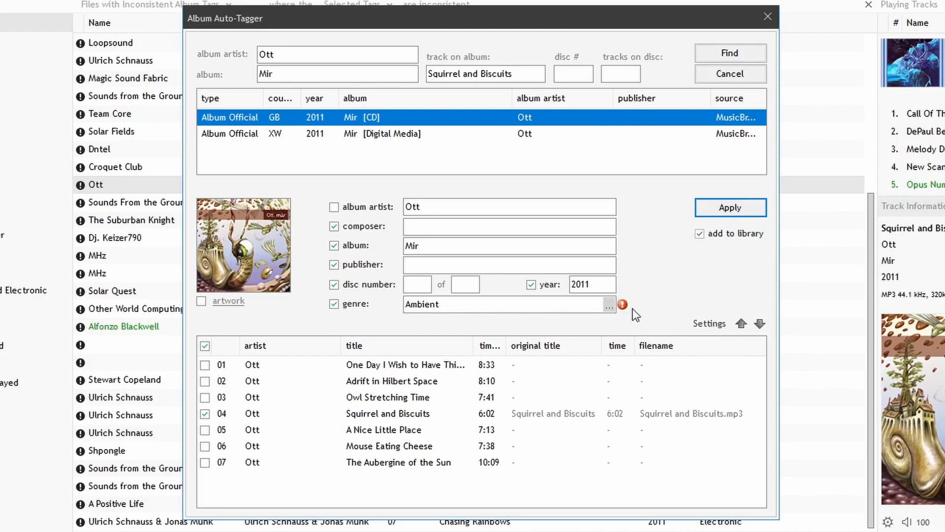
{"action": "mouse_move", "coordinate": [623, 304]}
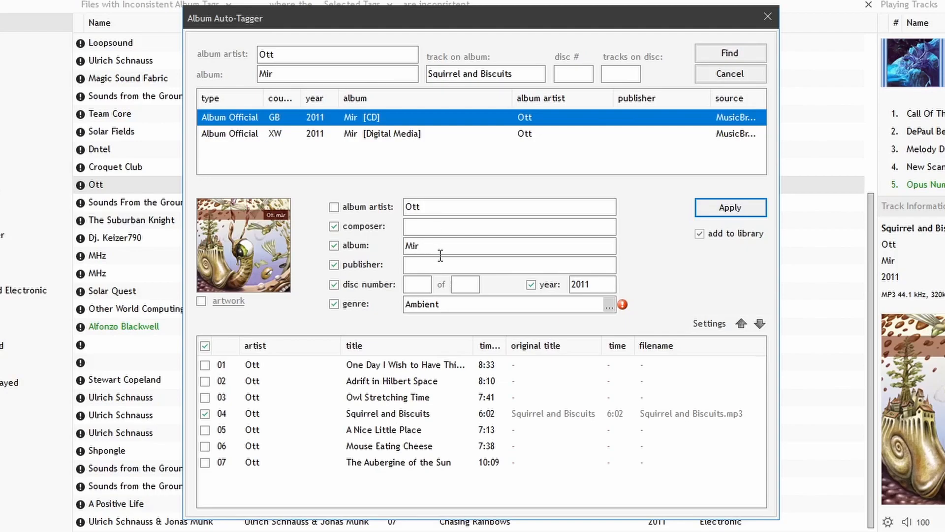
{"action": "mouse_move", "coordinate": [638, 316]}
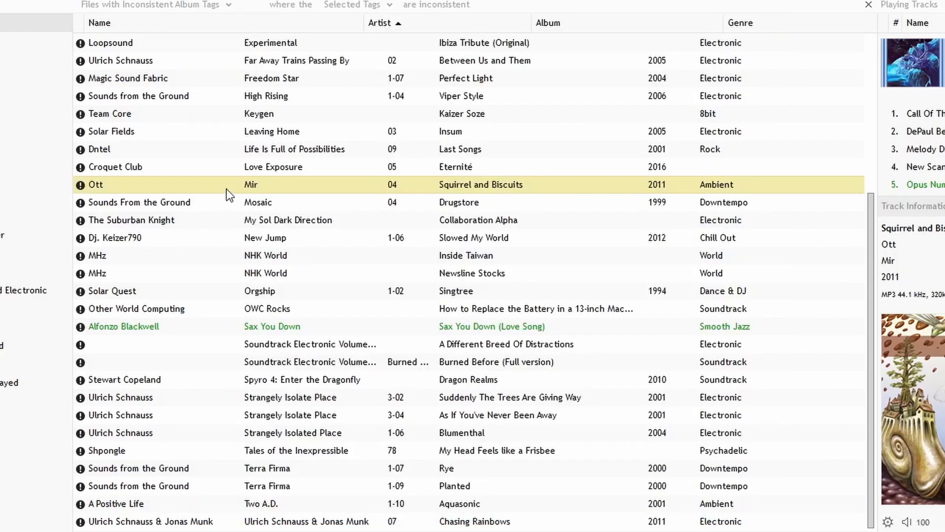
{"action": "mouse_move", "coordinate": [267, 265]}
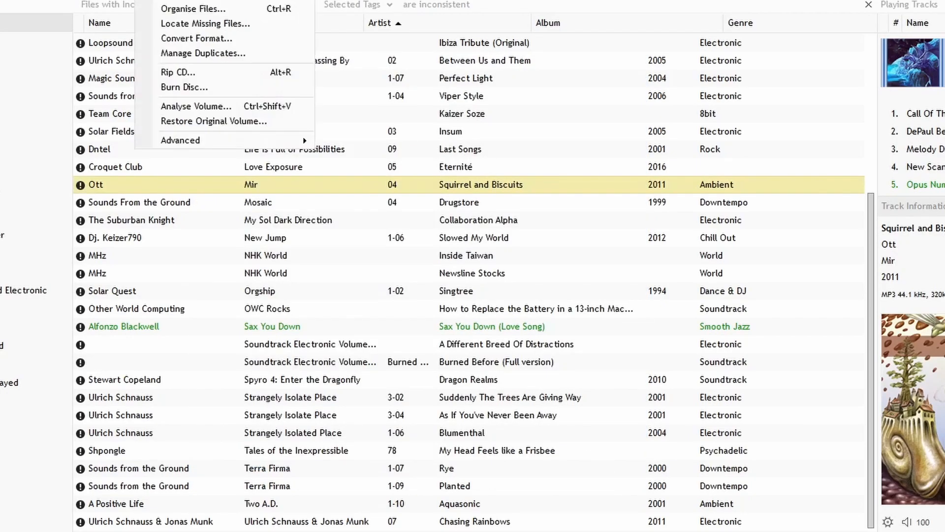
- Bring up the tagging tools options to reach Auto-Tag by Track
{"action": "left_click", "coordinate": [179, 140]}
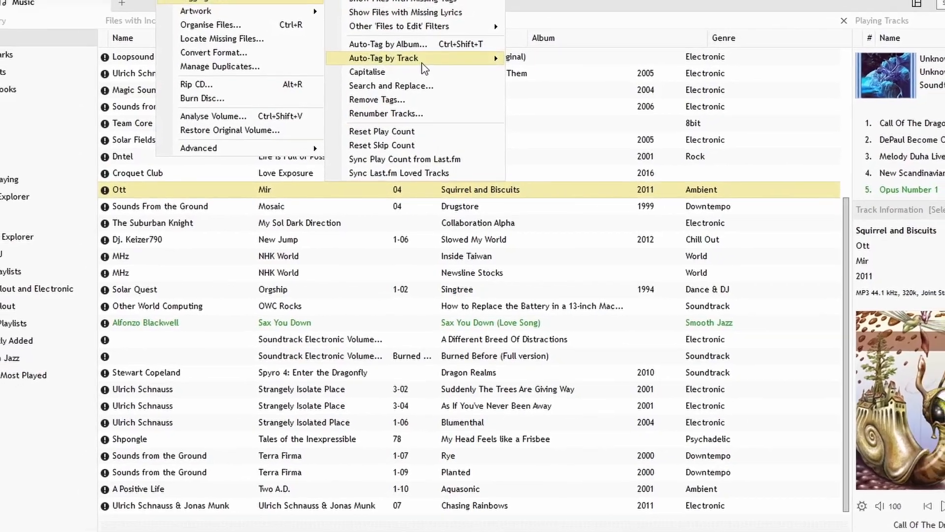
{"action": "mouse_move", "coordinate": [384, 80]}
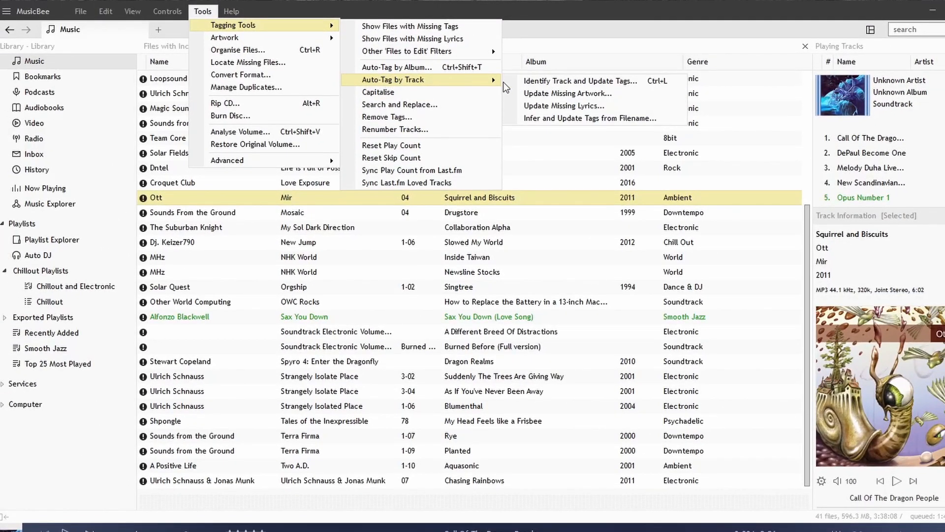
{"action": "mouse_move", "coordinate": [568, 94]}
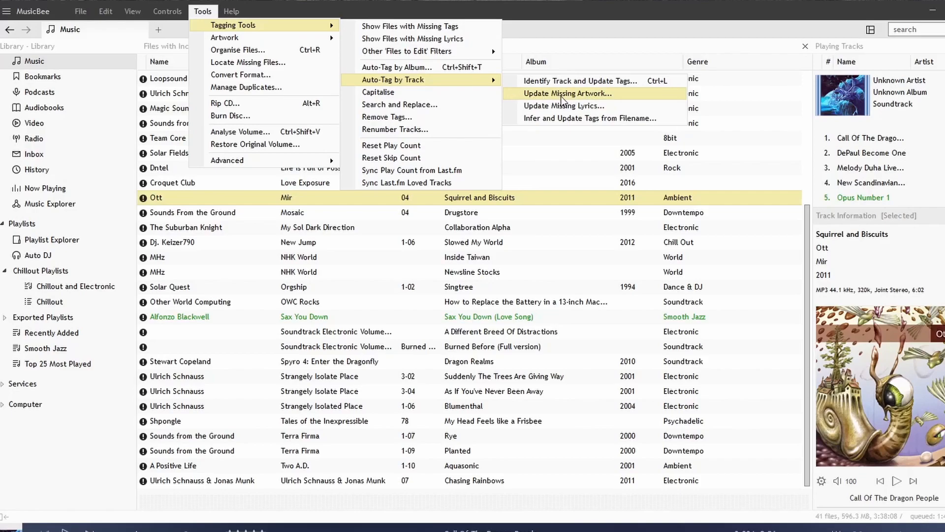
{"action": "mouse_move", "coordinate": [555, 103]}
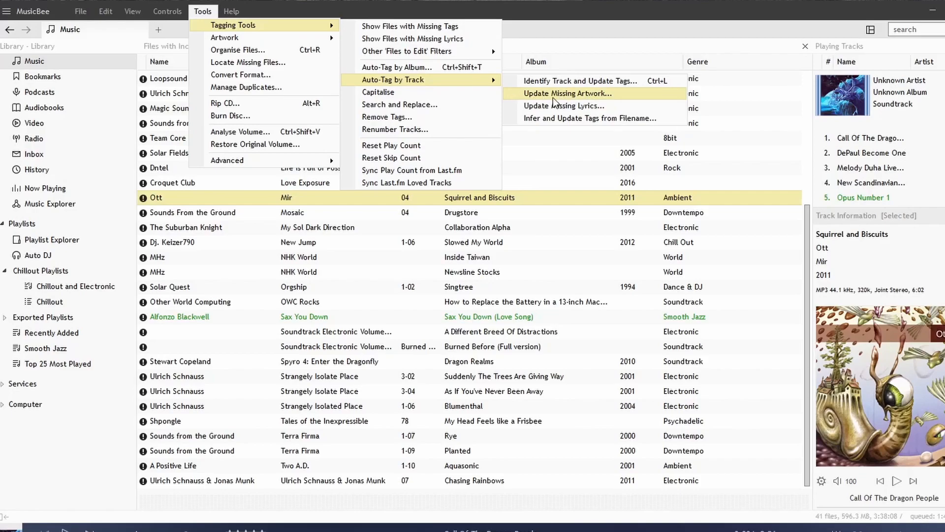
{"action": "mouse_move", "coordinate": [567, 94]}
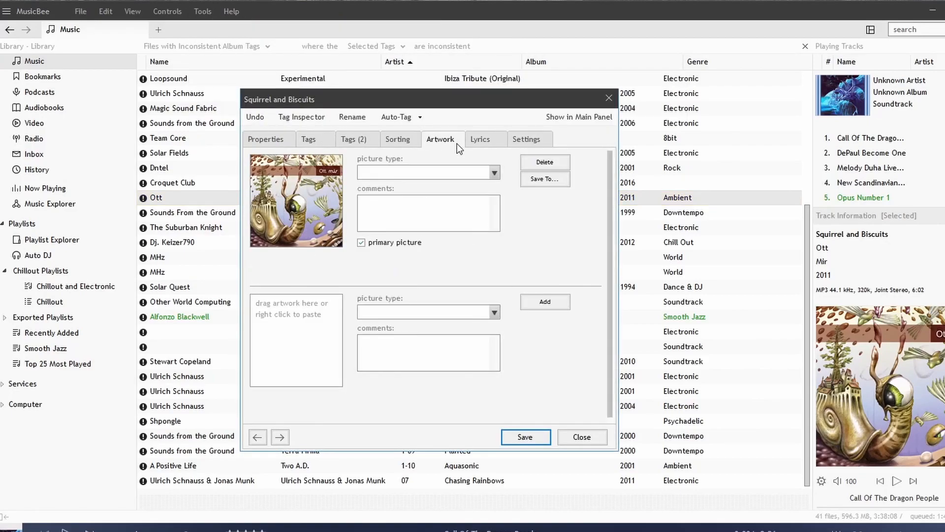
- Delete the embedded cover art from Squirrel and Biscuits and save the track
{"action": "left_click", "coordinate": [544, 161]}
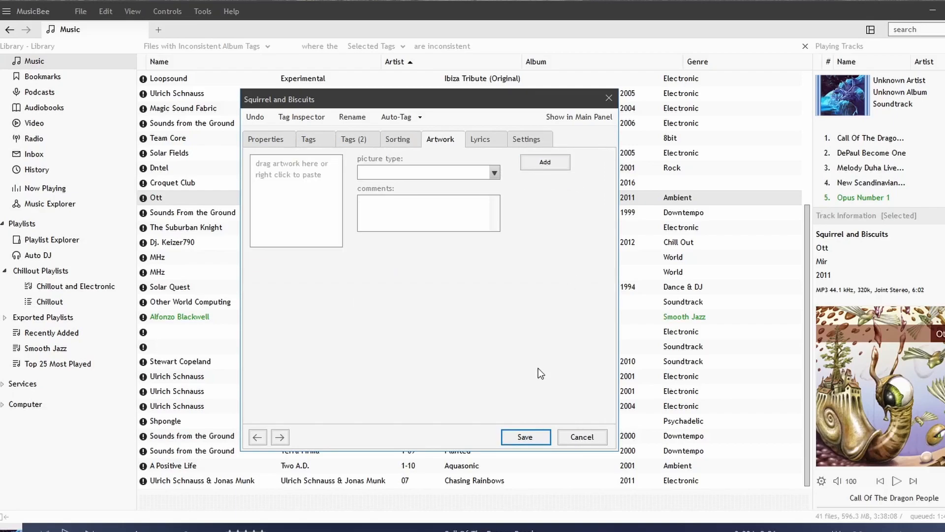
{"action": "left_click", "coordinate": [203, 11]}
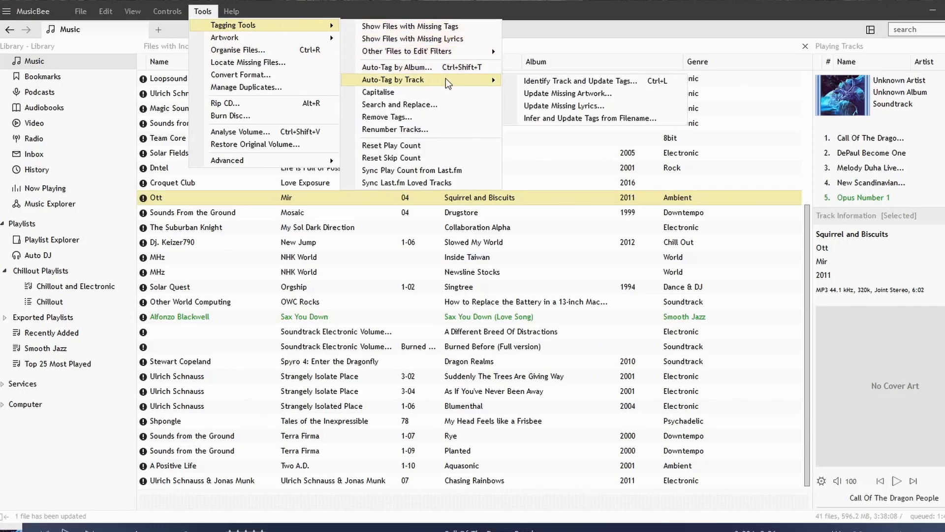
{"action": "mouse_move", "coordinate": [580, 94]}
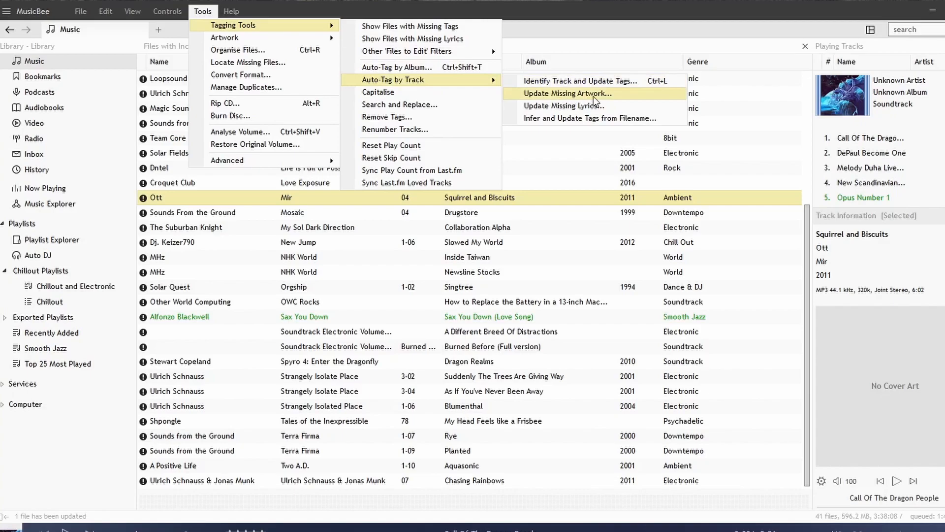
- Update missing artwork to restore the Mir cover, then reopen the track's tags
{"action": "left_click", "coordinate": [566, 93]}
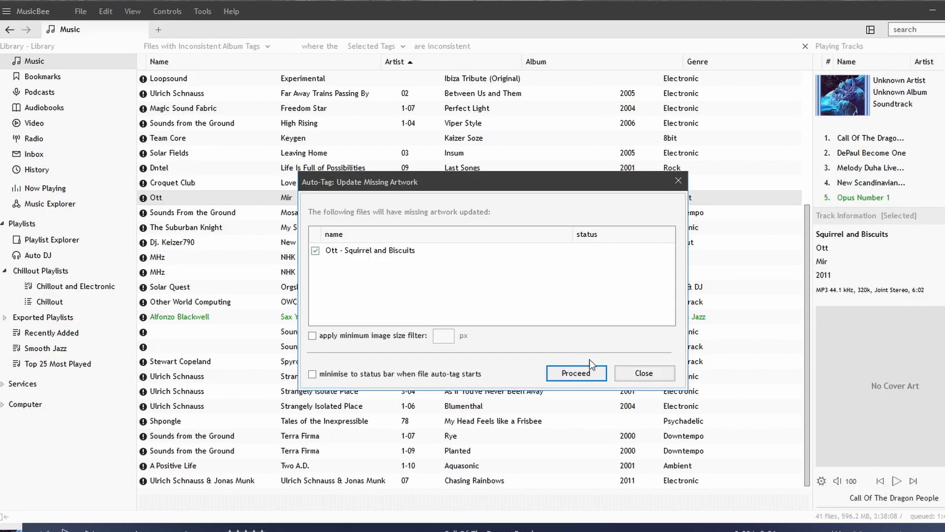
{"action": "left_click", "coordinate": [575, 372]}
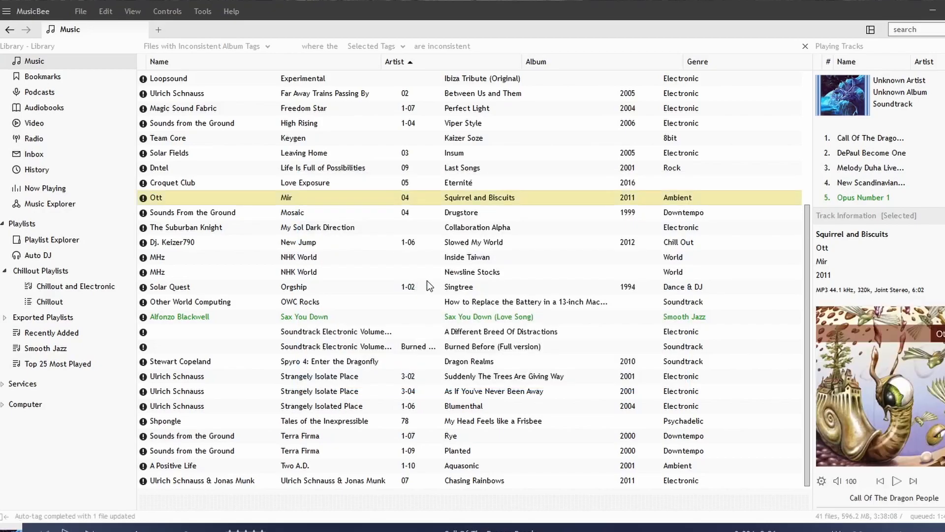
{"action": "mouse_move", "coordinate": [915, 353]}
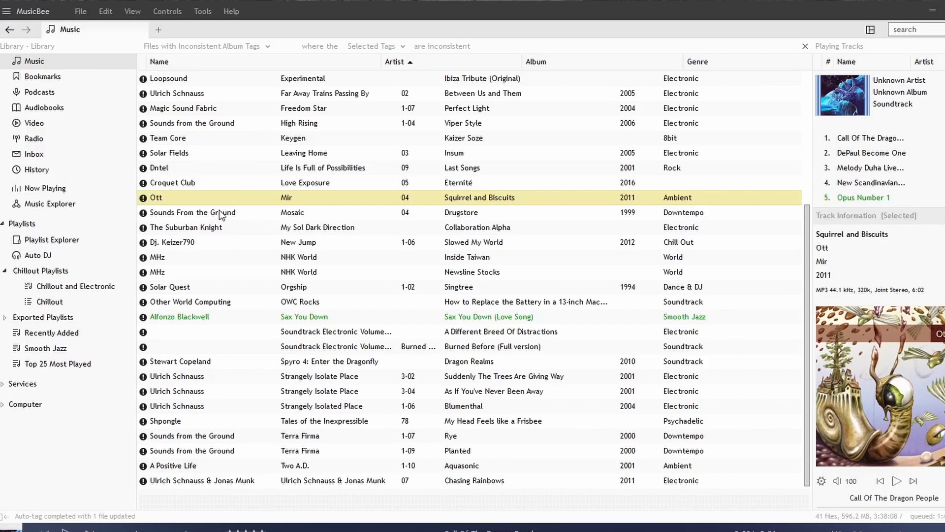
{"action": "double_click", "coordinate": [154, 197]}
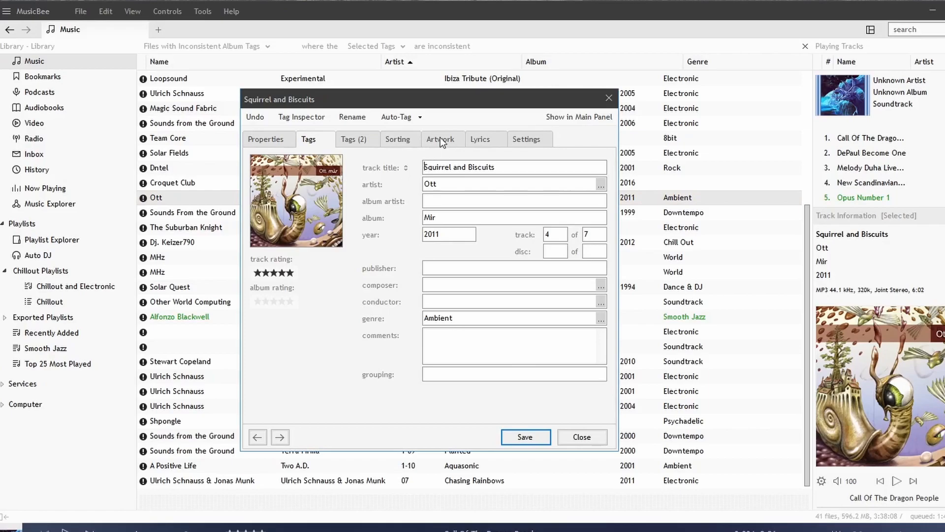
- Confirm the restored artwork is typed Album Cover via the picture type list
{"action": "left_click", "coordinate": [442, 139]}
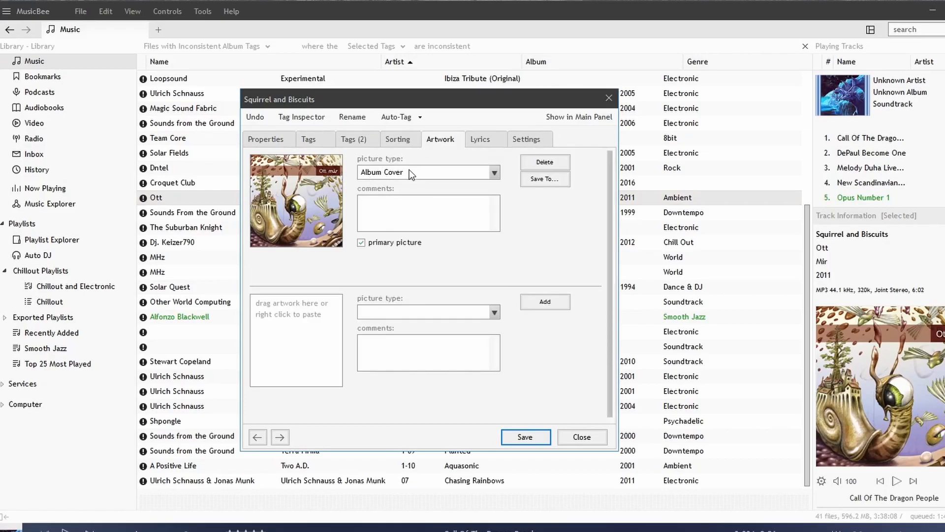
{"action": "left_click", "coordinate": [493, 173]}
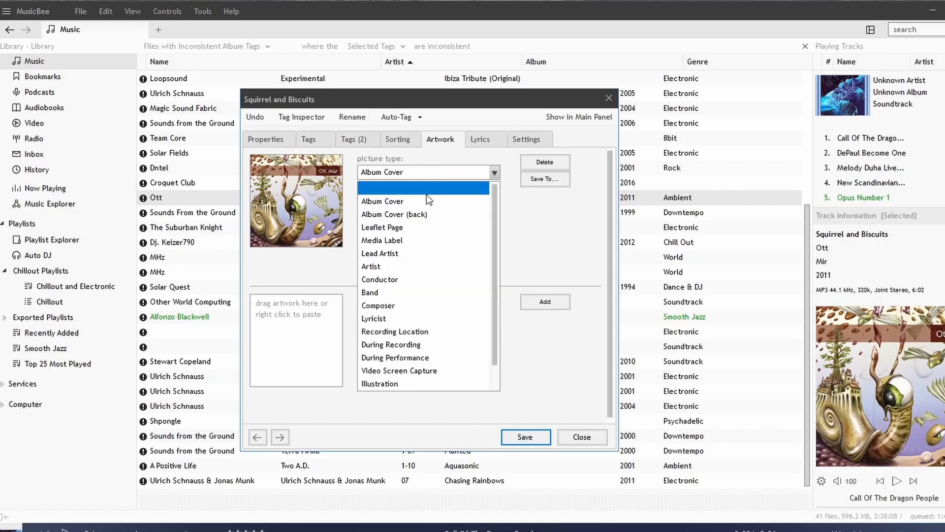
{"action": "left_click", "coordinate": [203, 11]}
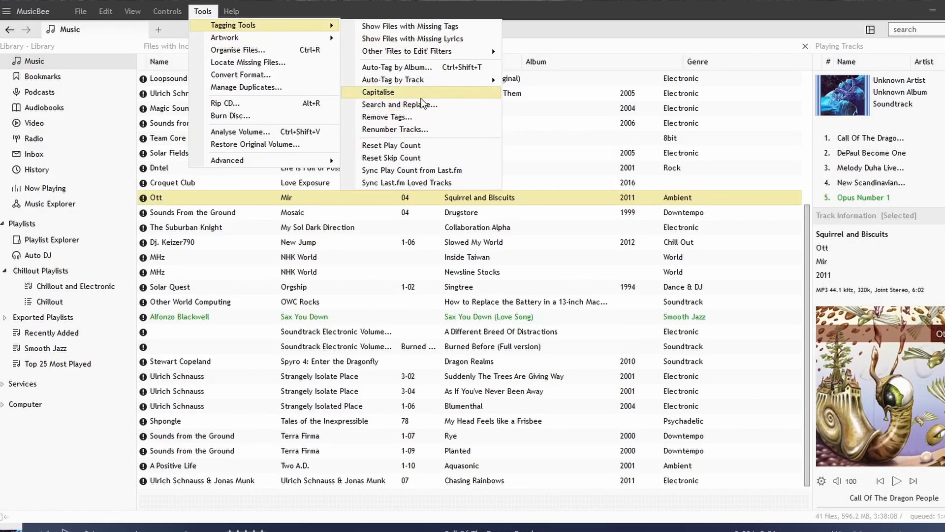
{"action": "mouse_move", "coordinate": [403, 100]}
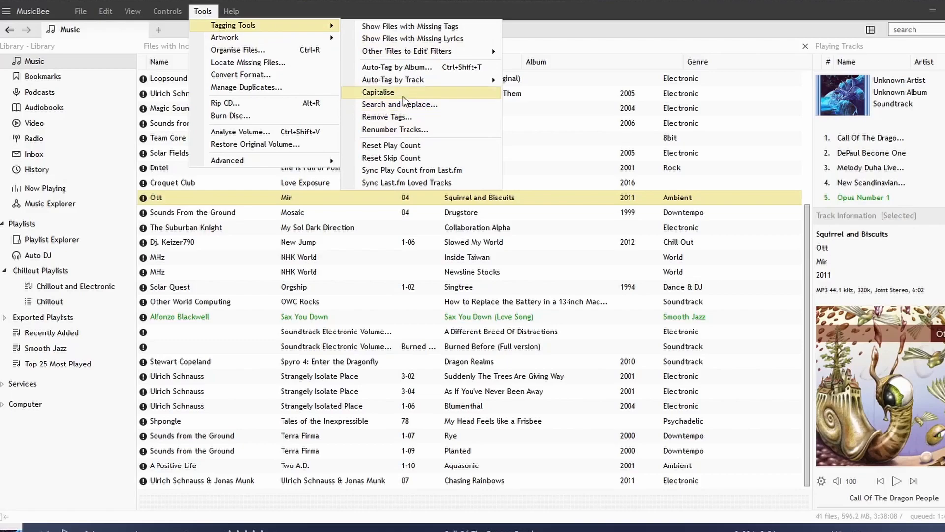
- Edit the artist to Ott and run Capitalise so the album reads Squirrel And Biscuits
{"action": "left_click", "coordinate": [378, 93]}
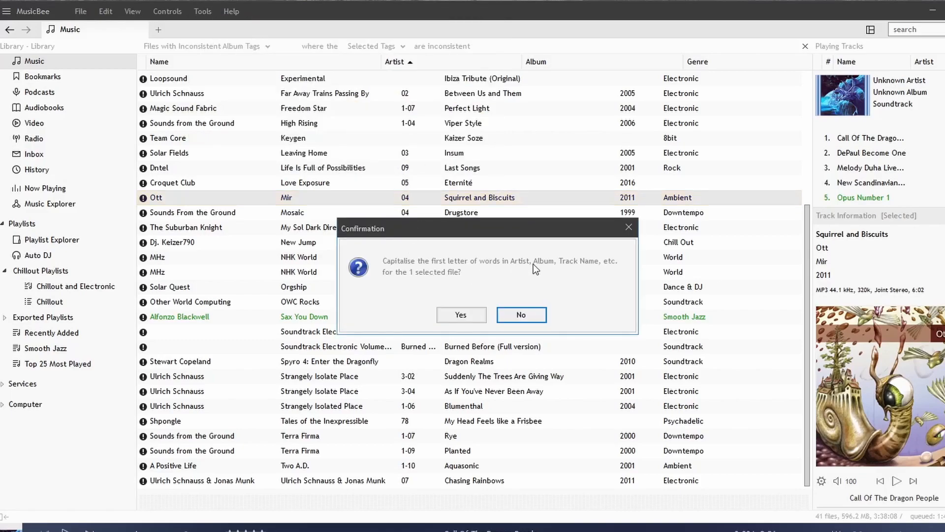
{"action": "mouse_move", "coordinate": [587, 269]}
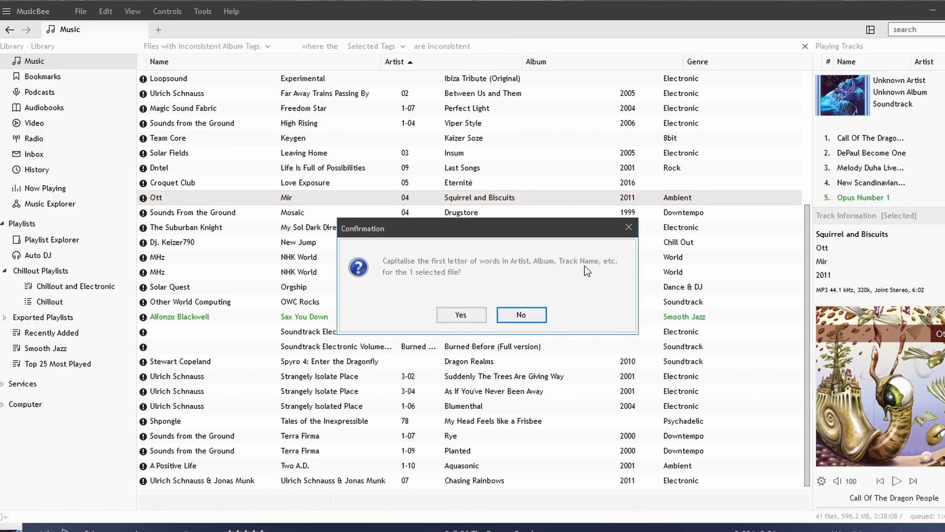
{"action": "mouse_move", "coordinate": [389, 273]}
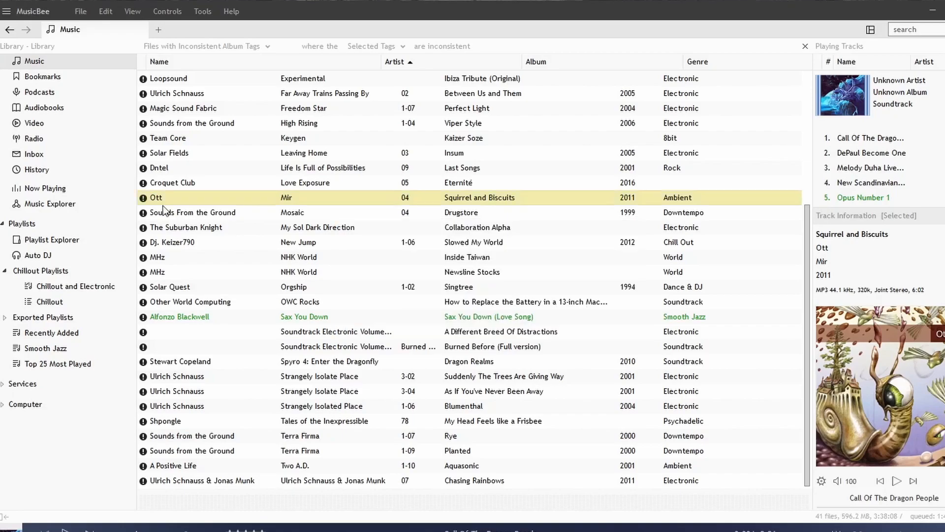
{"action": "double_click", "coordinate": [155, 197]}
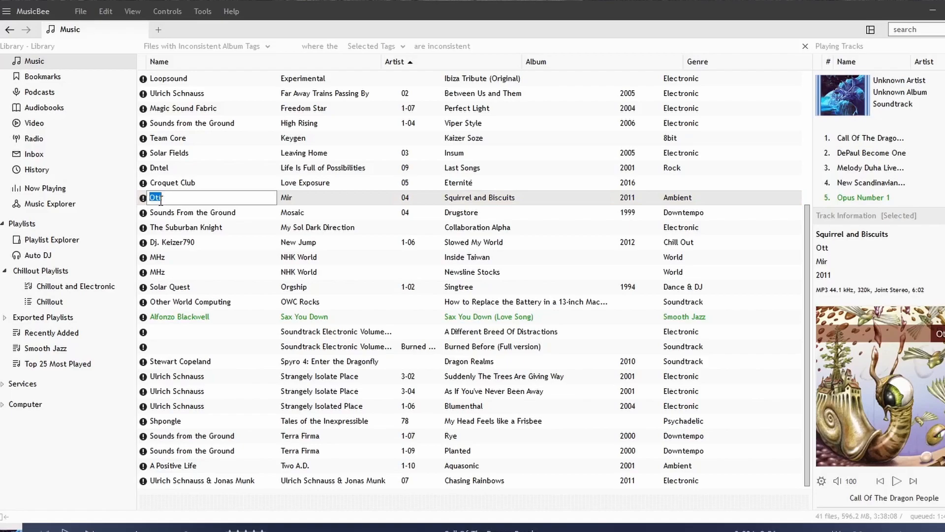
{"action": "mouse_move", "coordinate": [143, 200]}
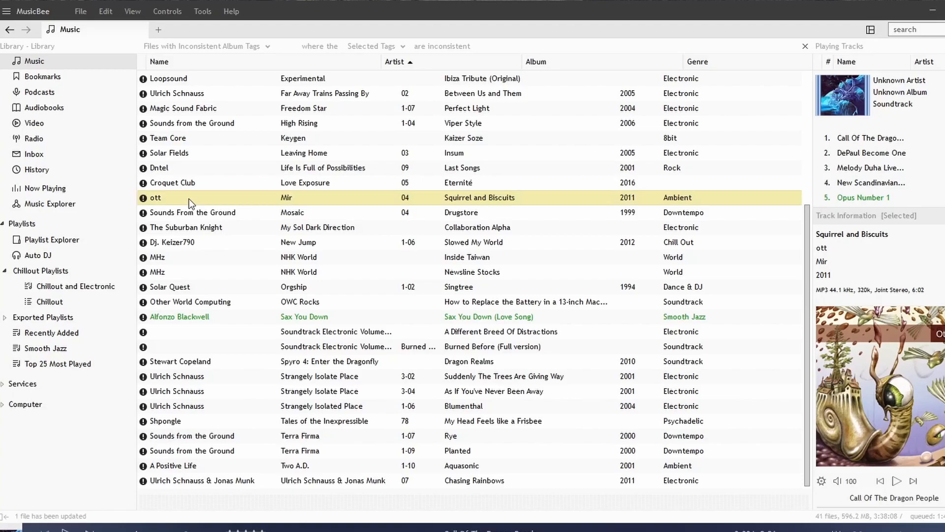
{"action": "right_click", "coordinate": [190, 196]}
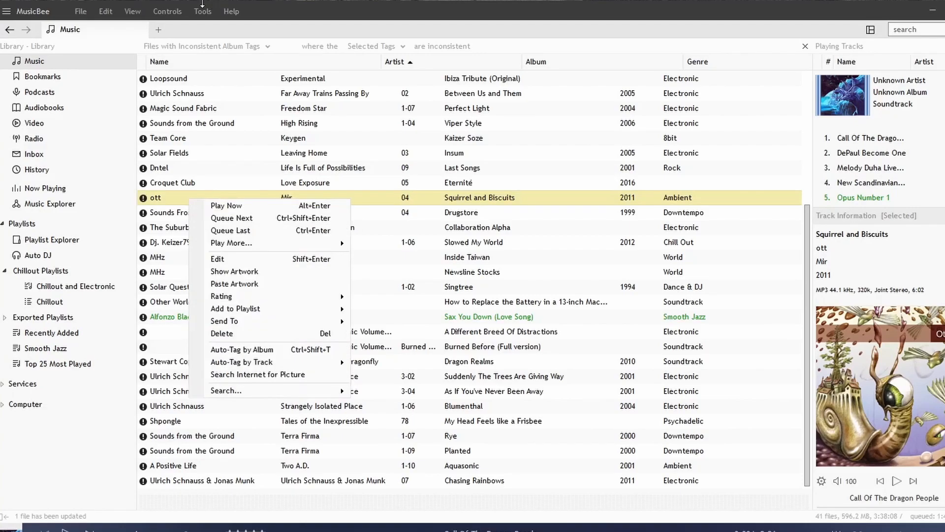
{"action": "left_click", "coordinate": [203, 11]}
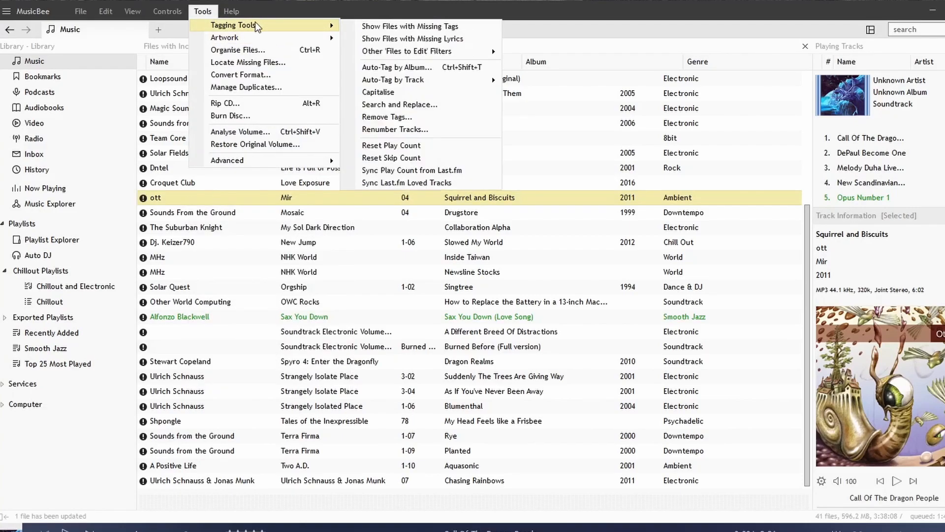
{"action": "left_click", "coordinate": [378, 92]}
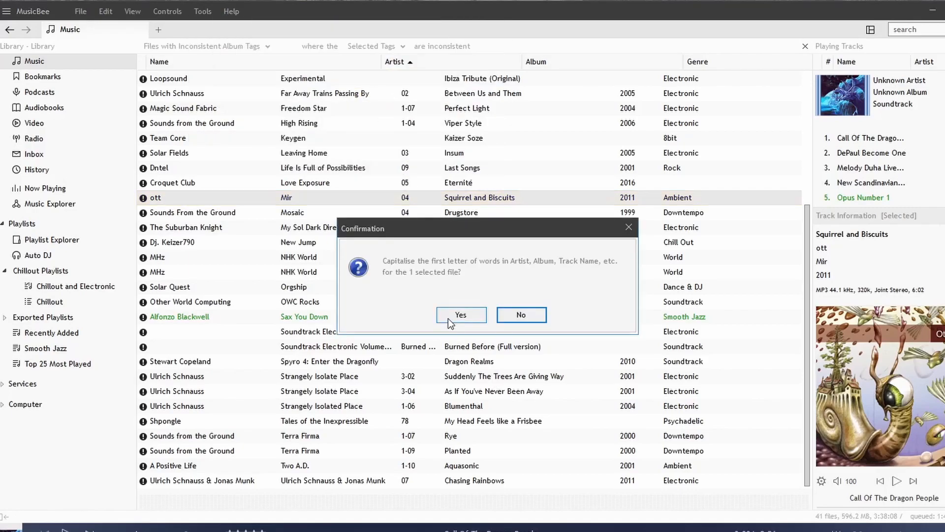
{"action": "left_click", "coordinate": [459, 315]}
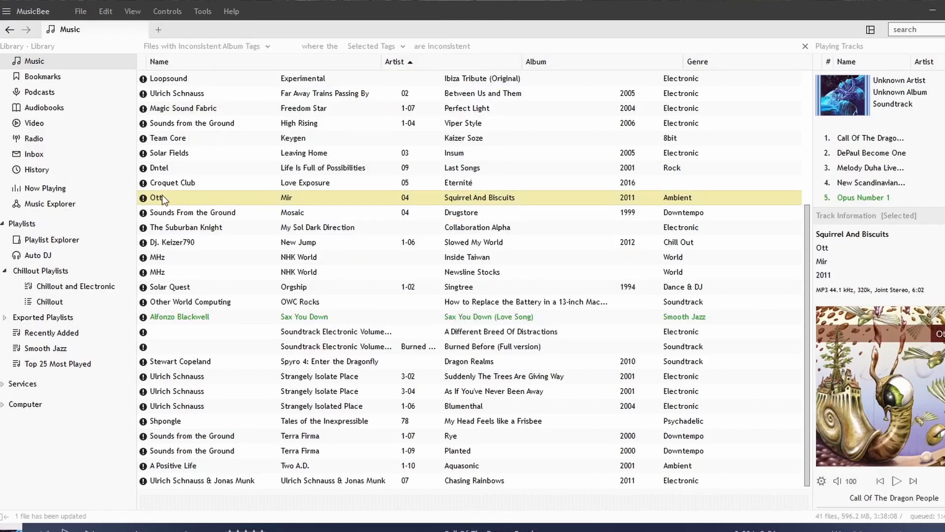
{"action": "mouse_move", "coordinate": [191, 242]}
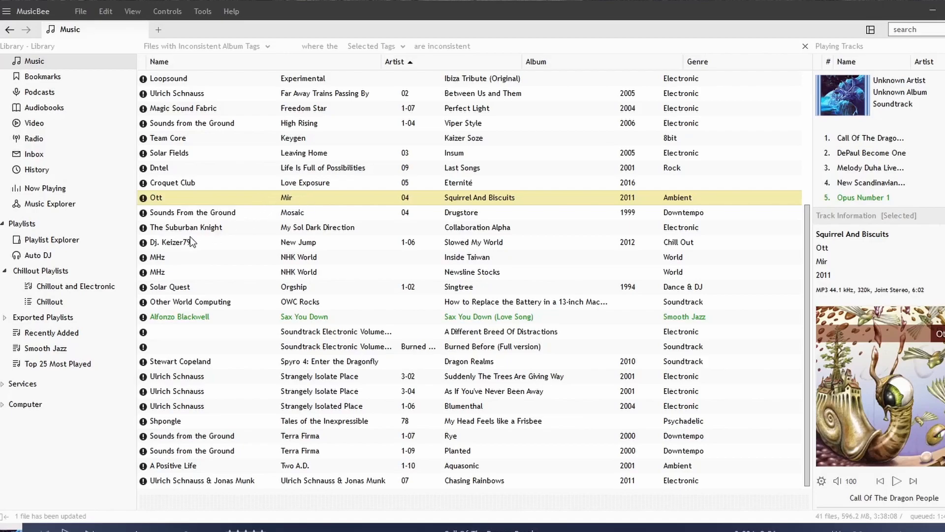
{"action": "mouse_move", "coordinate": [195, 168]}
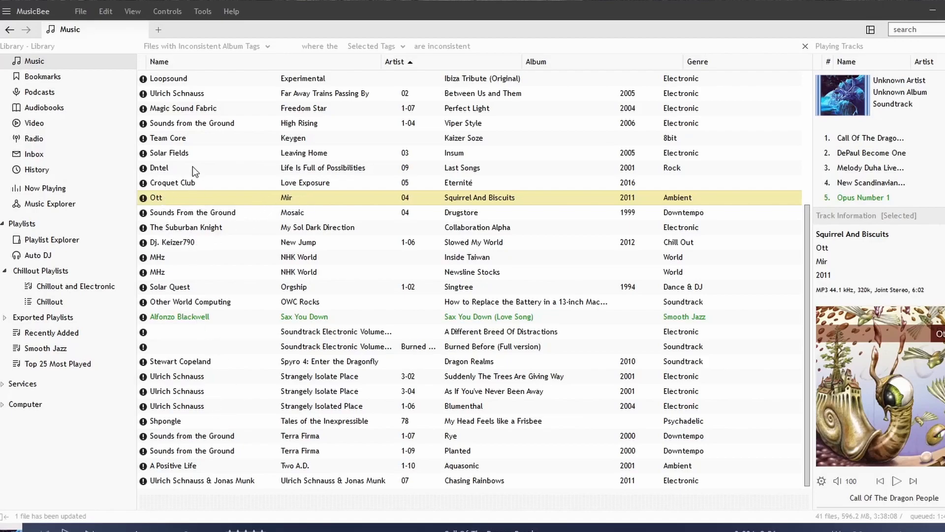
- Select Sax You Down through Only You Can Tell and launch Search and Replace for them
{"action": "left_click", "coordinate": [43, 76]}
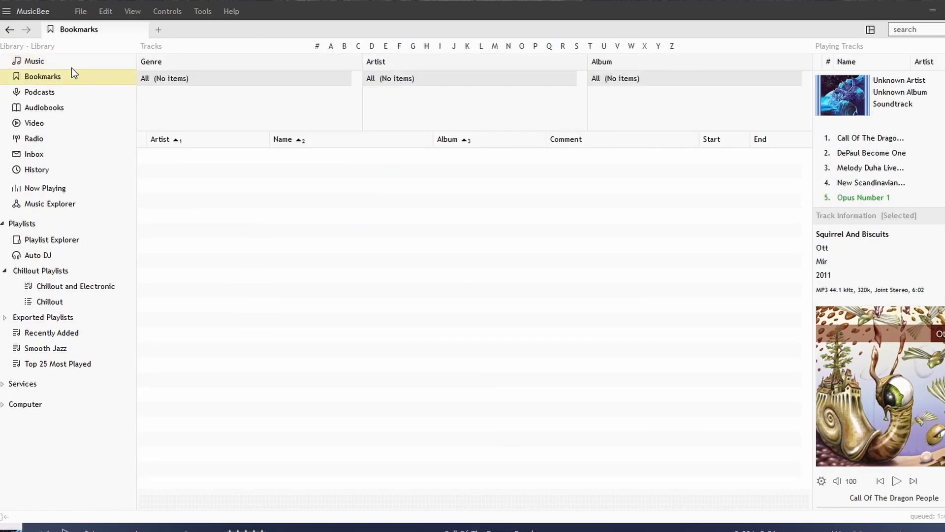
{"action": "left_click", "coordinate": [34, 61]}
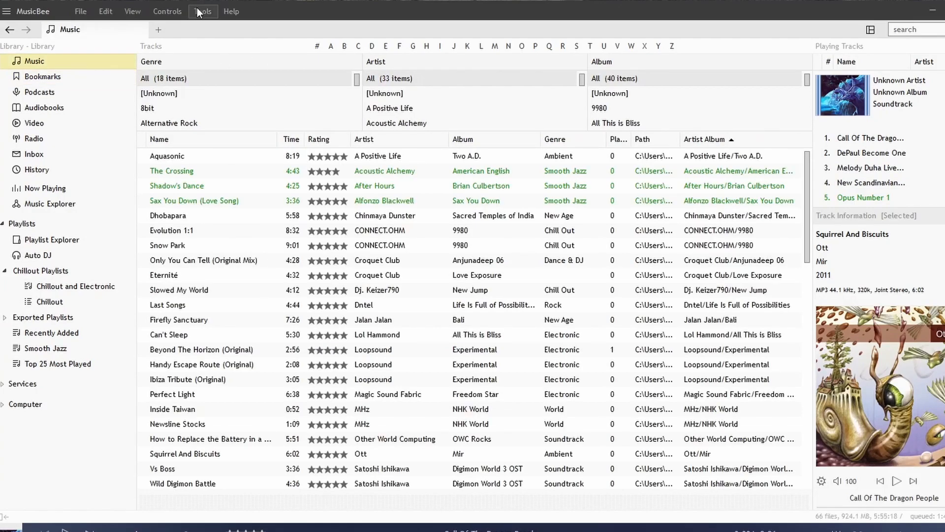
{"action": "left_click", "coordinate": [202, 11]}
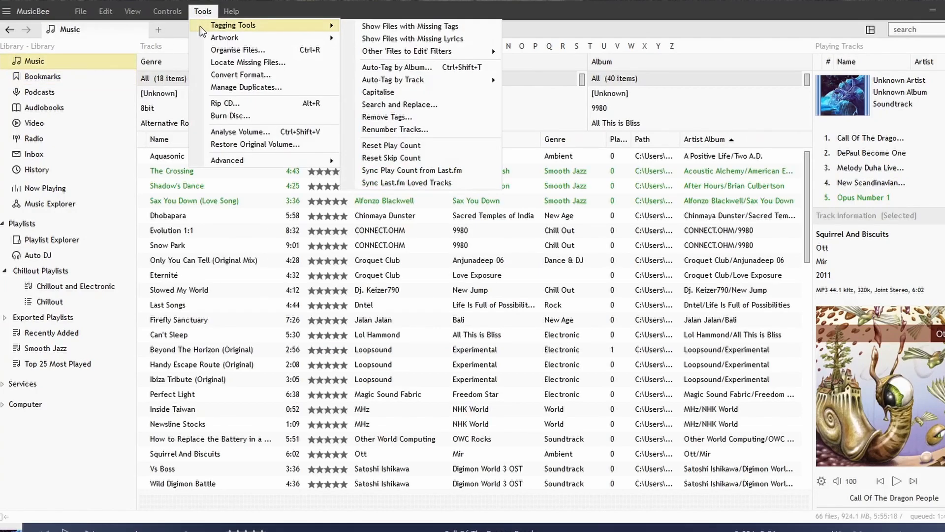
{"action": "mouse_move", "coordinate": [399, 104]}
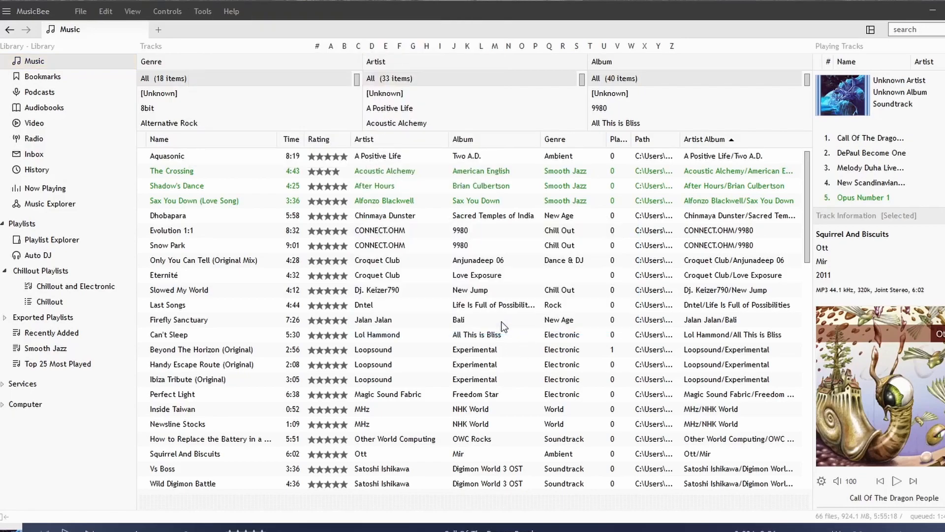
{"action": "left_click", "coordinate": [194, 201]}
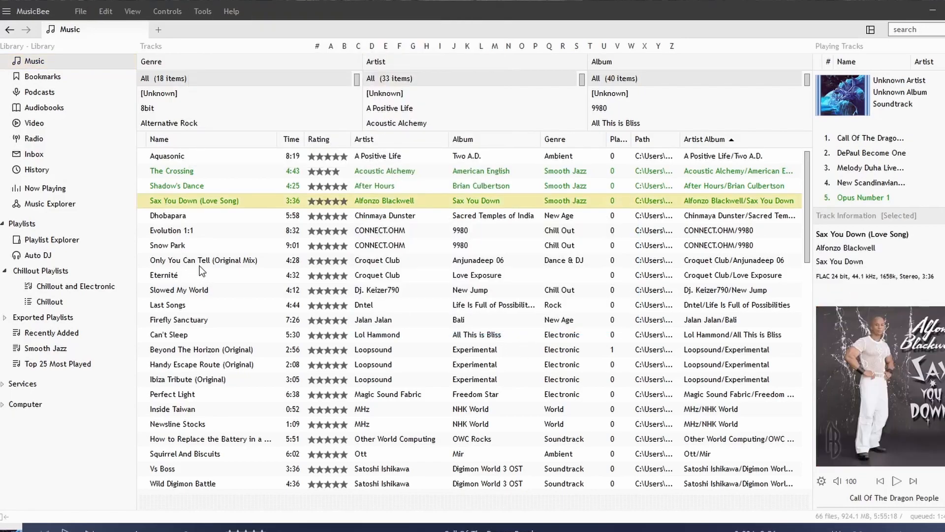
{"action": "left_click", "coordinate": [203, 12]}
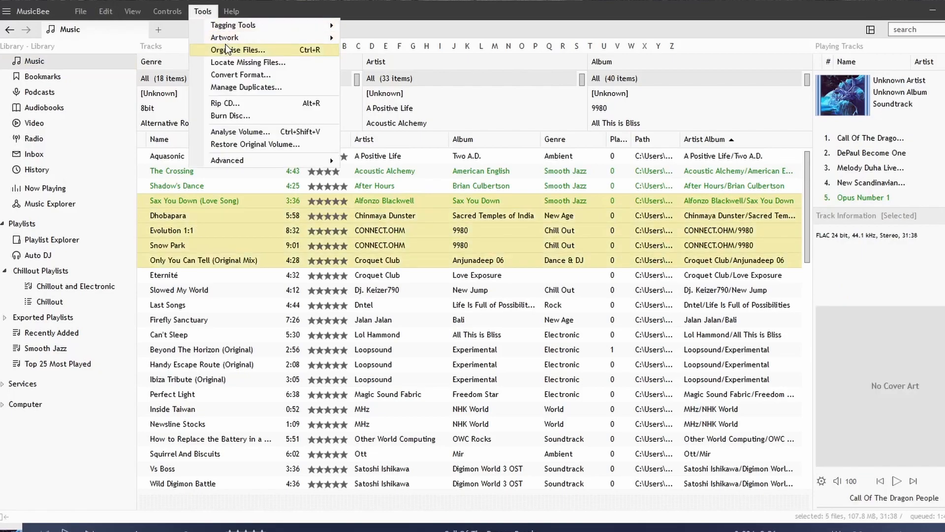
{"action": "mouse_move", "coordinate": [233, 25]}
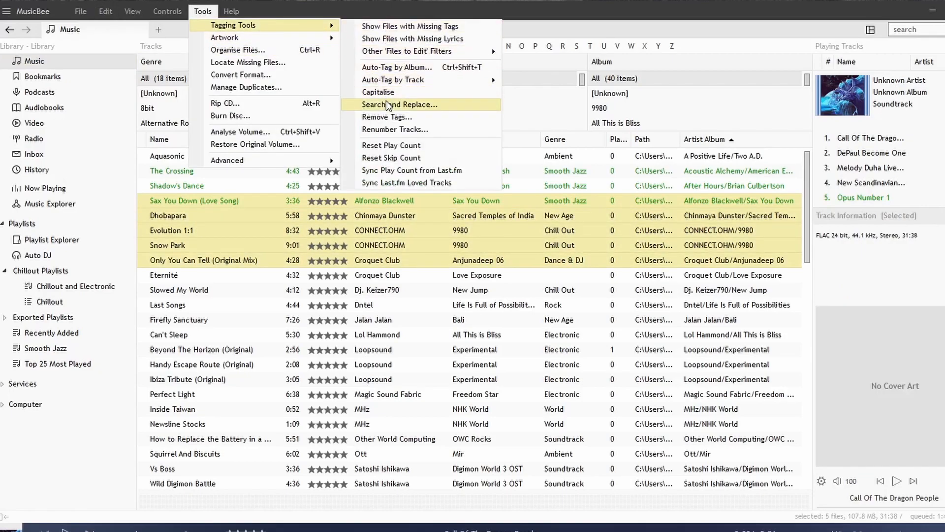
{"action": "left_click", "coordinate": [399, 104]}
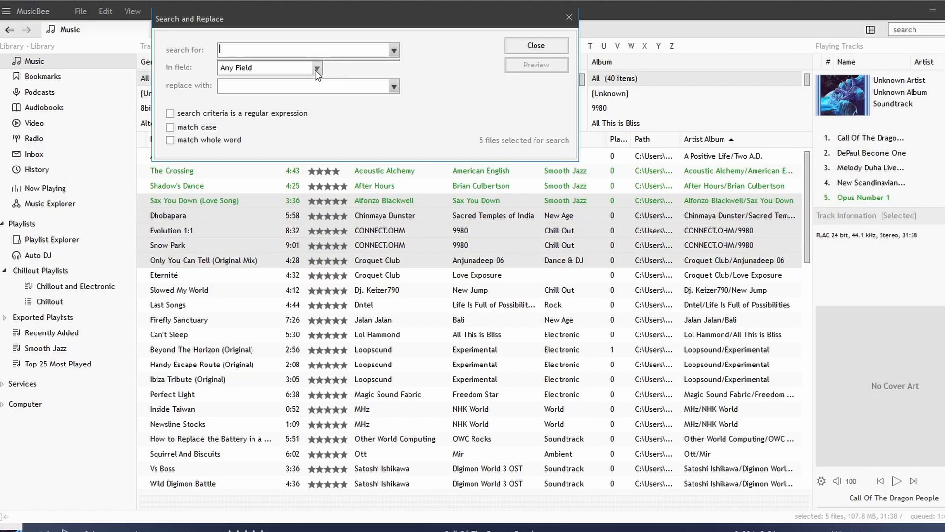
- Search the Artist field for CONNECT.OHM
{"action": "left_click", "coordinate": [316, 68]}
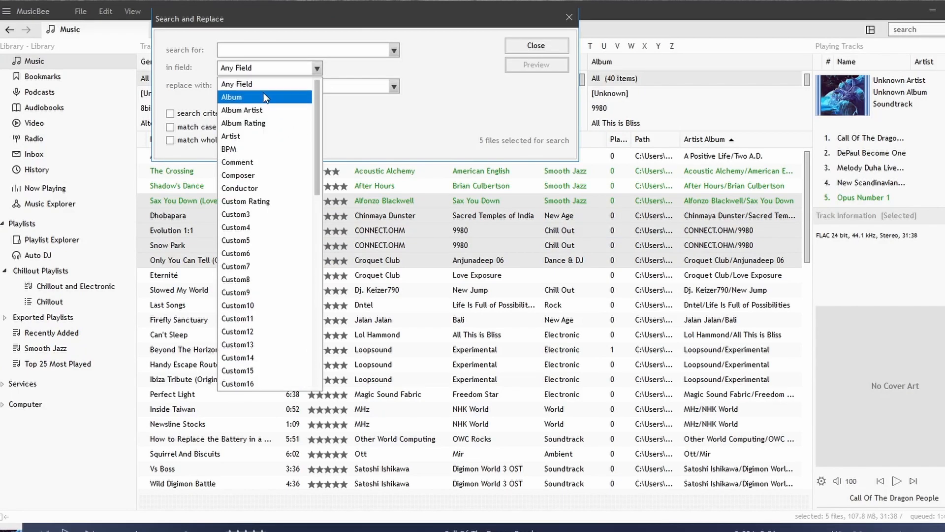
{"action": "mouse_move", "coordinate": [271, 110]}
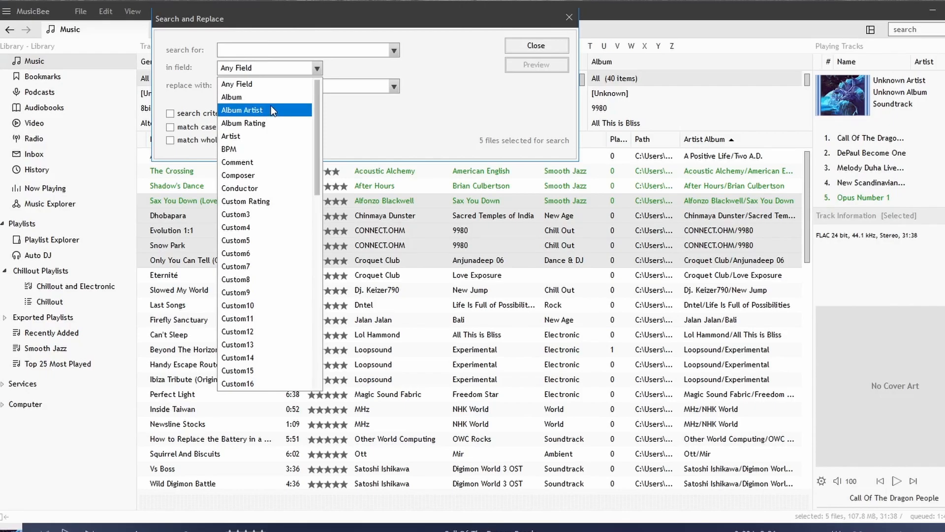
{"action": "mouse_move", "coordinate": [264, 84]}
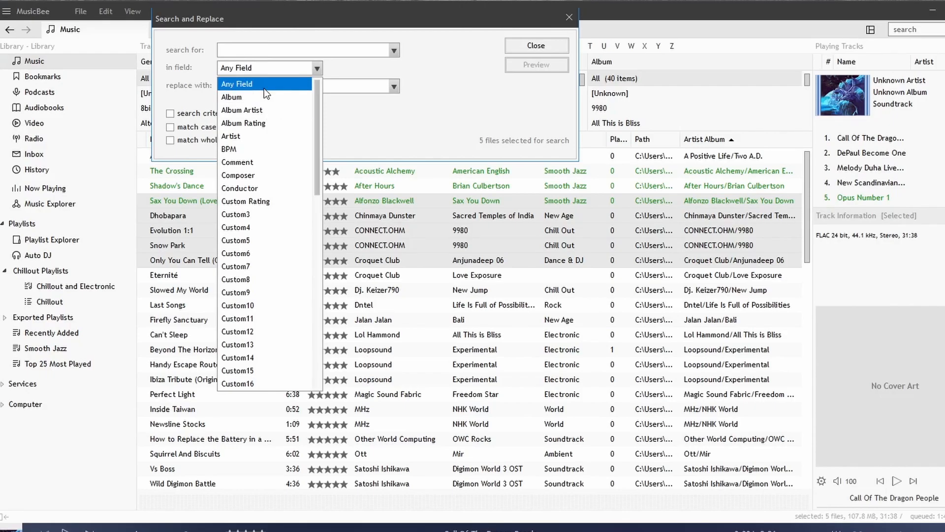
{"action": "mouse_move", "coordinate": [265, 149]}
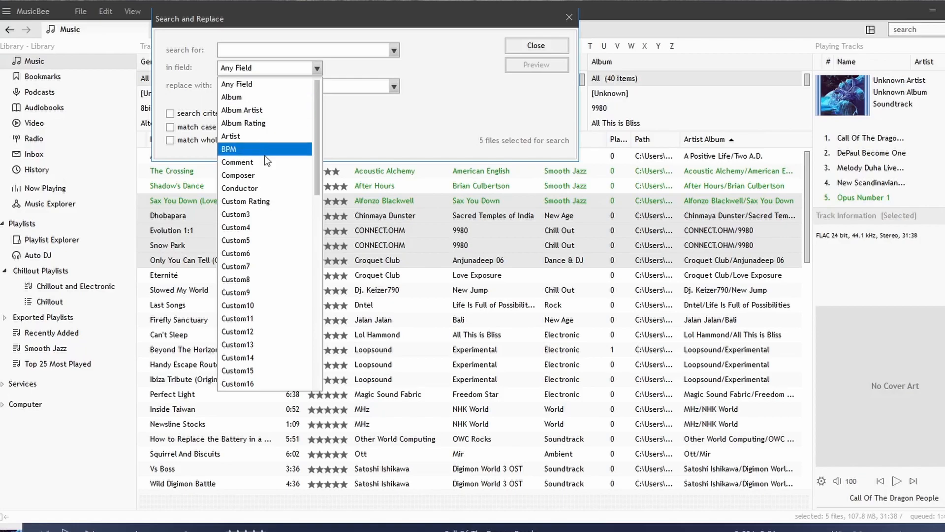
{"action": "left_click", "coordinate": [230, 136]}
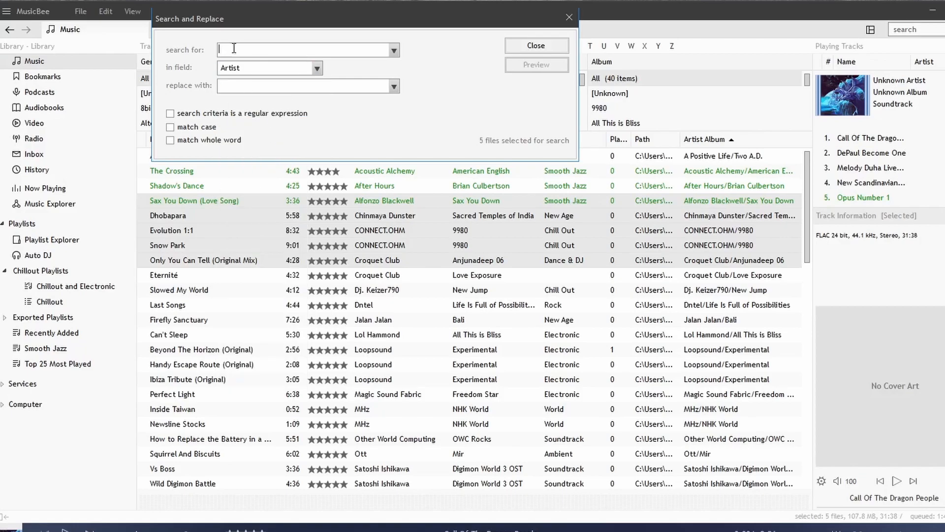
{"action": "left_click", "coordinate": [316, 68]}
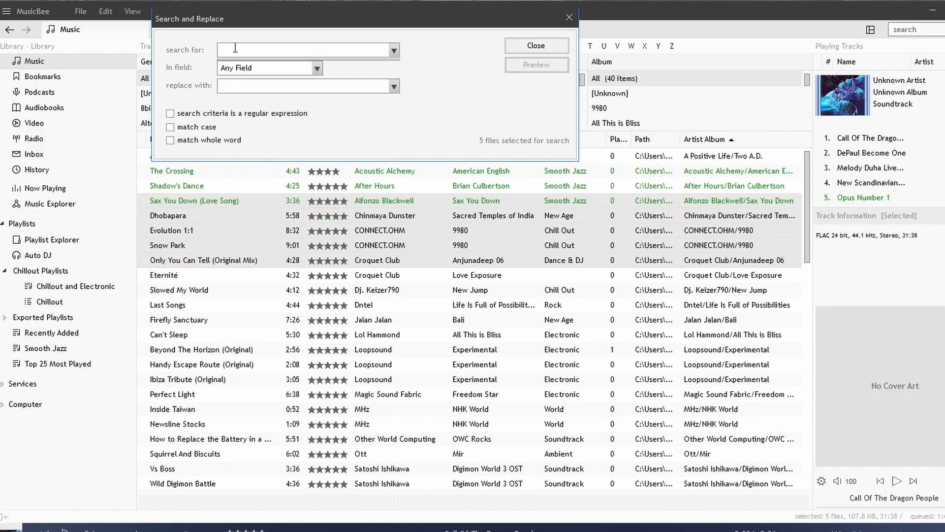
{"action": "type", "text": "CONNECT."}
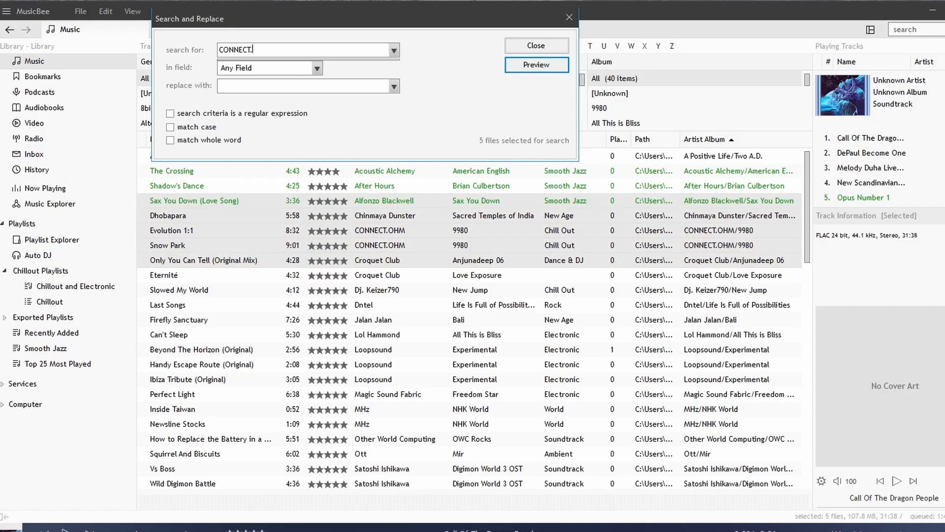
{"action": "type", "text": "OHM"}
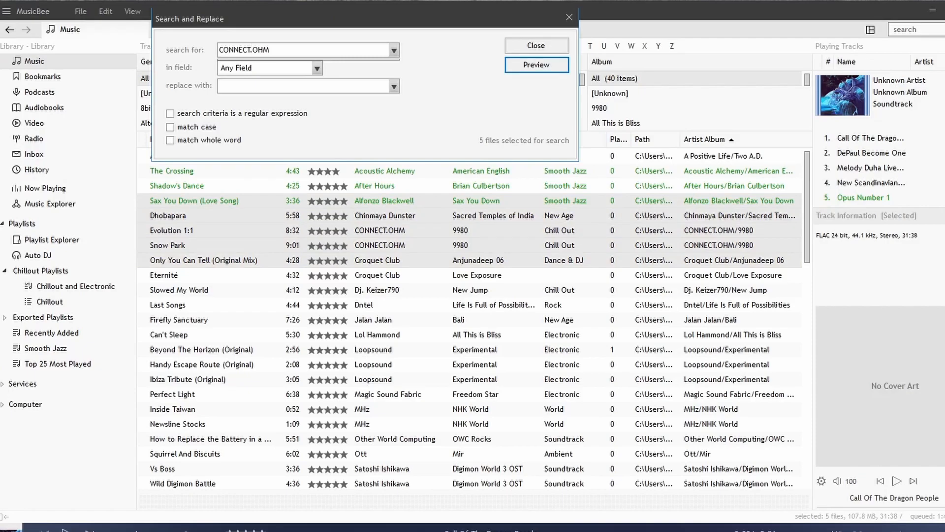
- Replace with Connect.ohm in the Artist field, match case, and preview the two affected files
{"action": "left_click", "coordinate": [318, 68]}
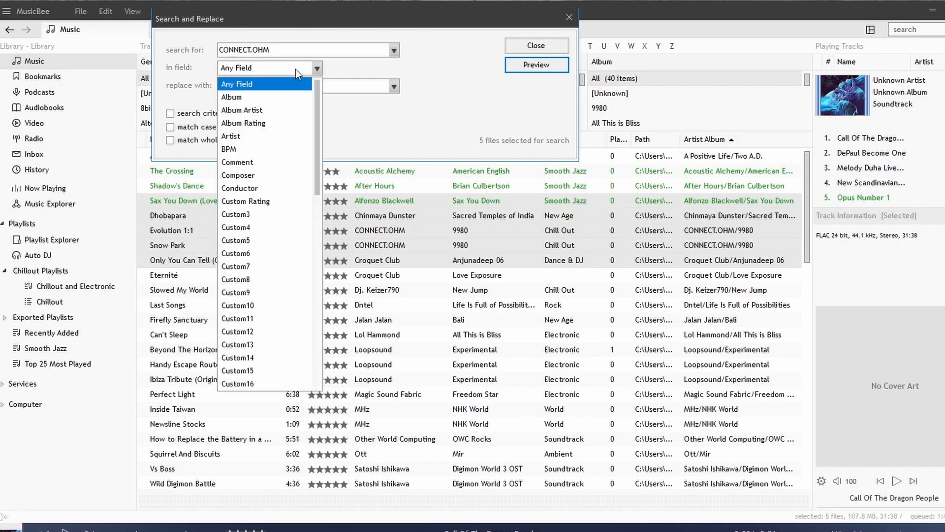
{"action": "left_click", "coordinate": [230, 136]}
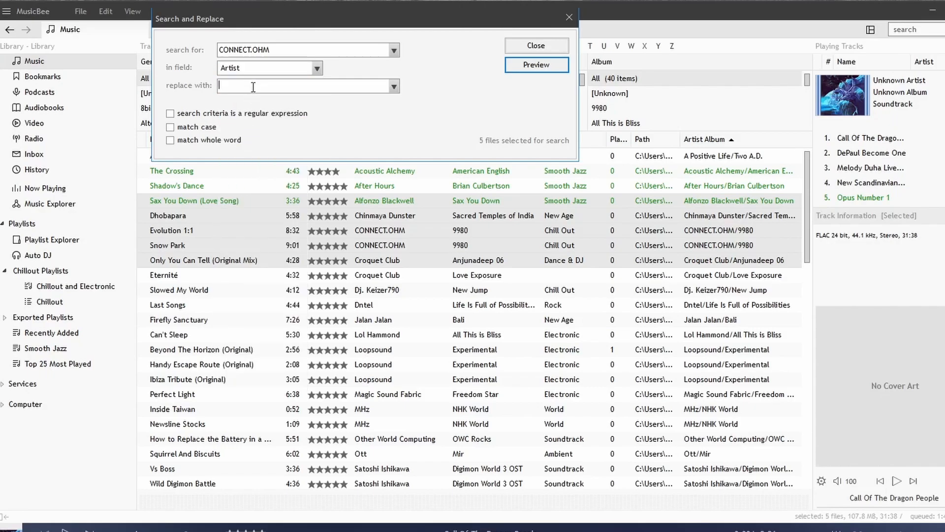
{"action": "type", "text": "Connect."}
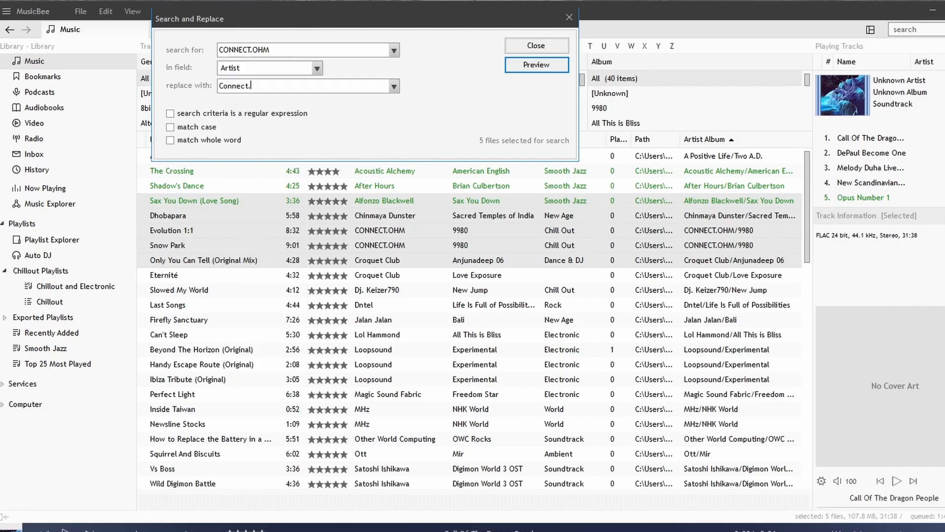
{"action": "type", "text": "o"}
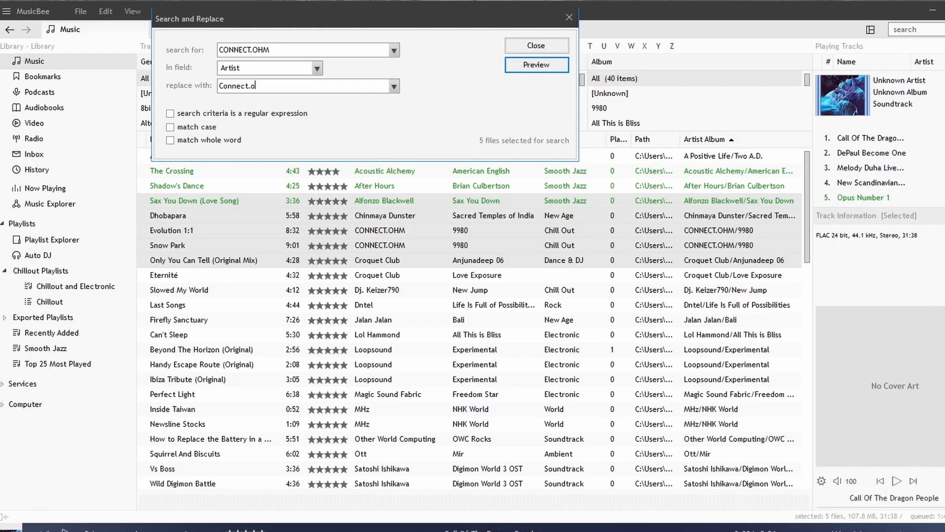
{"action": "type", "text": "hm"}
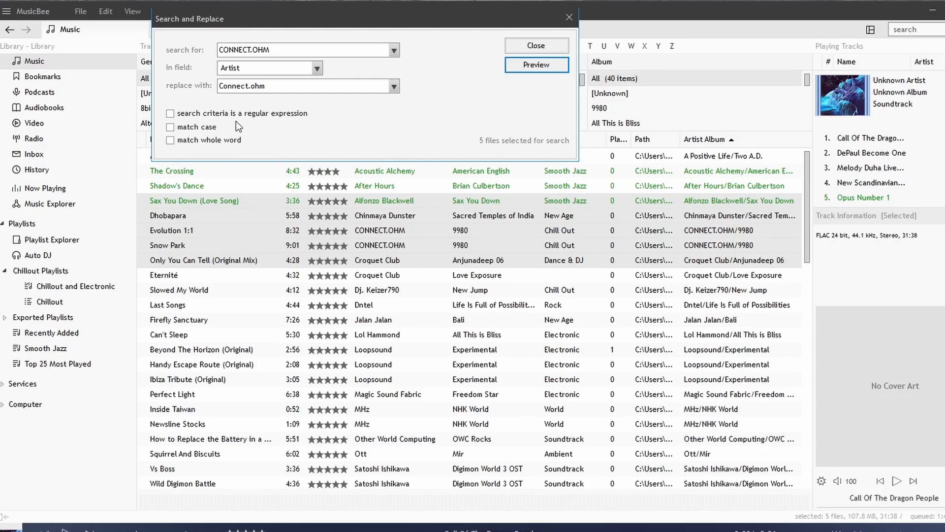
{"action": "left_click", "coordinate": [171, 127]}
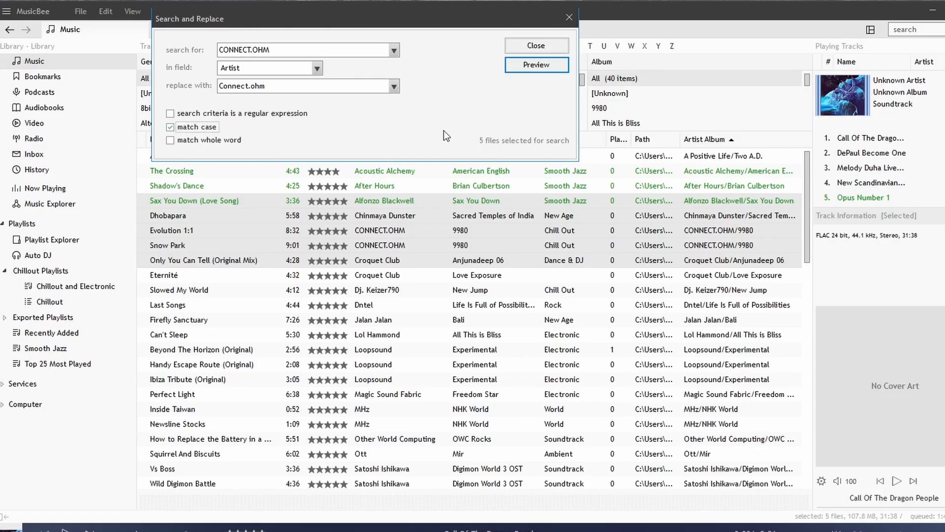
{"action": "left_click", "coordinate": [536, 65]}
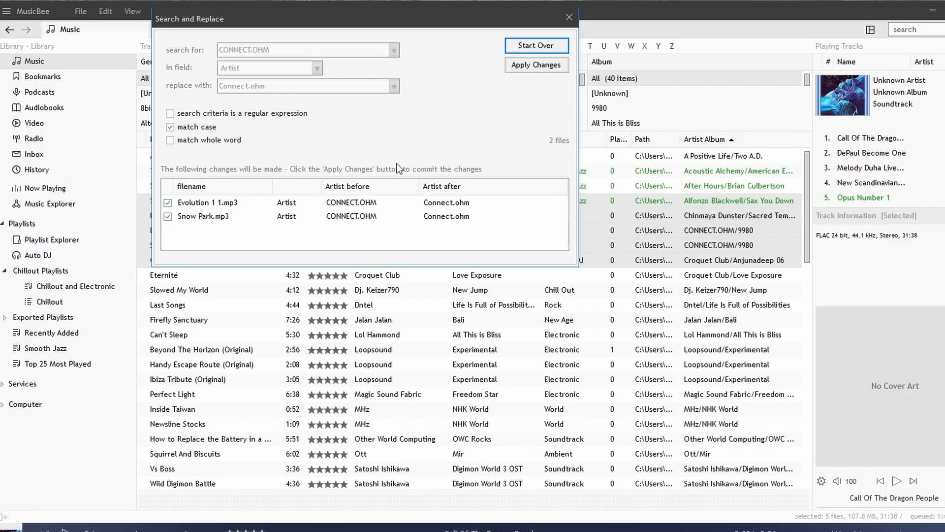
{"action": "mouse_move", "coordinate": [318, 27]}
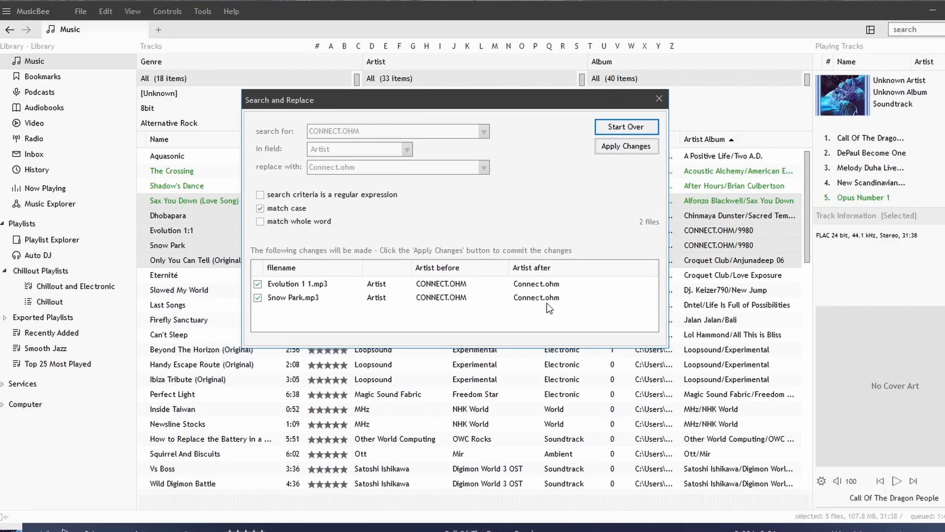
- Apply the Connect.ohm artist change to both files, close the tool and select Evolution 1:1
{"action": "left_click", "coordinate": [626, 146]}
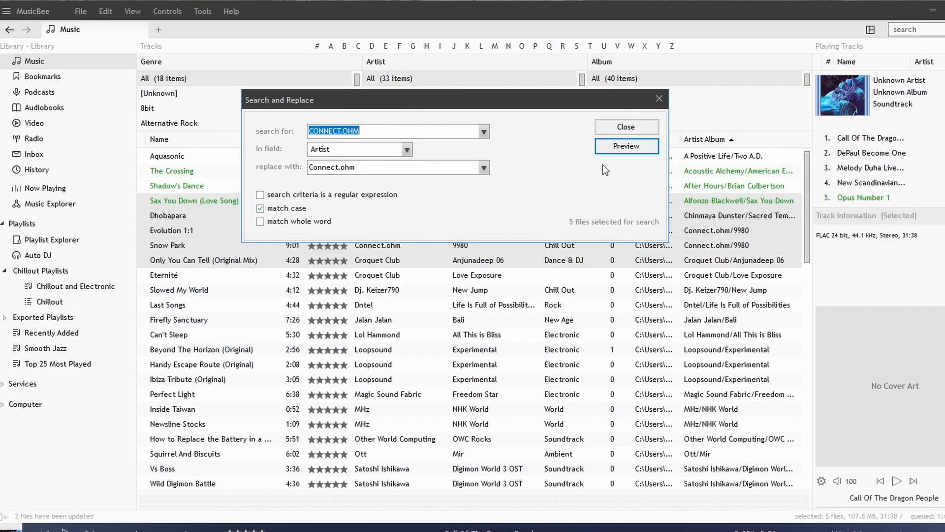
{"action": "left_click", "coordinate": [625, 127]}
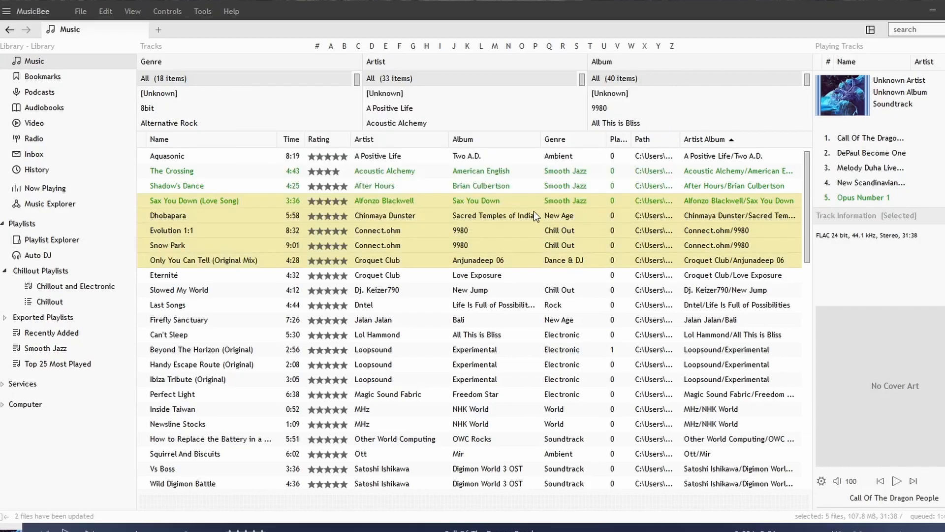
{"action": "left_click", "coordinate": [171, 231]}
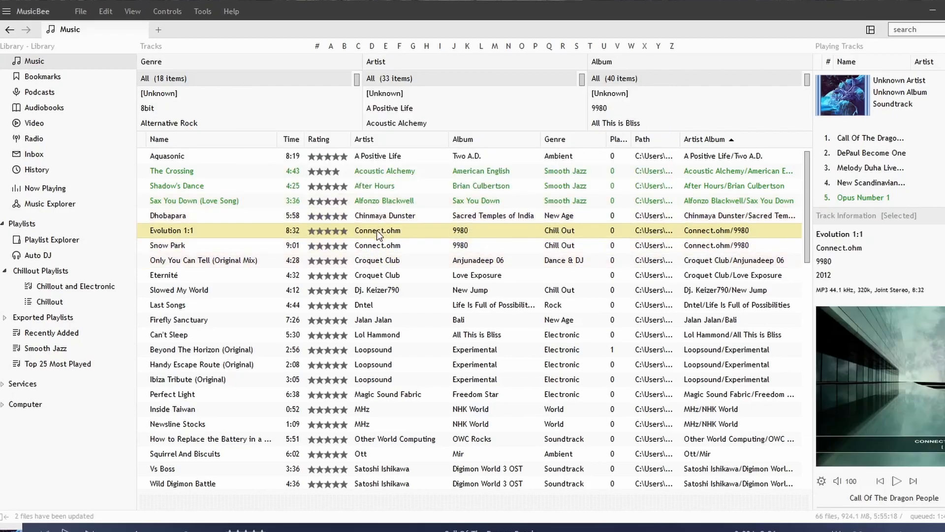
{"action": "left_click", "coordinate": [203, 11]}
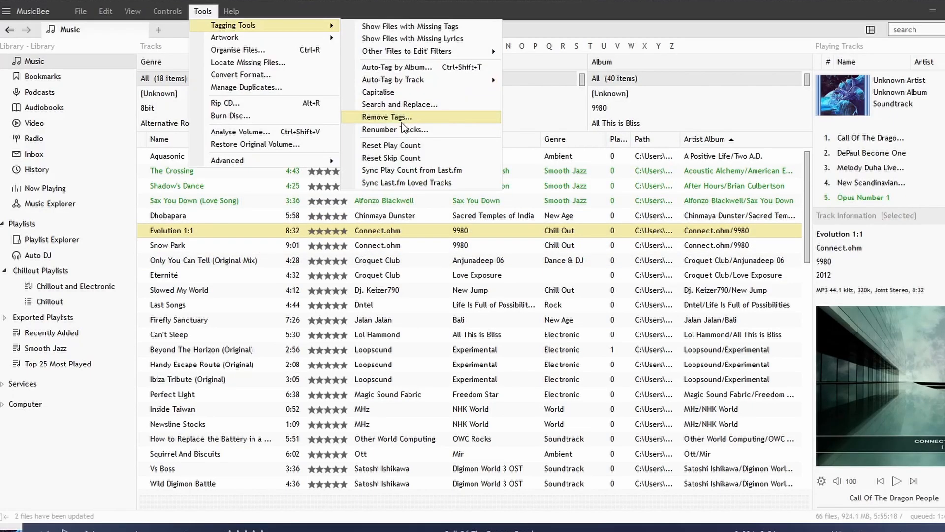
{"action": "left_click", "coordinate": [386, 117]}
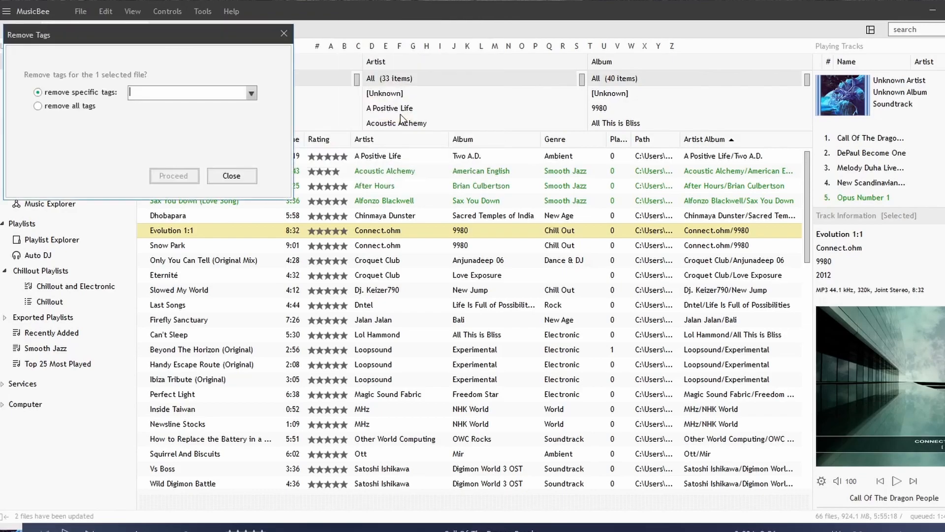
{"action": "left_click", "coordinate": [251, 92]}
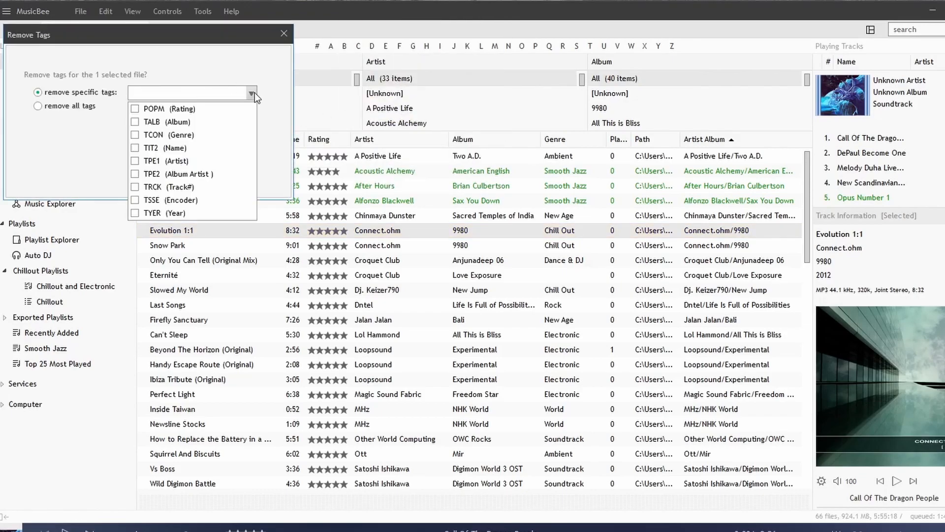
{"action": "mouse_move", "coordinate": [97, 143]}
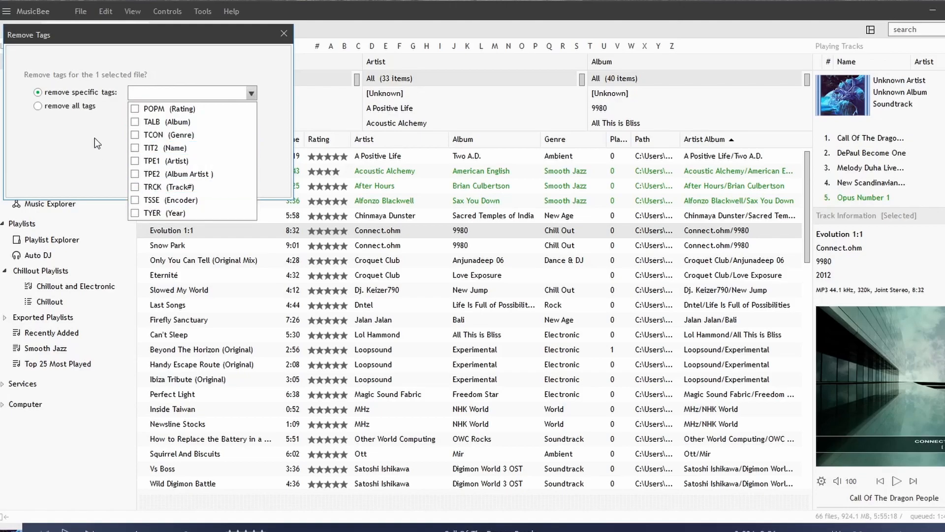
{"action": "left_click", "coordinate": [37, 105]}
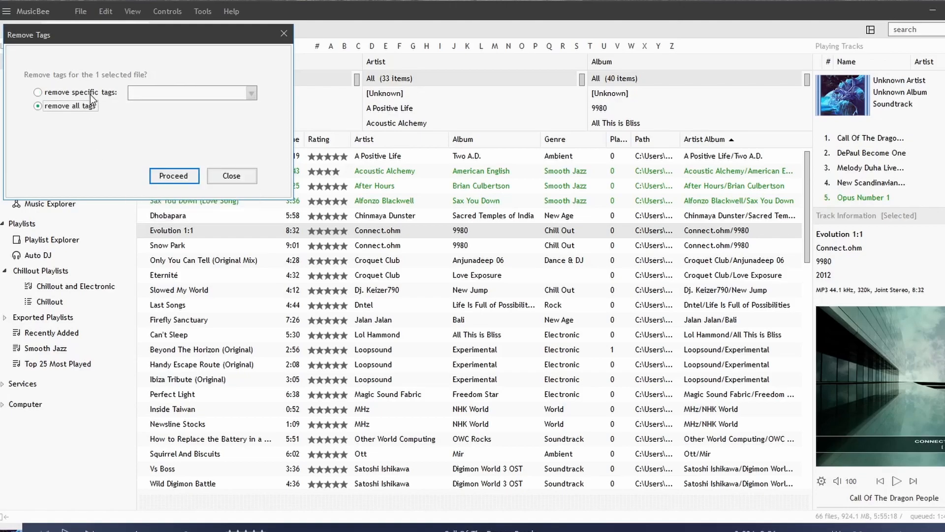
{"action": "left_click", "coordinate": [38, 92]}
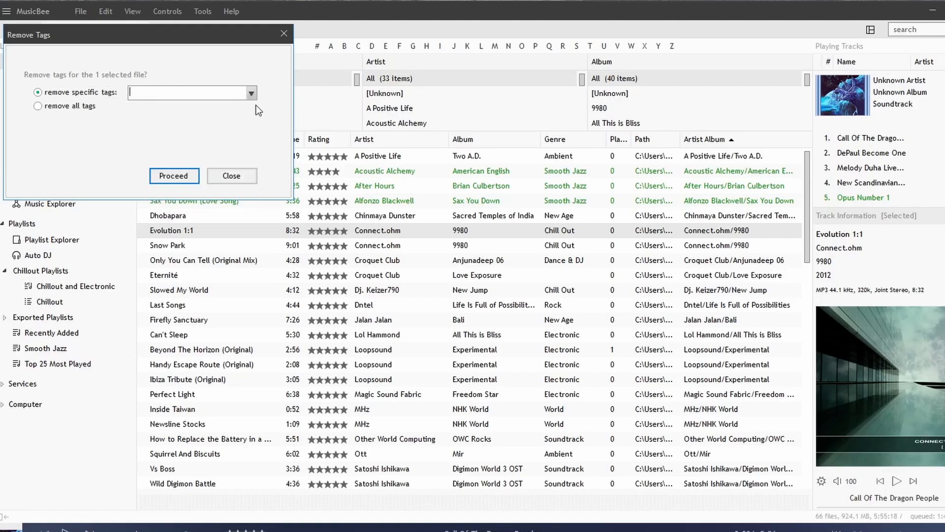
{"action": "left_click", "coordinate": [250, 93]}
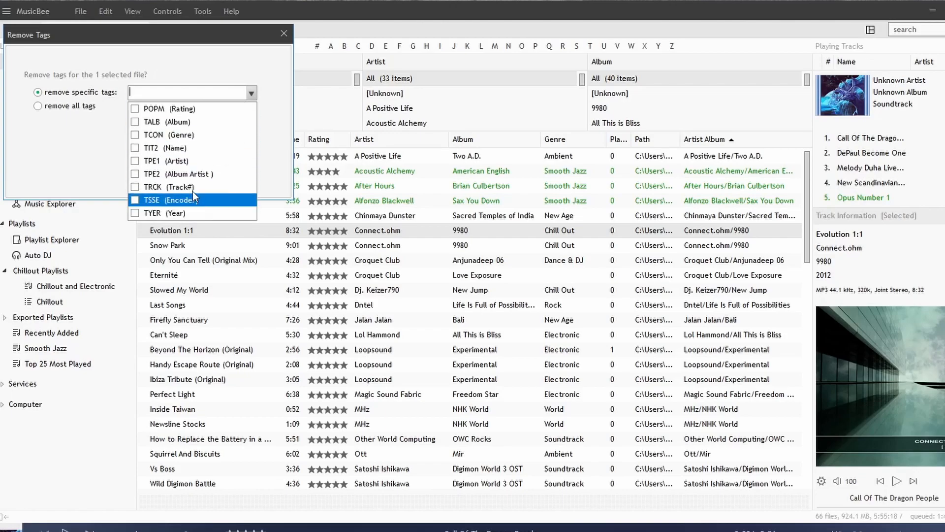
{"action": "mouse_move", "coordinate": [169, 135]}
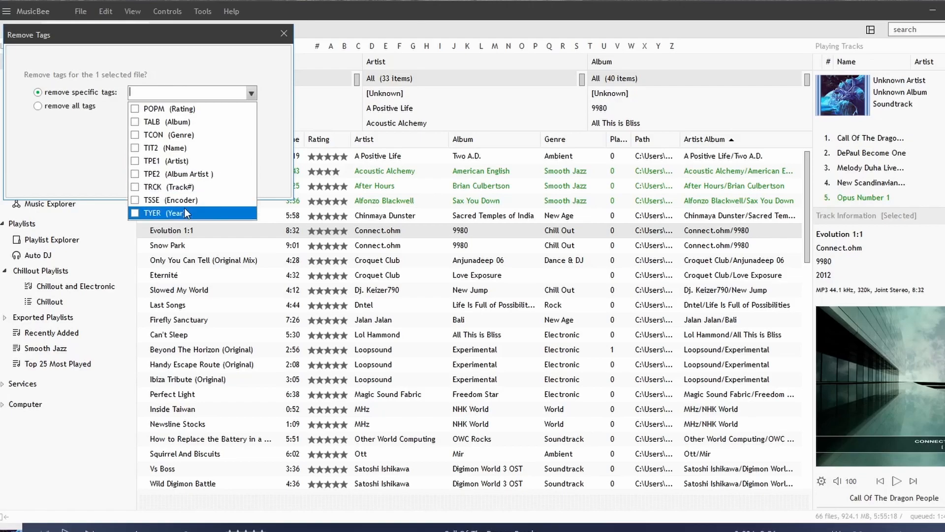
{"action": "mouse_move", "coordinate": [182, 90]}
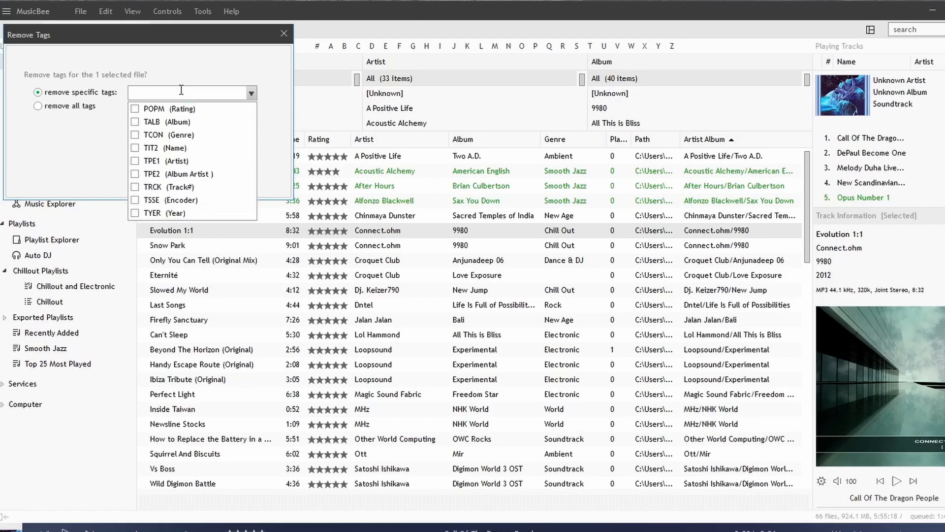
{"action": "left_click", "coordinate": [283, 35]}
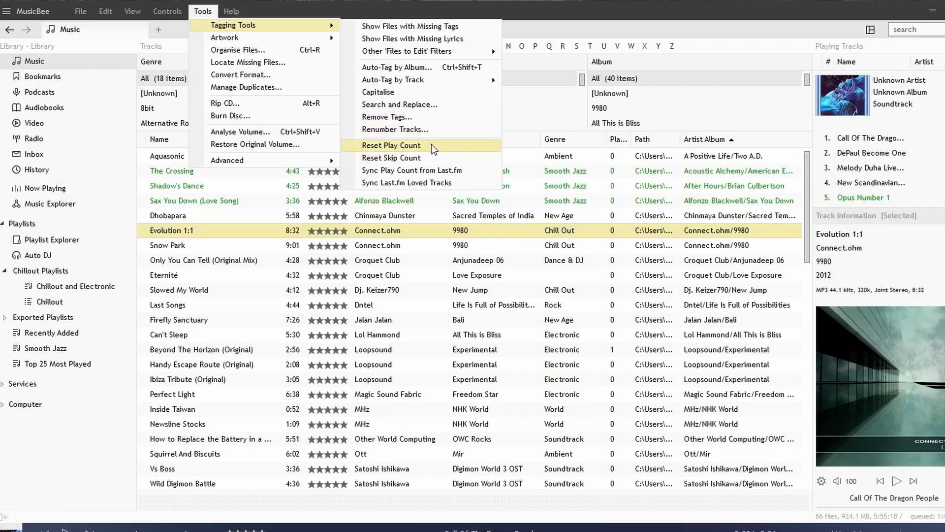
{"action": "mouse_move", "coordinate": [411, 171]}
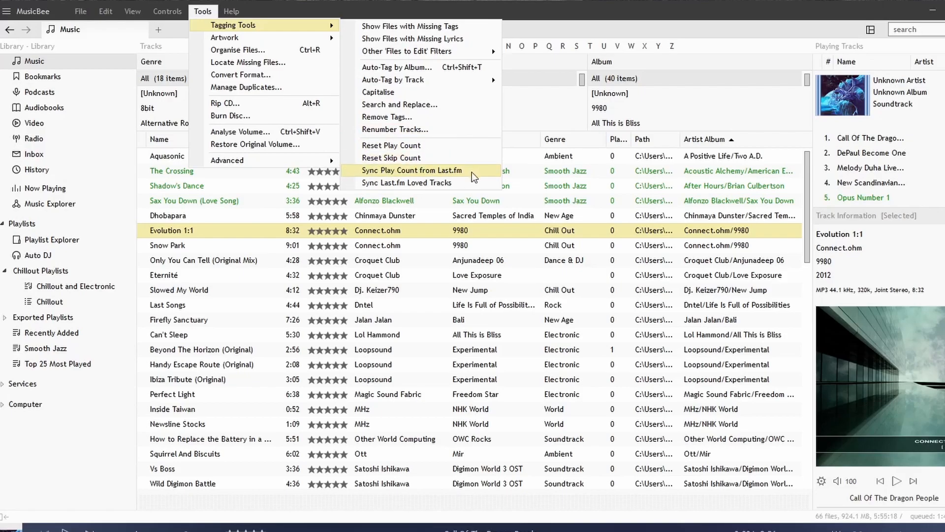
{"action": "mouse_move", "coordinate": [409, 173]}
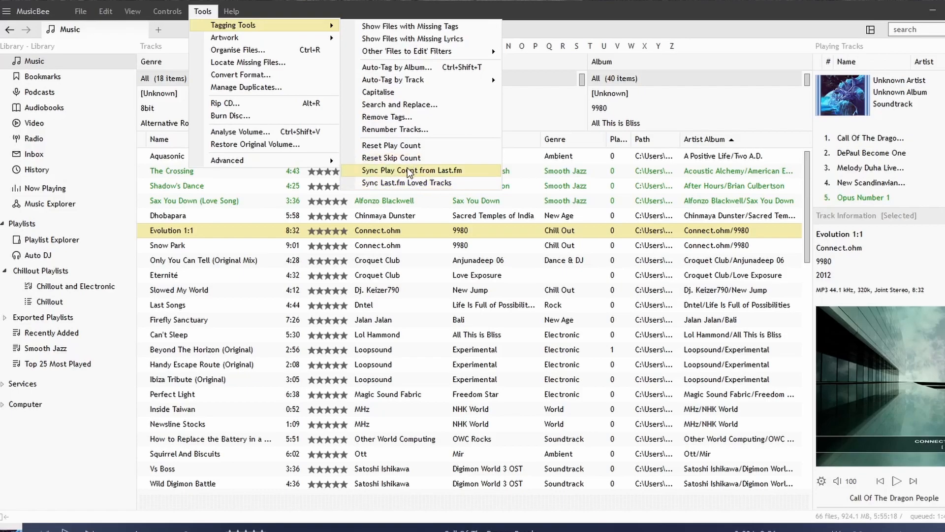
{"action": "mouse_move", "coordinate": [424, 178]}
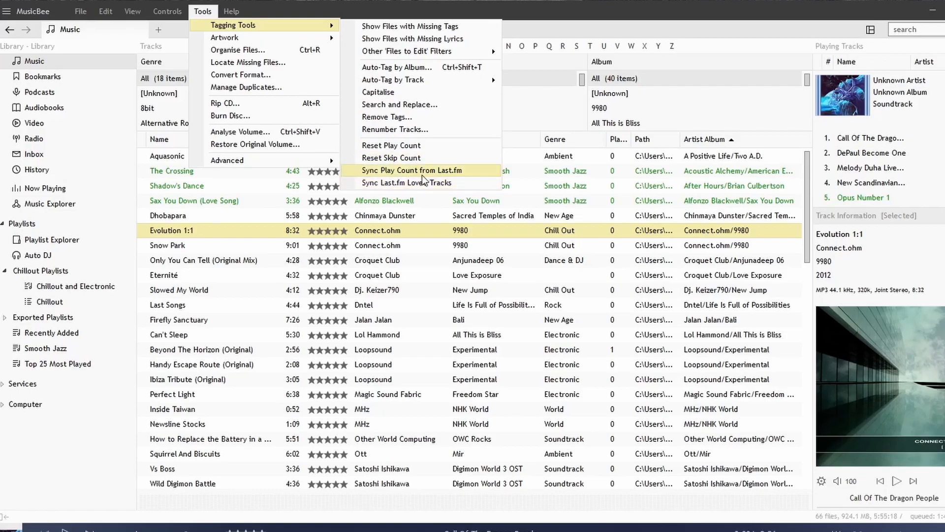
{"action": "mouse_move", "coordinate": [349, 179]}
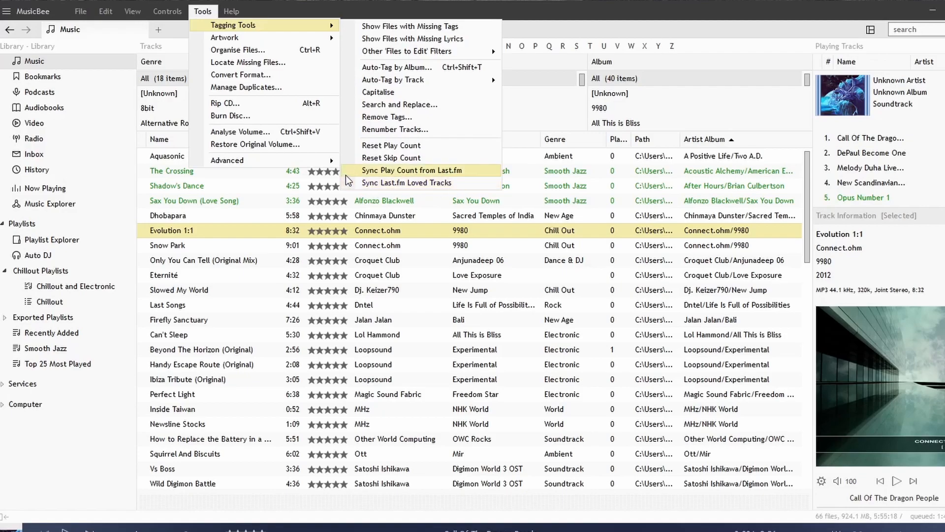
{"action": "mouse_move", "coordinate": [240, 131]}
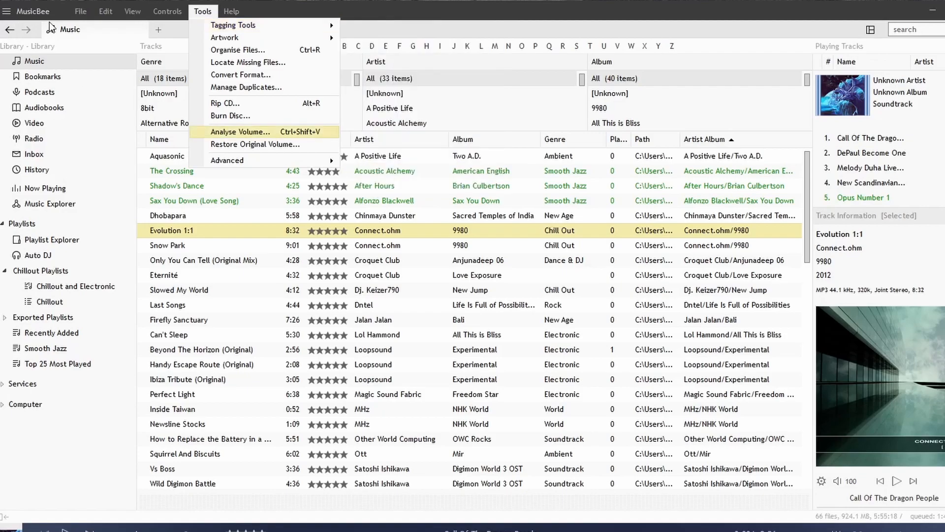
- In Preferences > Plugins, try enabling last.fm and dismiss its login prompt without signing in
{"action": "left_click", "coordinate": [81, 11]}
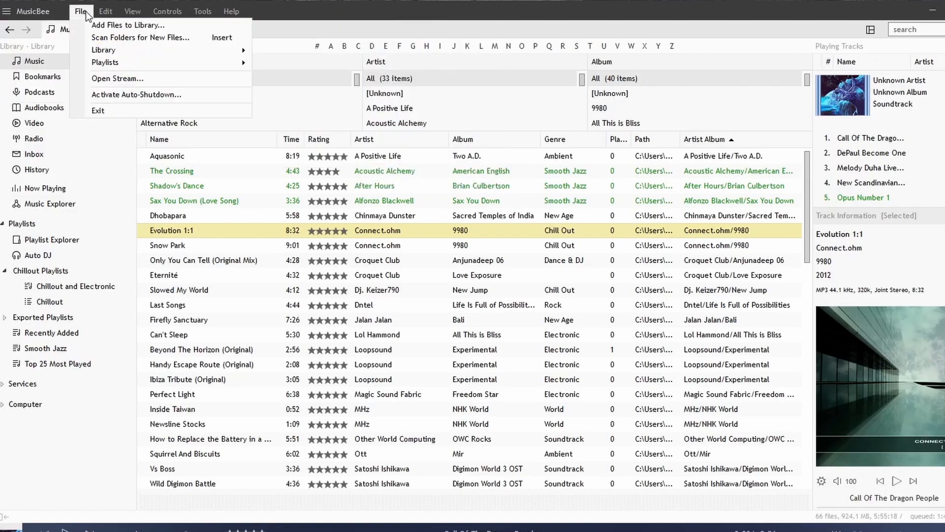
{"action": "left_click", "coordinate": [105, 11]}
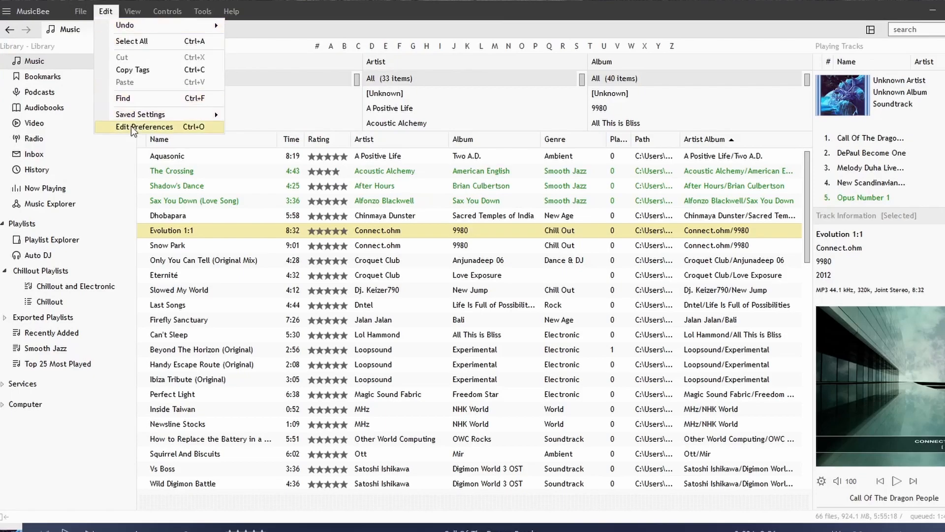
{"action": "left_click", "coordinate": [145, 127]}
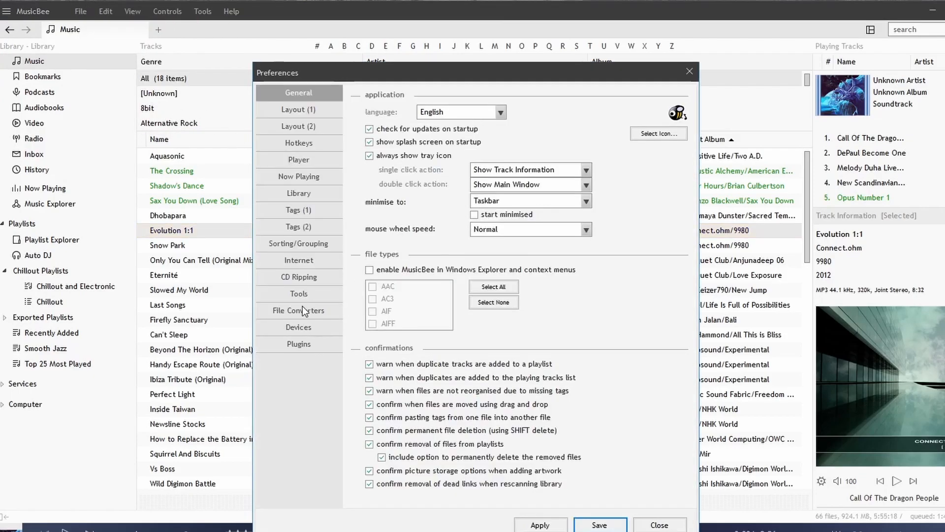
{"action": "left_click", "coordinate": [298, 344]}
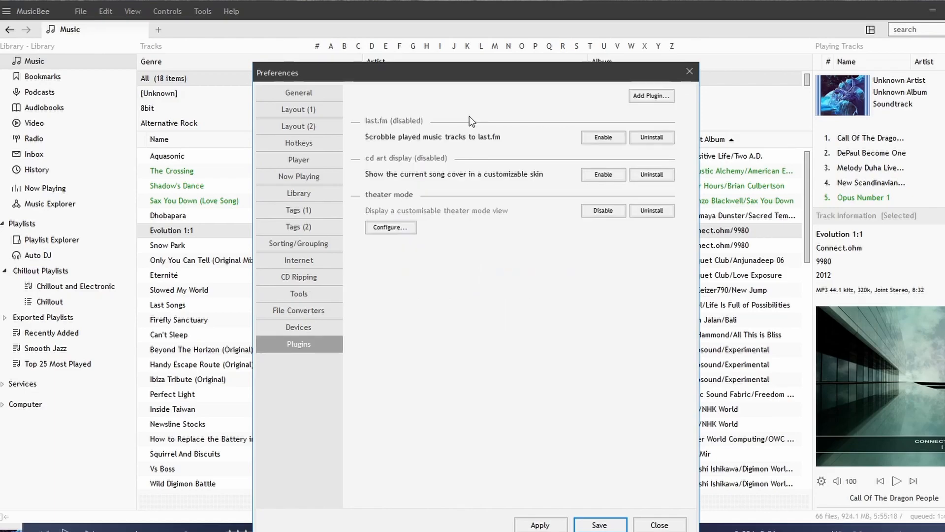
{"action": "mouse_move", "coordinate": [440, 140]}
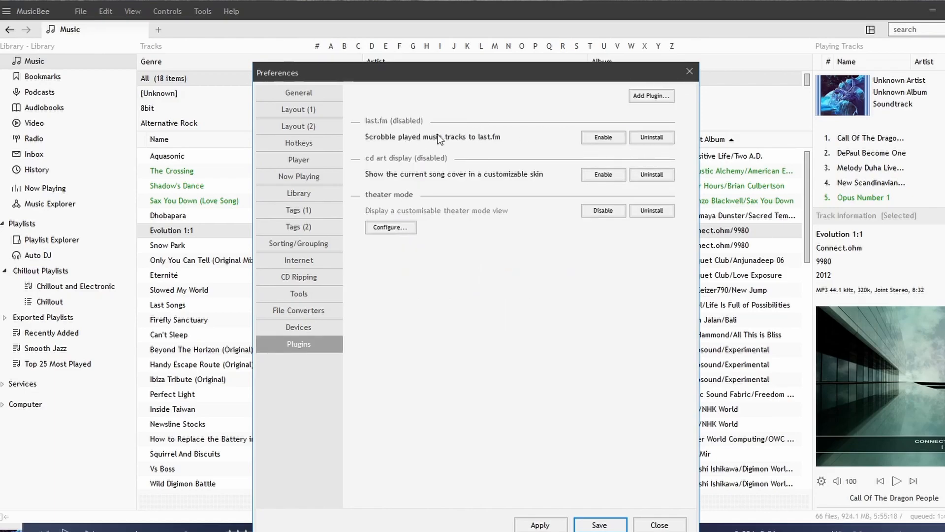
{"action": "mouse_move", "coordinate": [460, 173]}
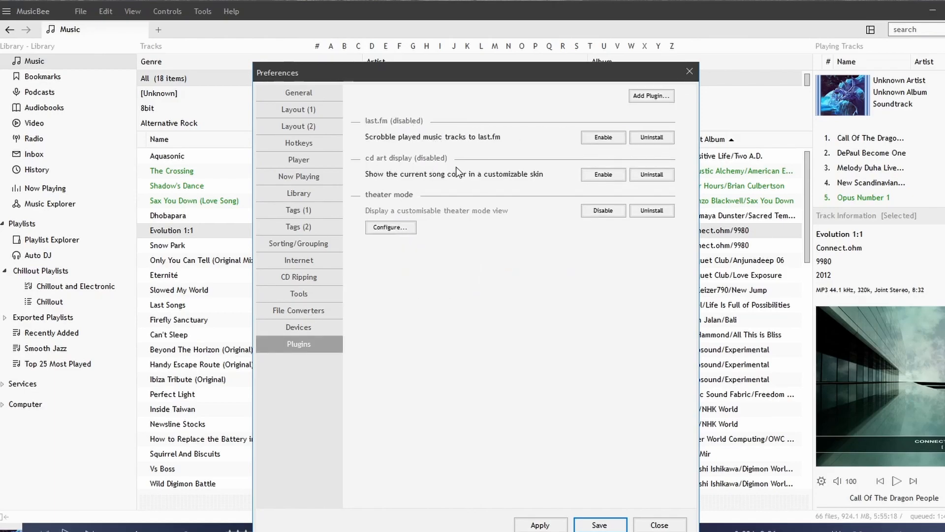
{"action": "left_click", "coordinate": [602, 137]}
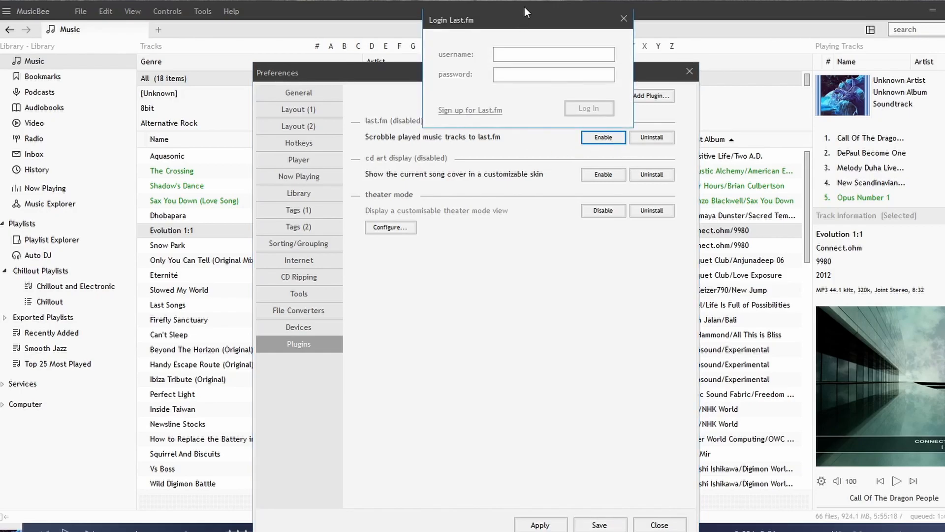
{"action": "mouse_move", "coordinate": [417, 128]}
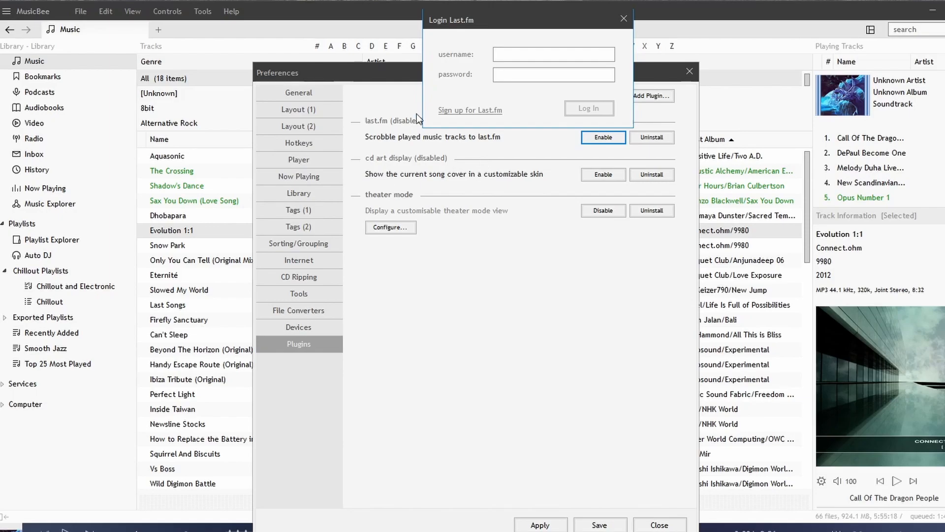
{"action": "left_click", "coordinate": [625, 19]}
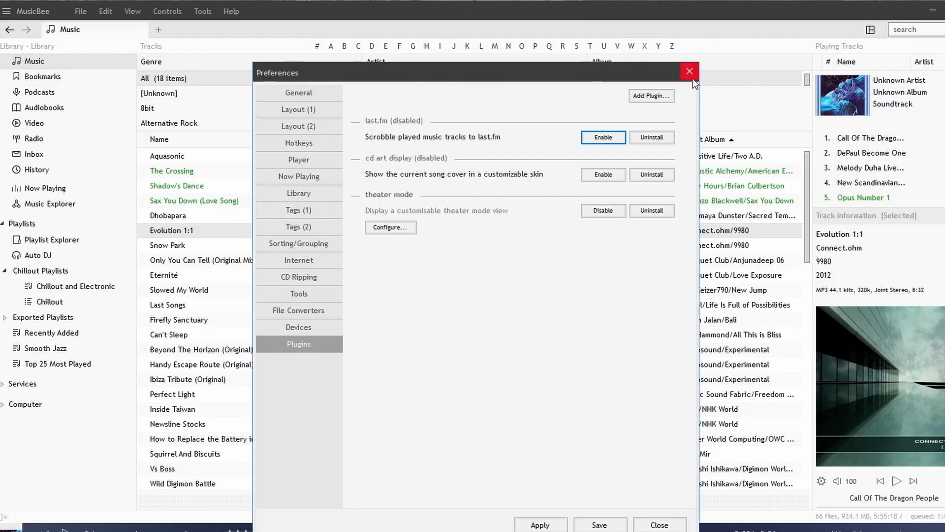
- Close Preferences and the Snow Park tag editor, leaving Snow Park selected
{"action": "left_click", "coordinate": [203, 11]}
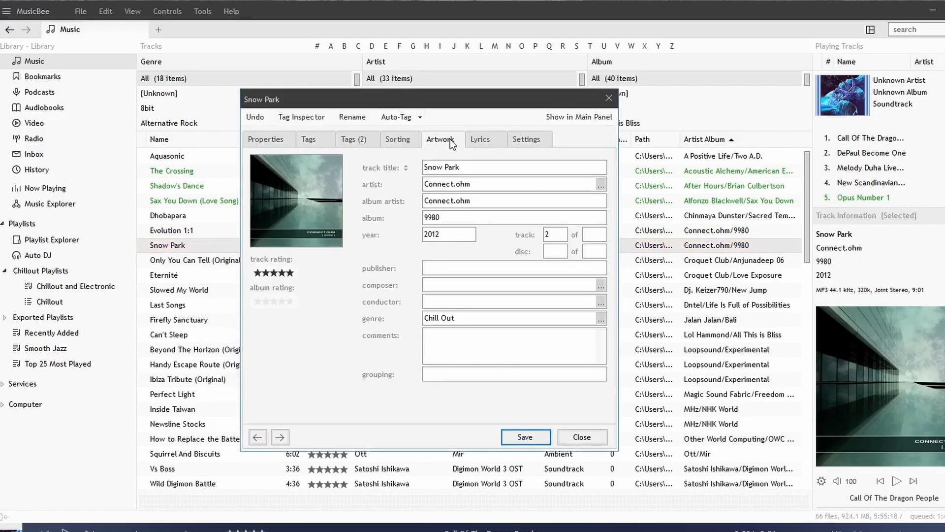
{"action": "left_click", "coordinate": [441, 139]}
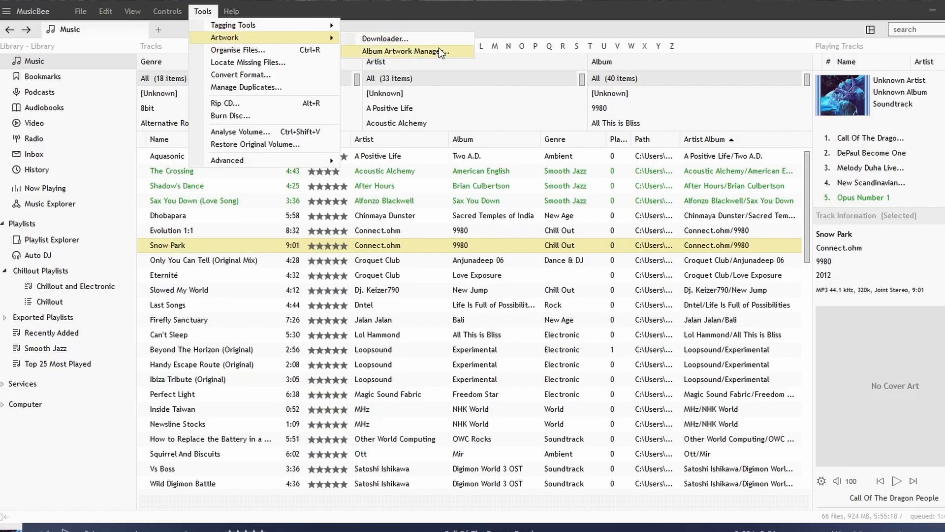
- Launch the Artwork Downloader for album covers with 9980 - Connect.ohm checked
{"action": "left_click", "coordinate": [402, 51]}
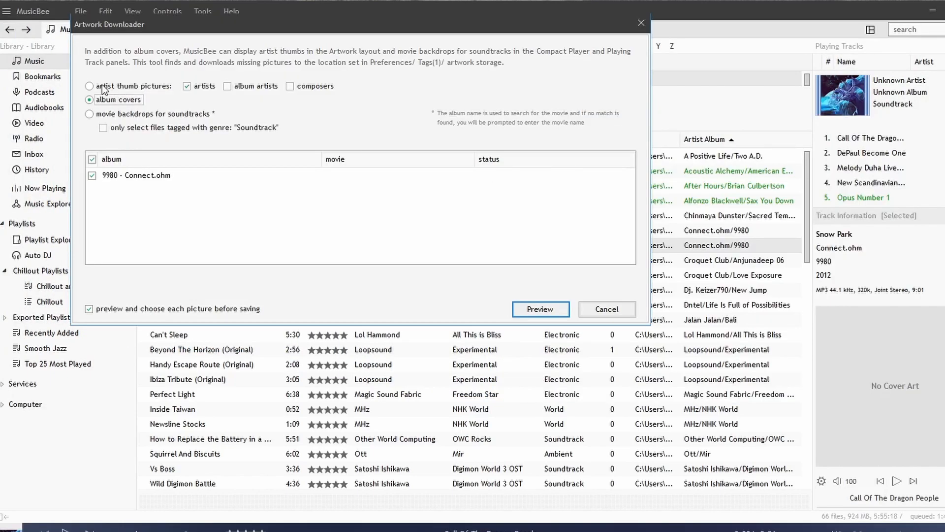
{"action": "mouse_move", "coordinate": [198, 94]}
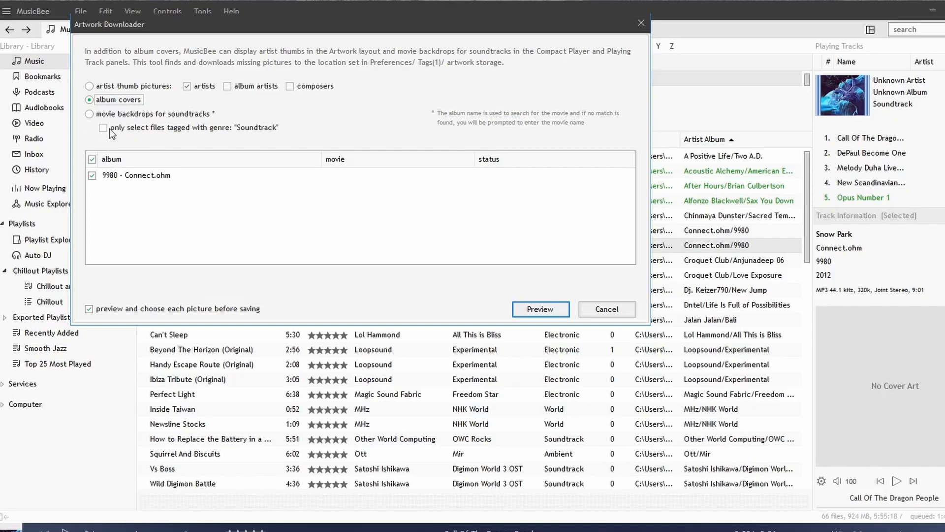
{"action": "mouse_move", "coordinate": [103, 179]}
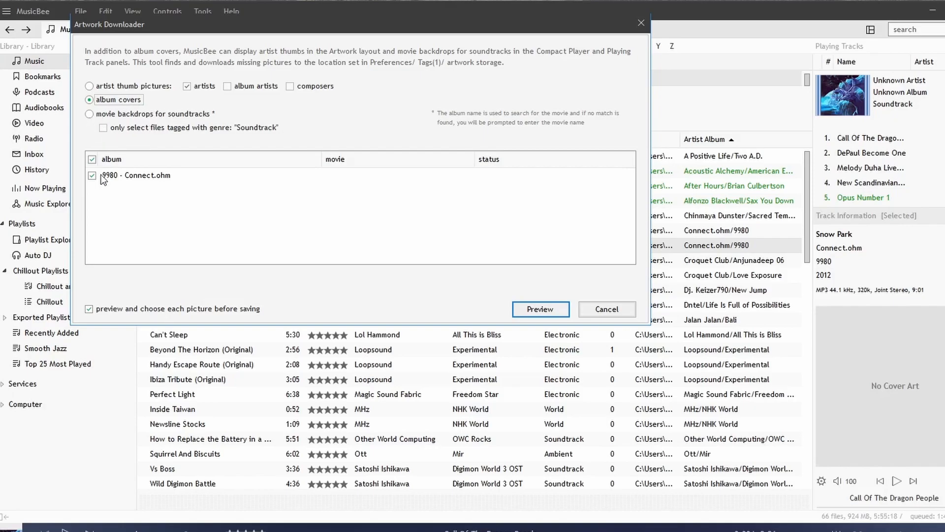
{"action": "mouse_move", "coordinate": [100, 259]}
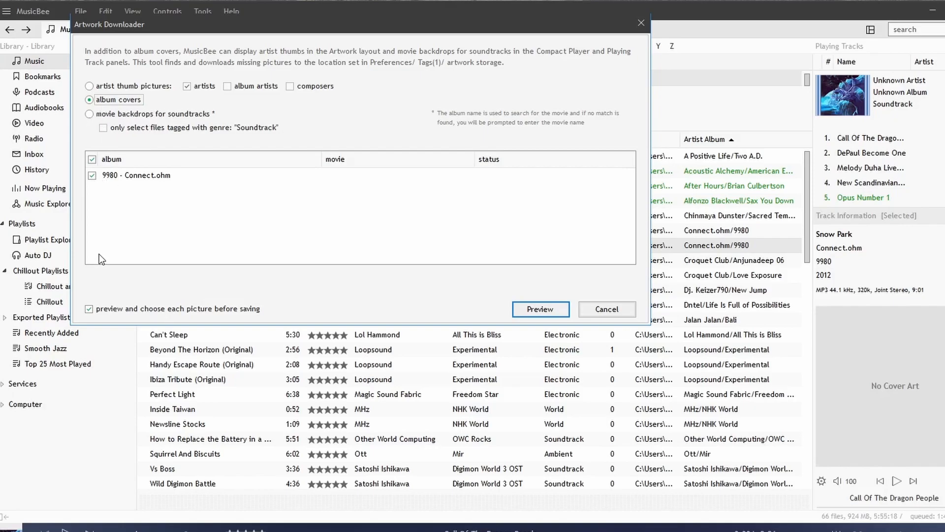
- Preview covers for 9980 and save the 1200 × 1200 iTunes Store picture
{"action": "left_click", "coordinate": [539, 308]}
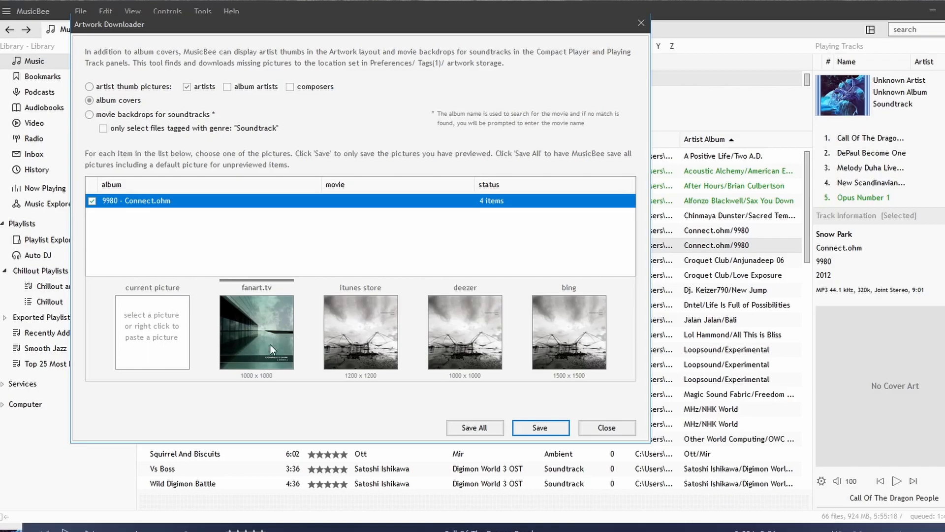
{"action": "mouse_move", "coordinate": [346, 290]}
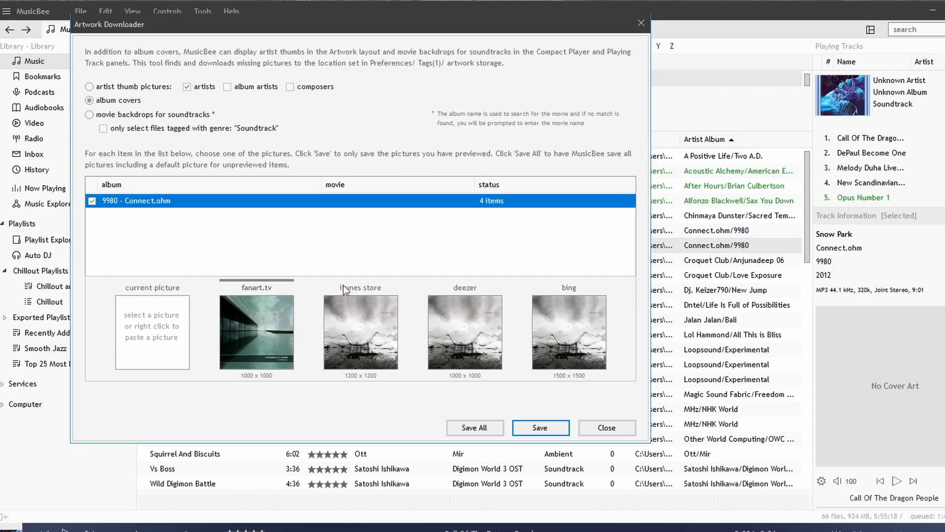
{"action": "mouse_move", "coordinate": [571, 326]}
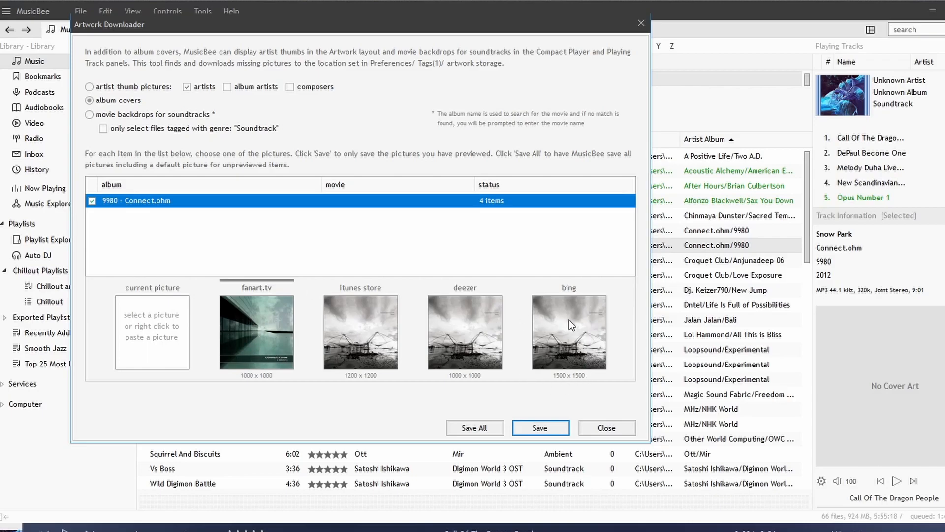
{"action": "mouse_move", "coordinate": [343, 293]}
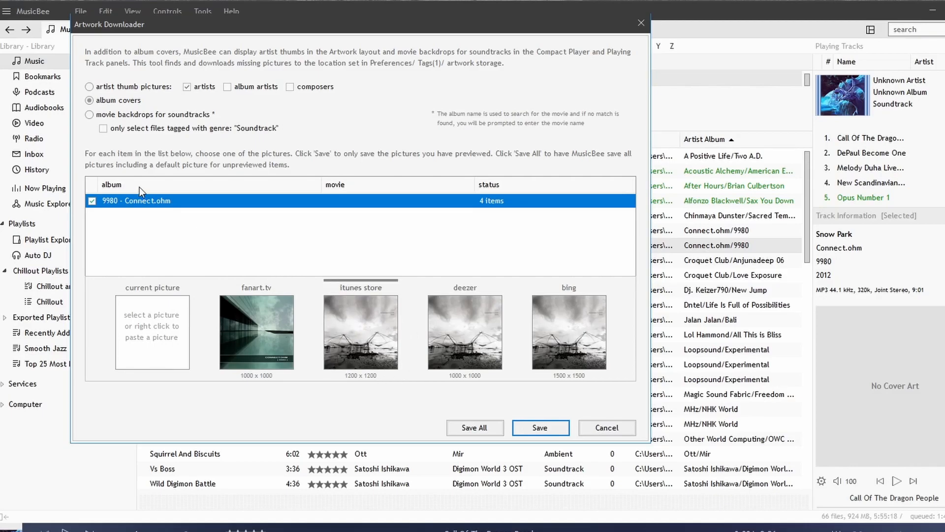
{"action": "mouse_move", "coordinate": [253, 268]}
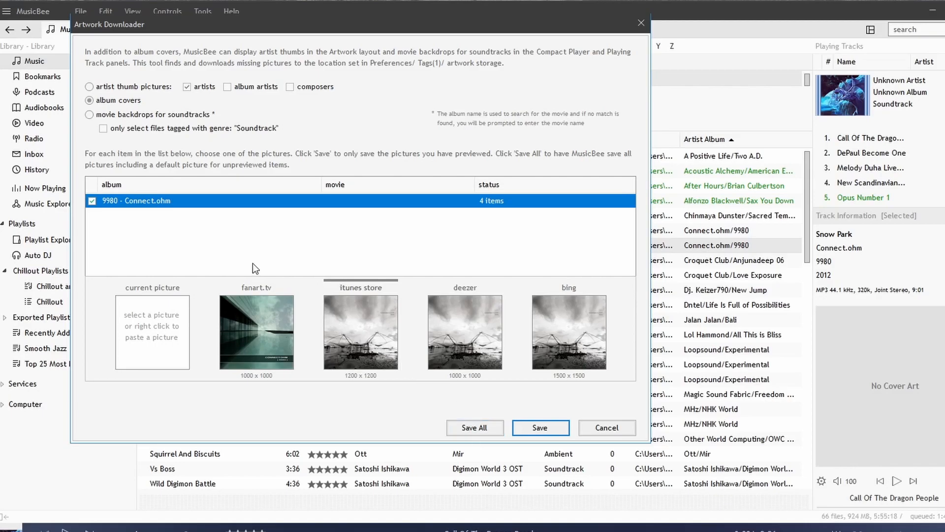
{"action": "mouse_move", "coordinate": [390, 298]}
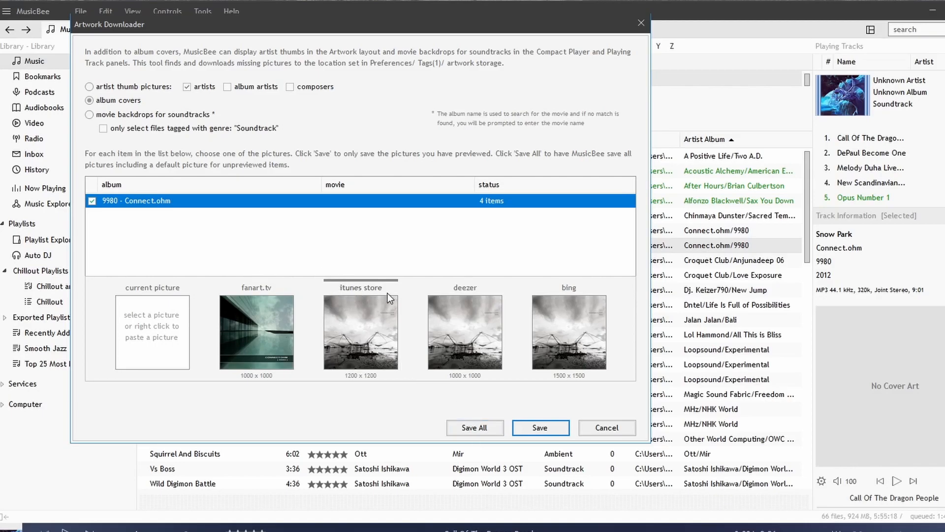
{"action": "mouse_move", "coordinate": [437, 287]}
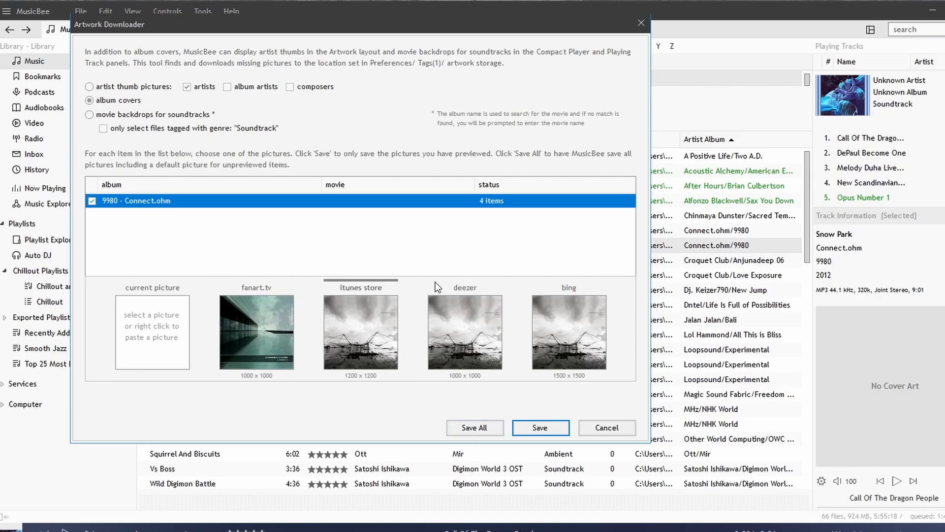
{"action": "mouse_move", "coordinate": [630, 310]}
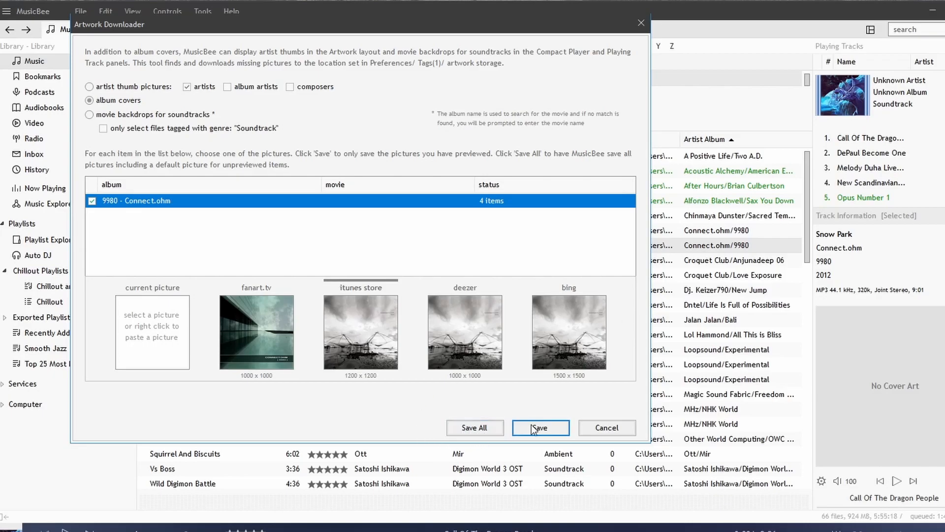
{"action": "left_click", "coordinate": [541, 428]}
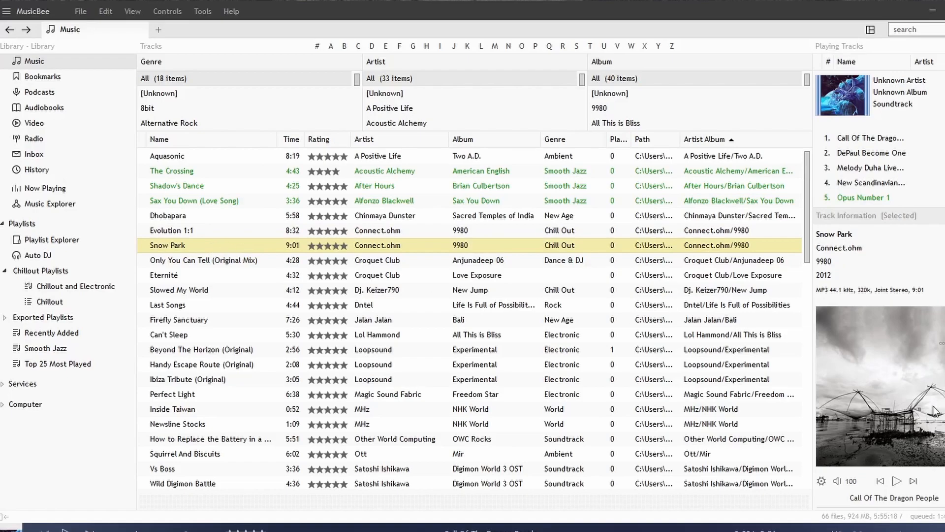
{"action": "mouse_move", "coordinate": [846, 384]}
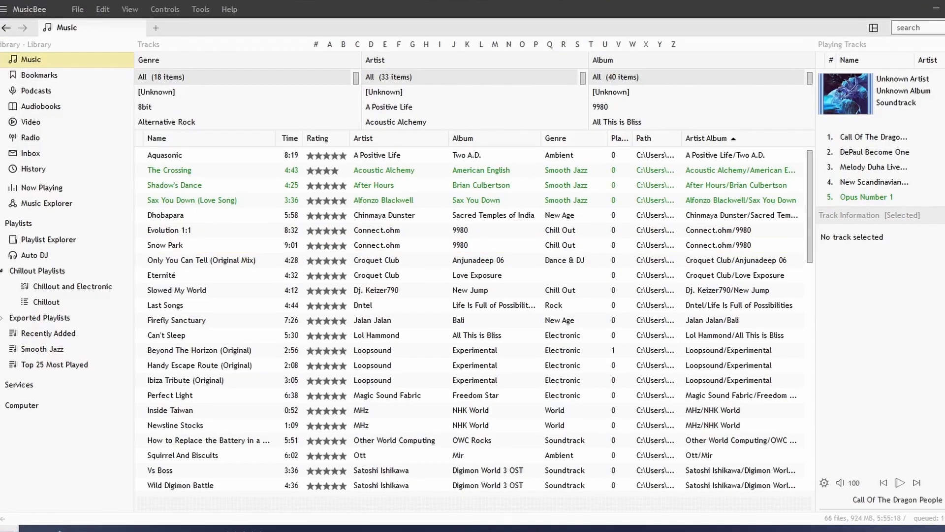
- Launch the Album Artwork Manager from Tools > Artwork
{"action": "left_click", "coordinate": [201, 9]}
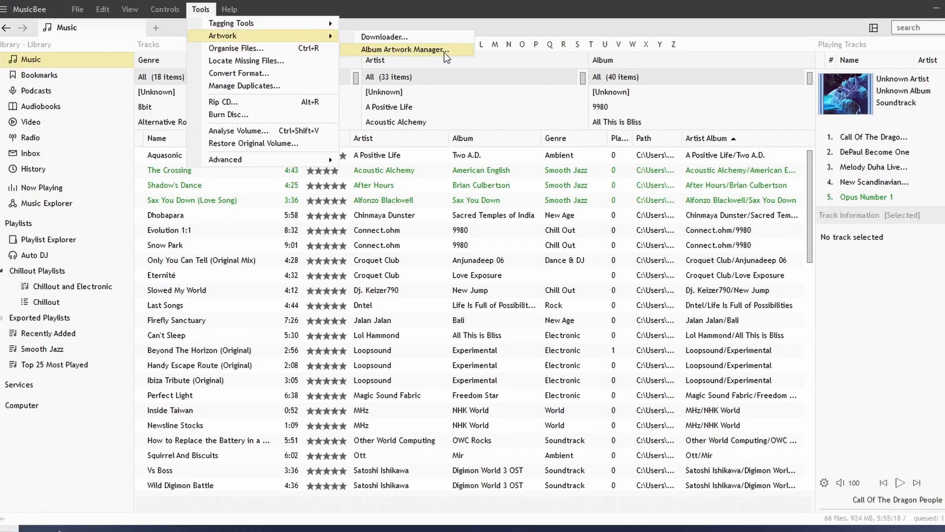
{"action": "left_click", "coordinate": [407, 49]}
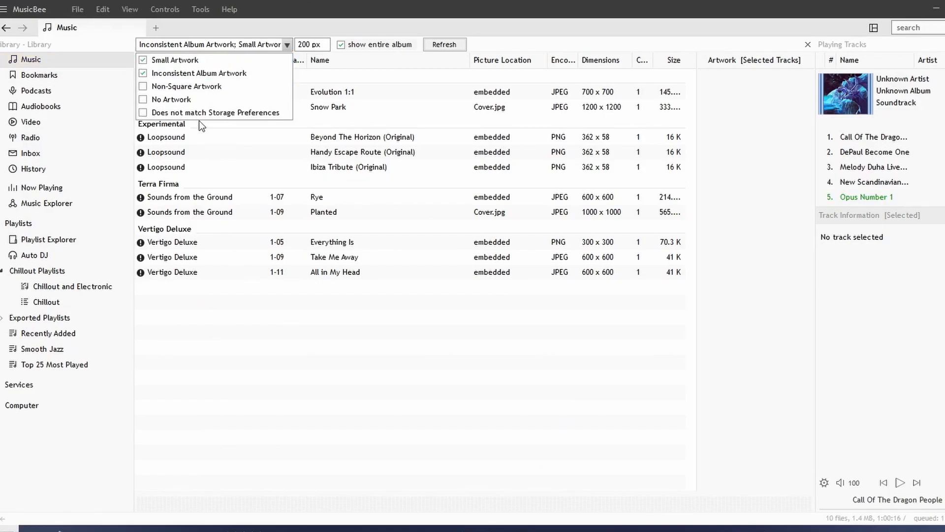
{"action": "mouse_move", "coordinate": [187, 86]}
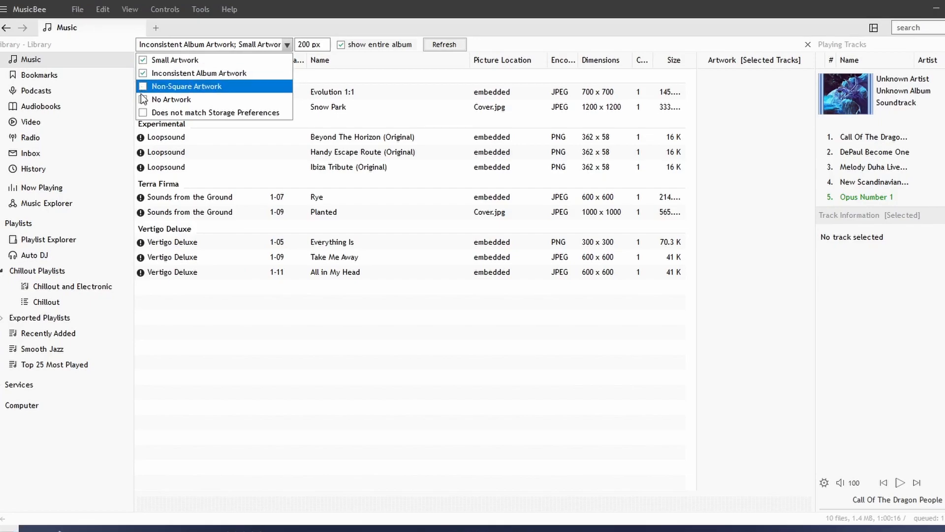
{"action": "mouse_move", "coordinate": [199, 95]}
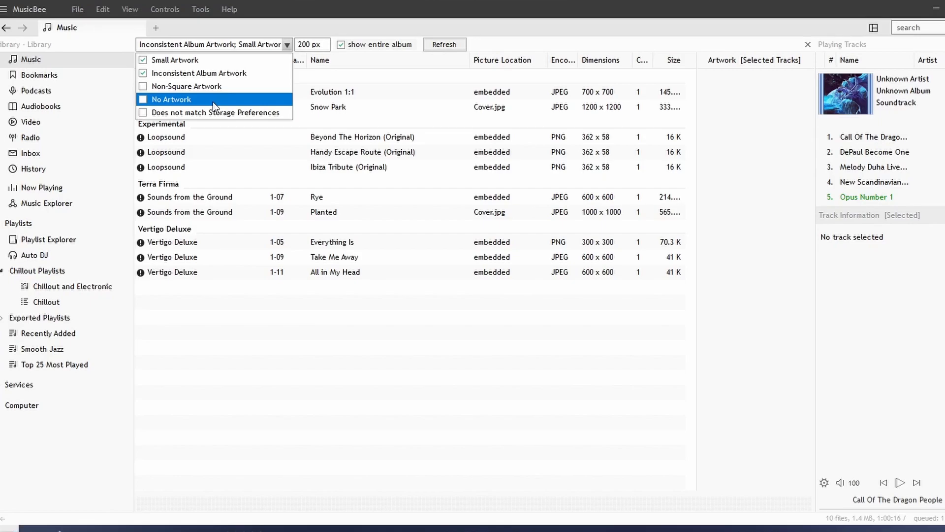
{"action": "mouse_move", "coordinate": [214, 112]}
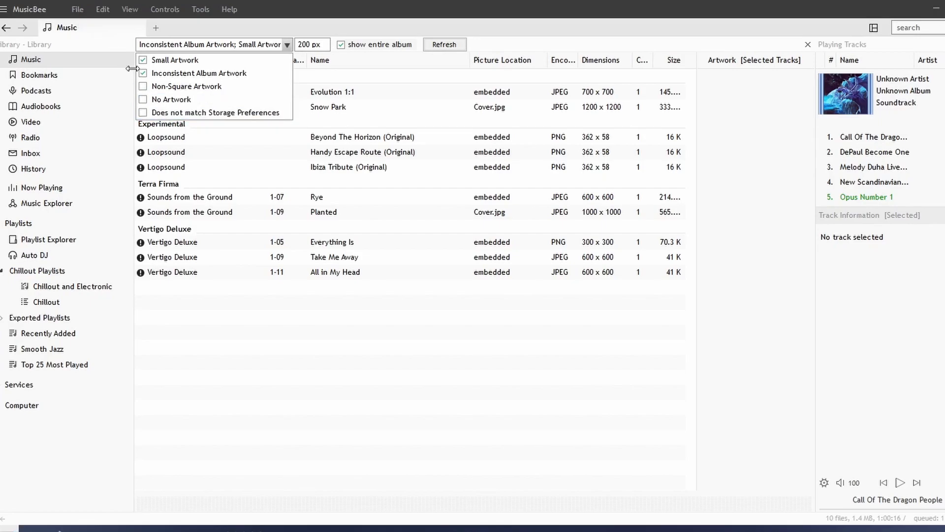
- Uncheck Inconsistent Album Artwork and refresh to show only the three small-artwork Loopsound tracks
{"action": "left_click", "coordinate": [176, 60]}
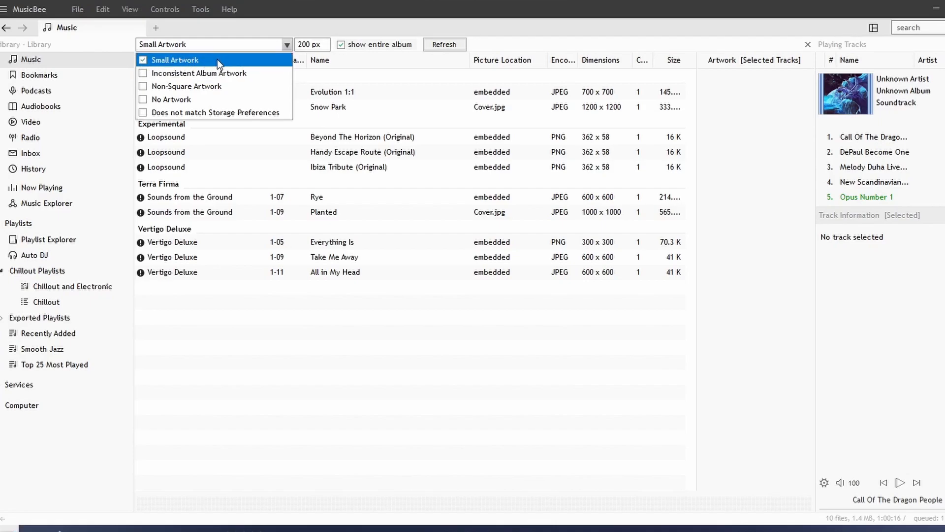
{"action": "left_click", "coordinate": [177, 60]}
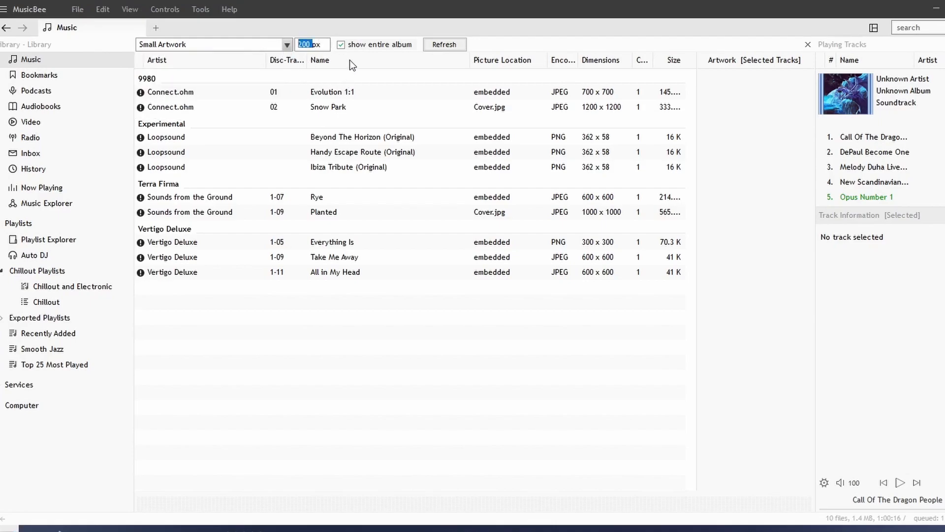
{"action": "left_click", "coordinate": [444, 44]}
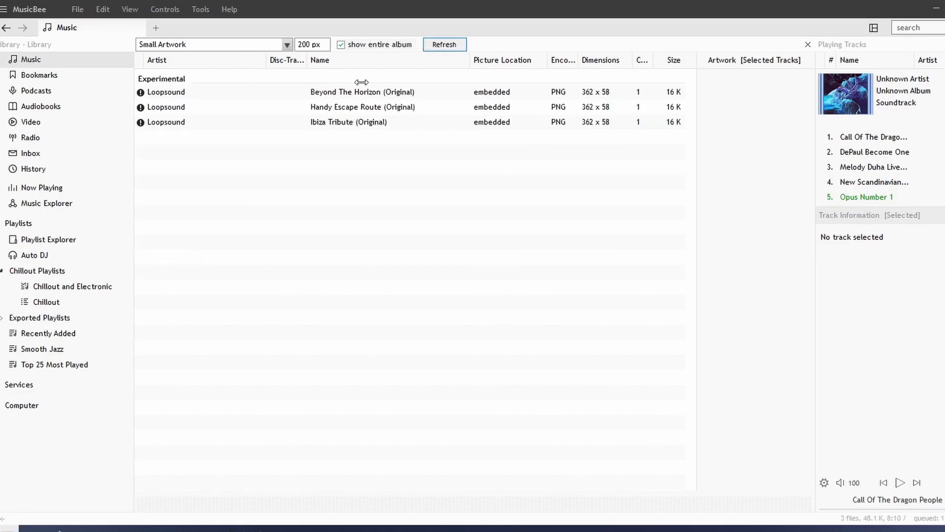
{"action": "left_click", "coordinate": [281, 123]}
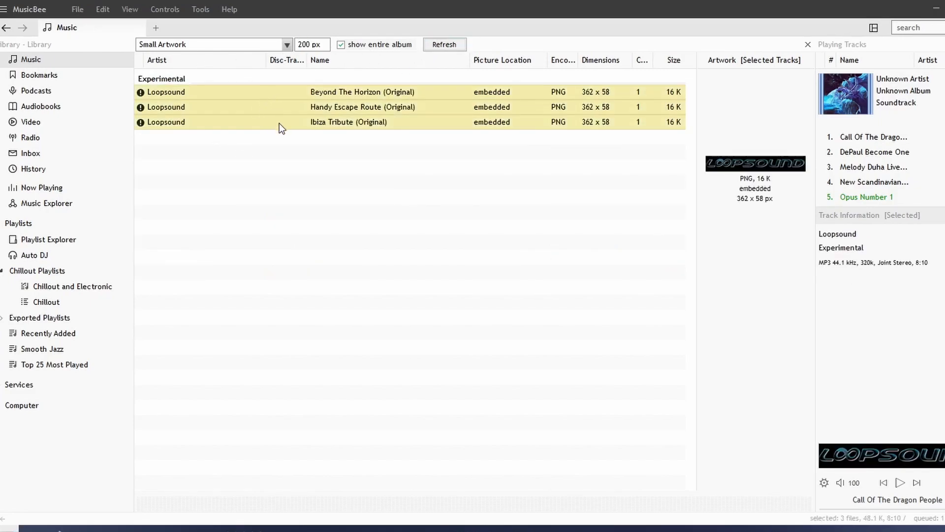
{"action": "left_click", "coordinate": [363, 106]}
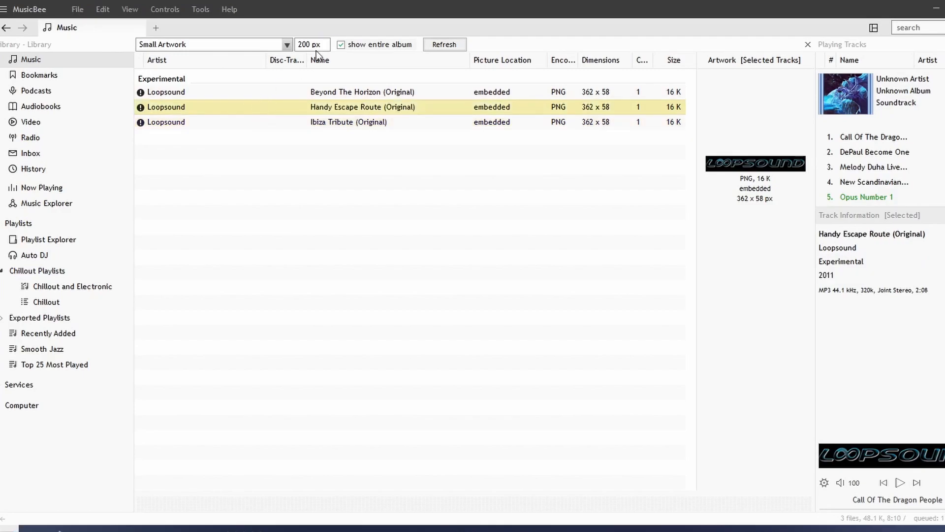
{"action": "mouse_move", "coordinate": [385, 76]}
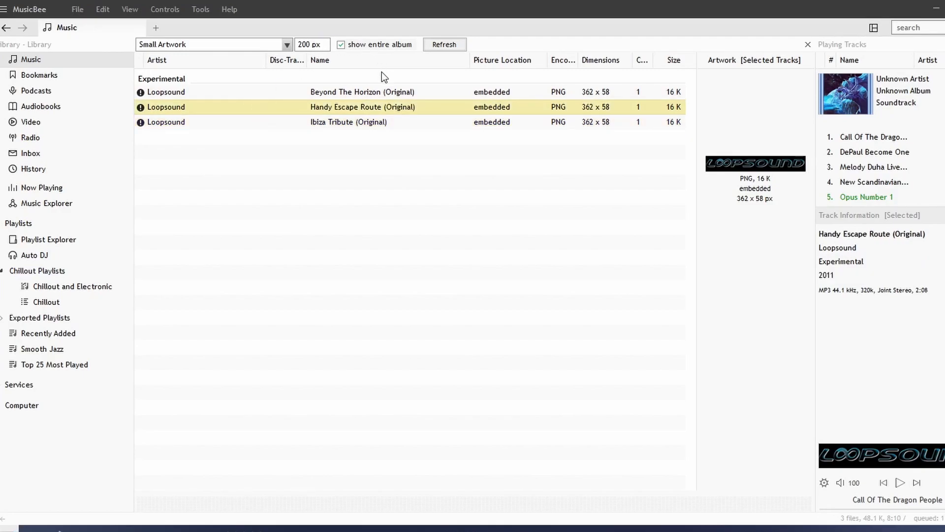
- Review the artwork check list, then bring up actions for Handy Escape Route (Original)
{"action": "left_click", "coordinate": [287, 44]}
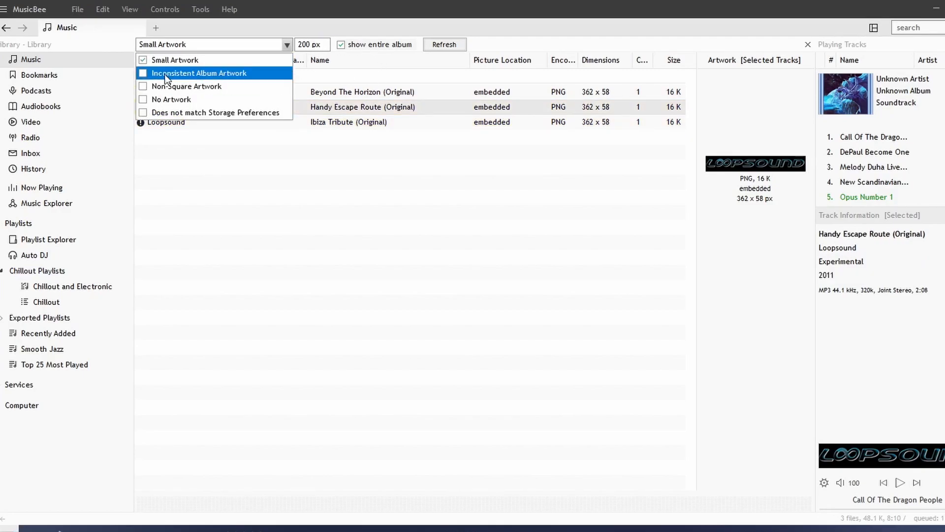
{"action": "left_click", "coordinate": [143, 73]}
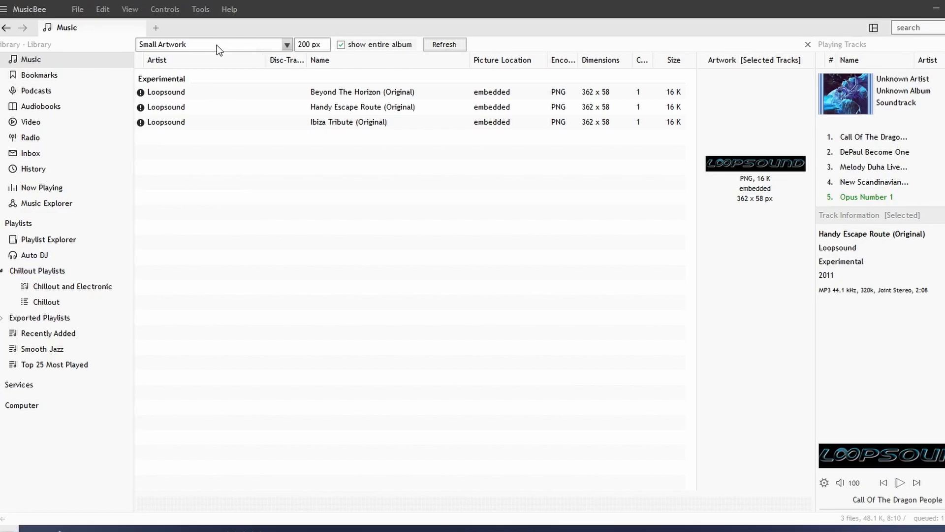
{"action": "mouse_move", "coordinate": [259, 54]}
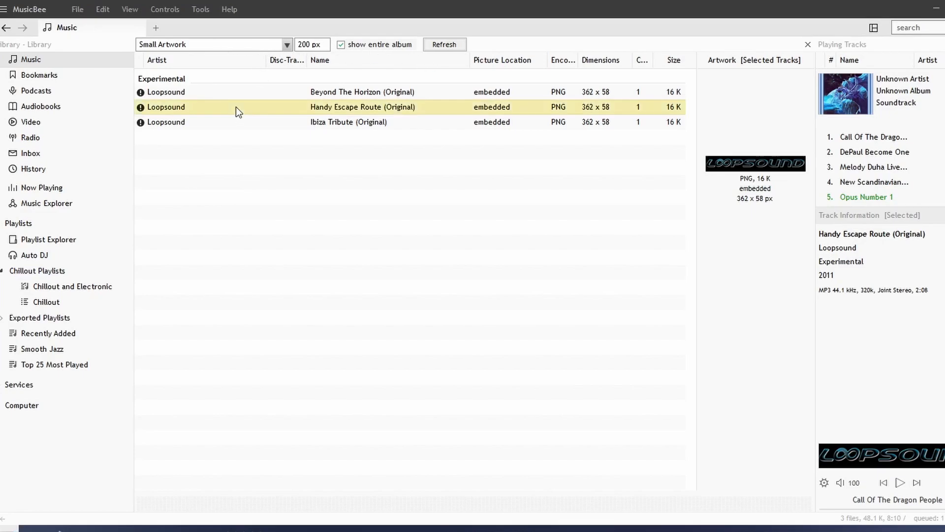
{"action": "right_click", "coordinate": [236, 111]}
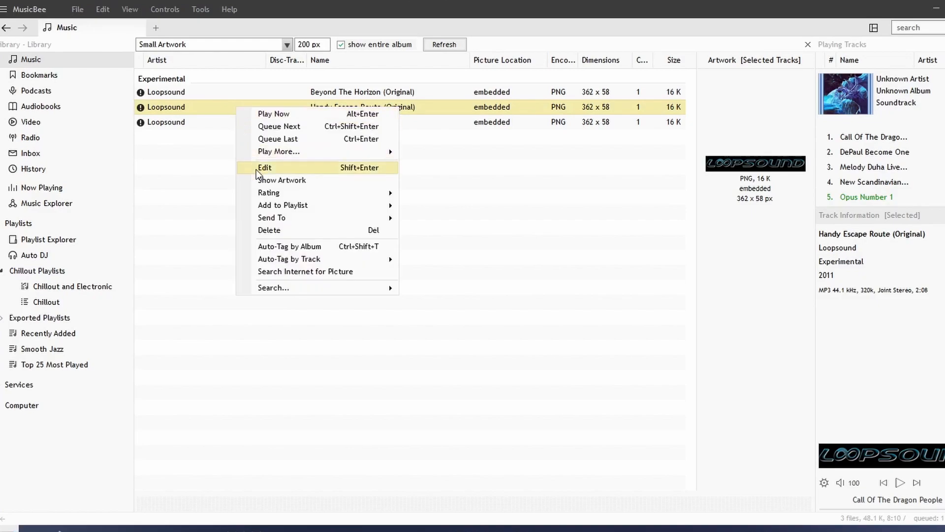